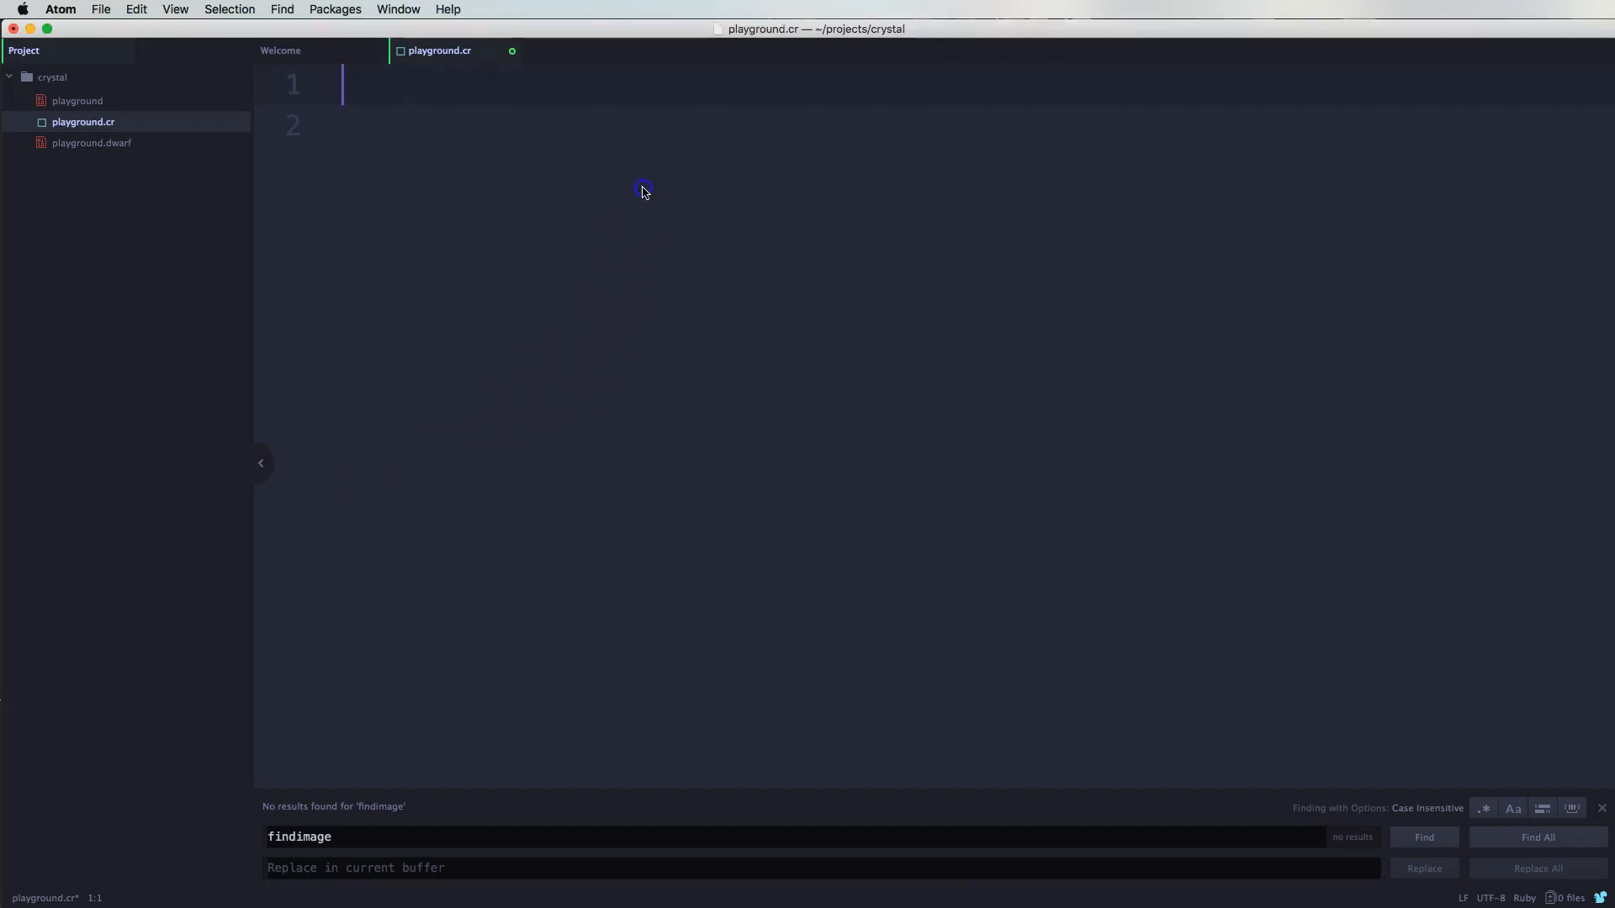
mouse_move(717, 149)
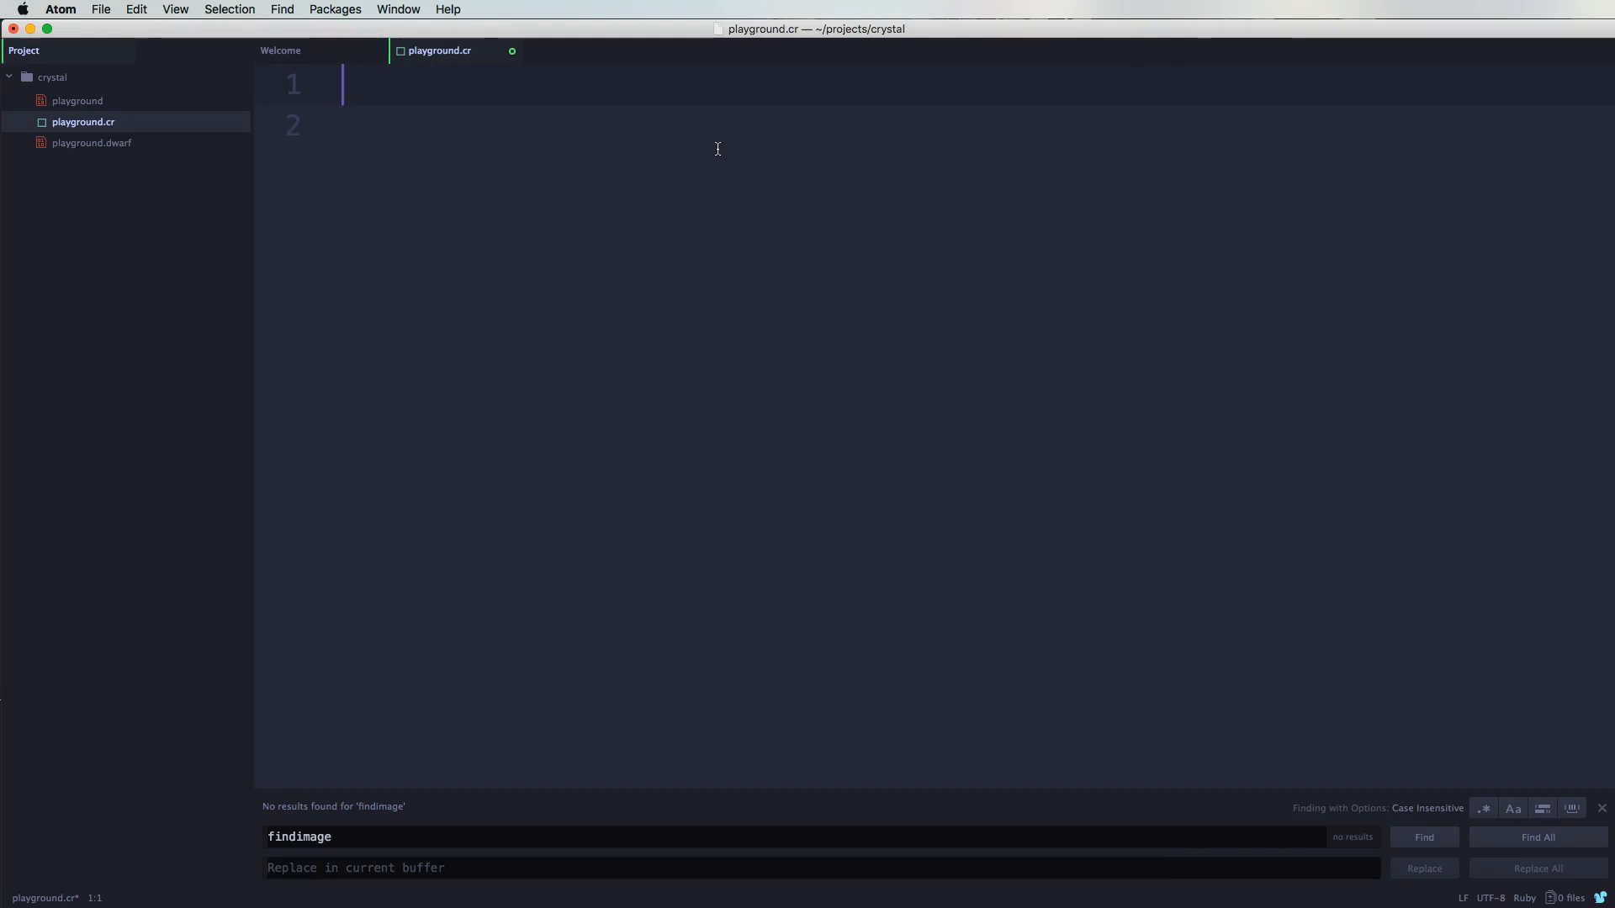
Step: Write car = "Honda", car = "BMW" and puts car on three lines of playground.cr
text(car)
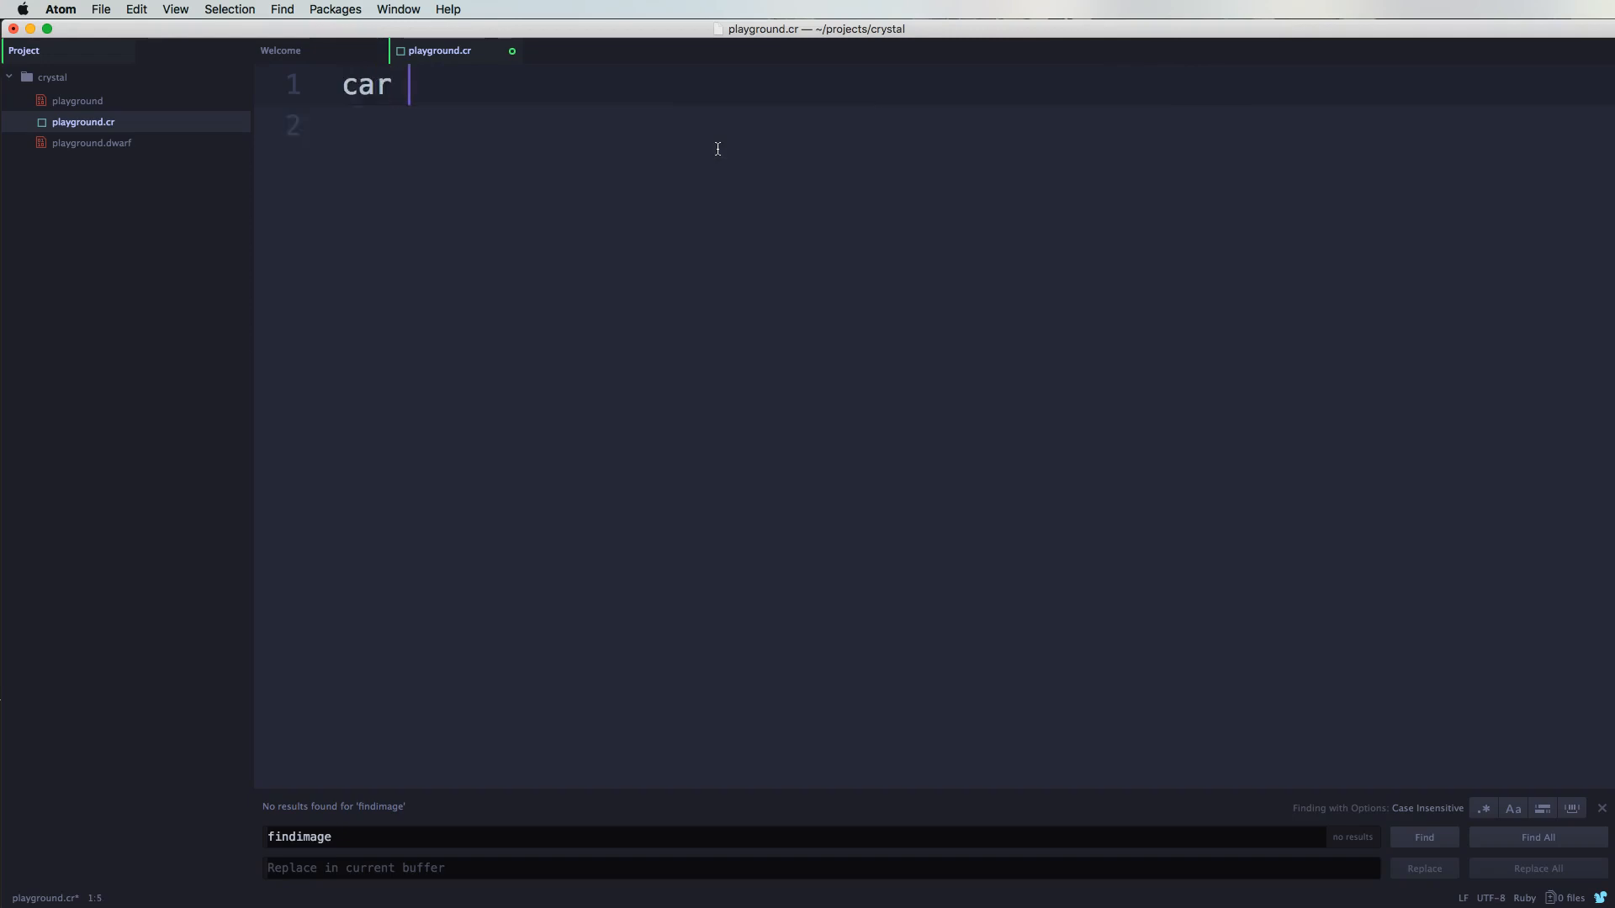
text(=)
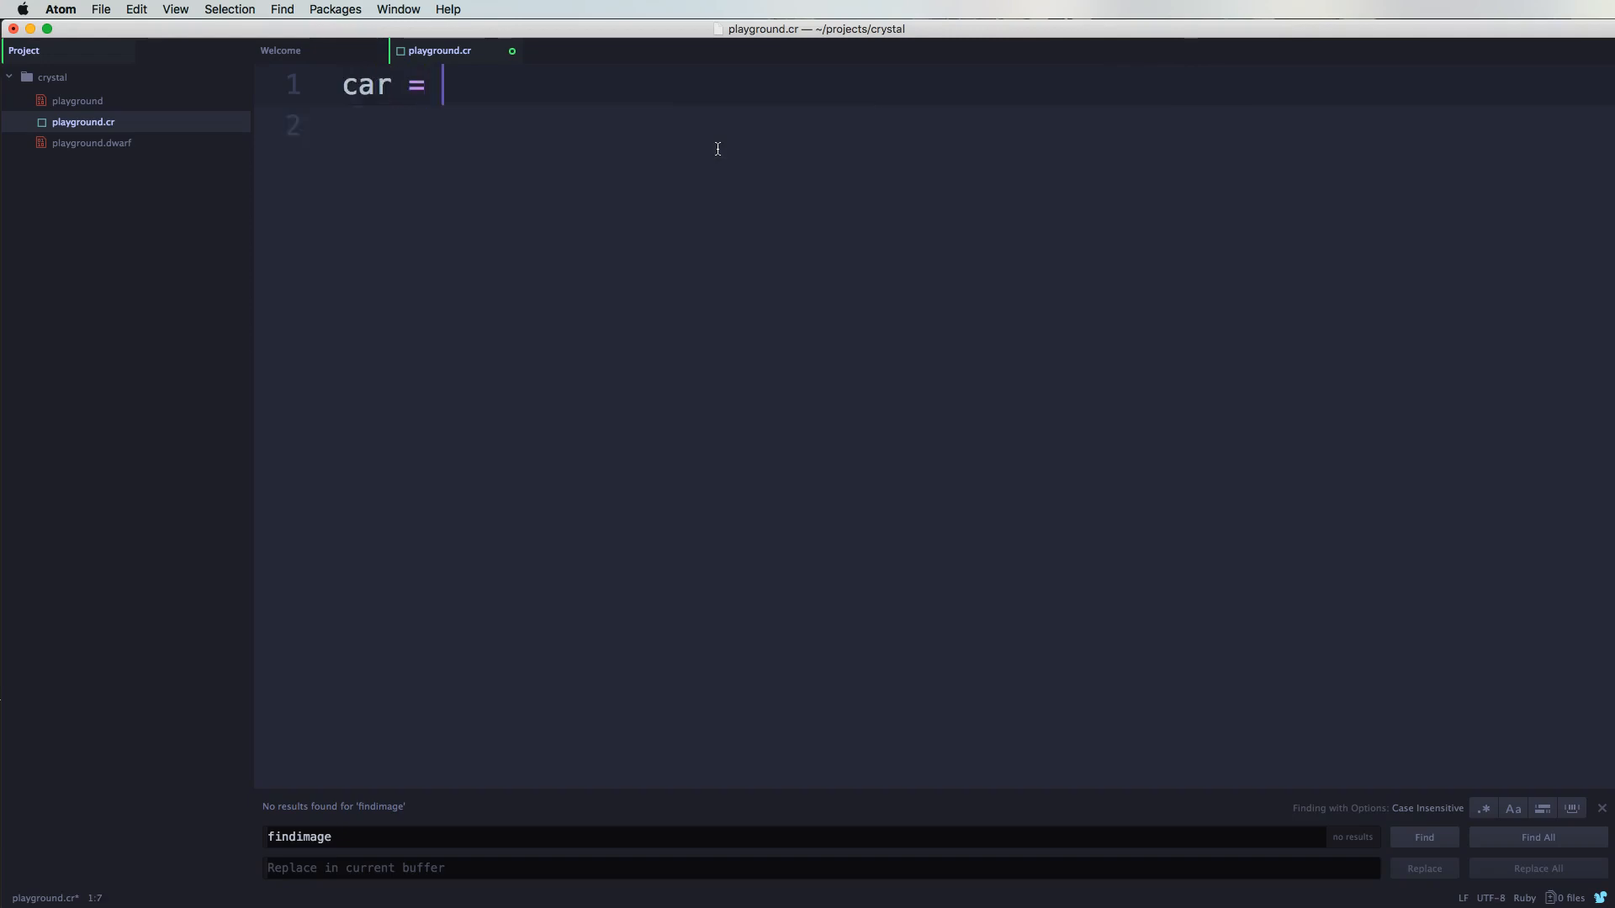
text("HJ")
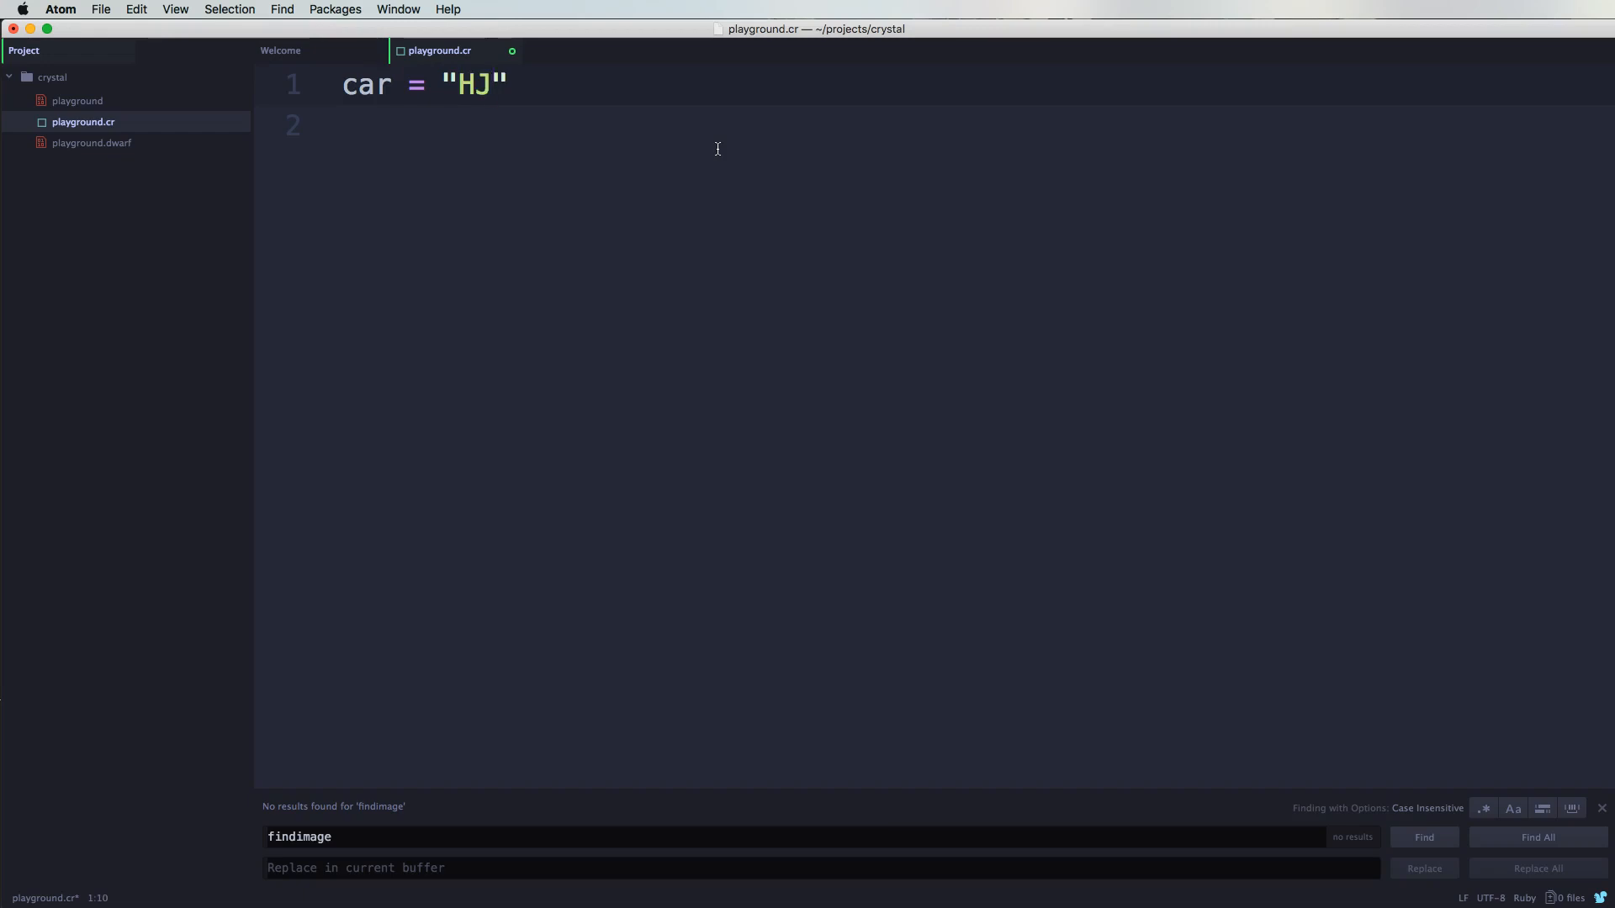
text(Honda)
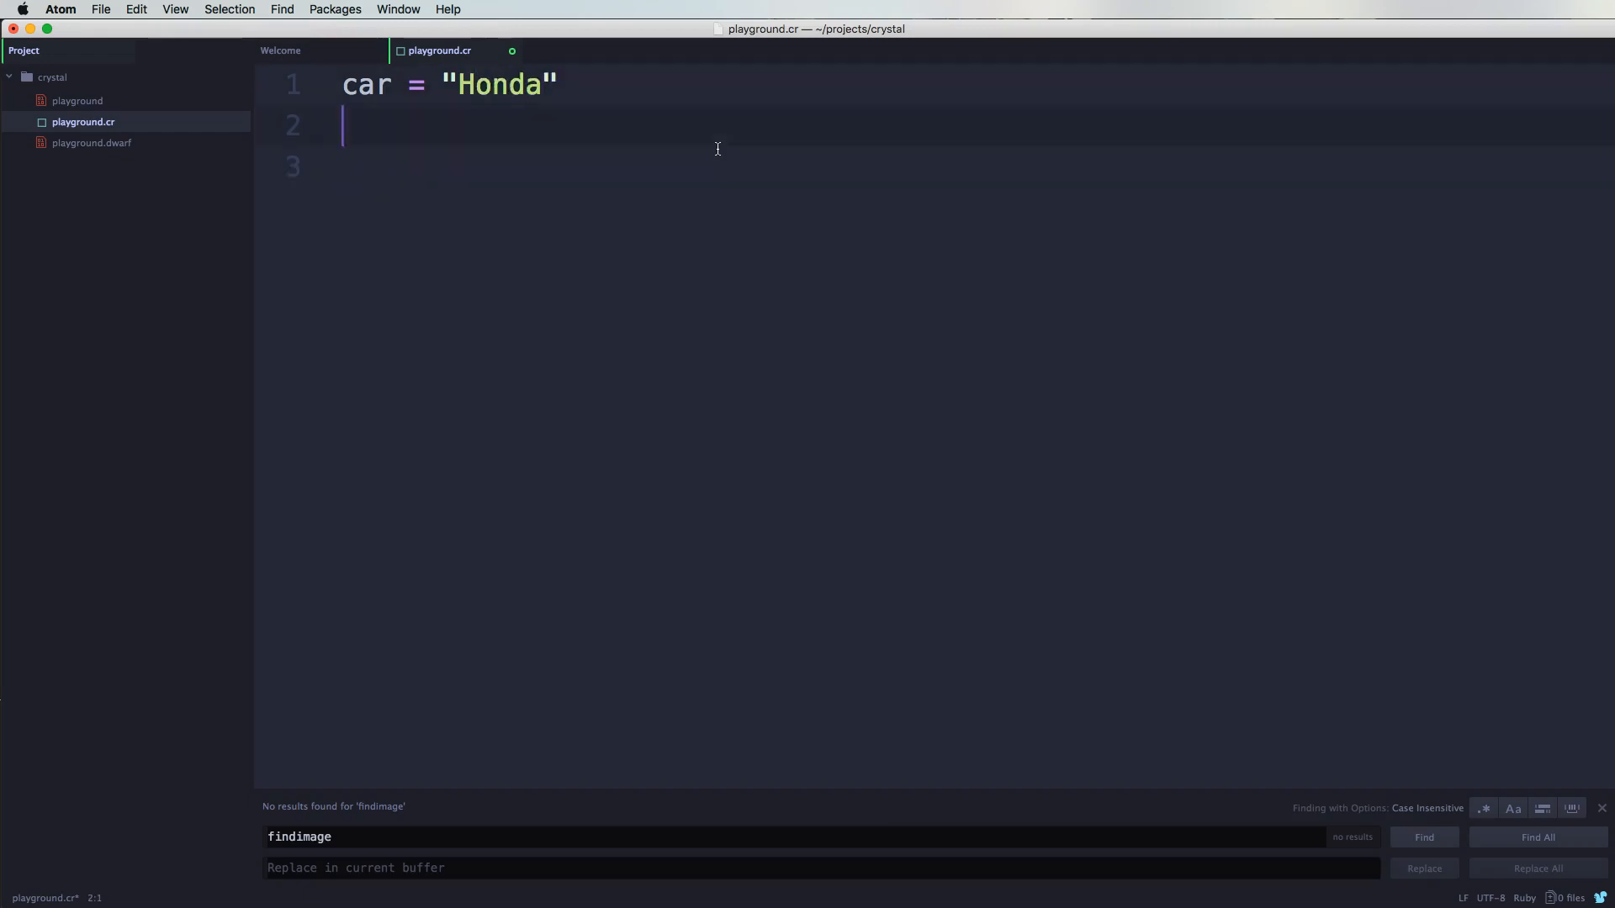
text(car)
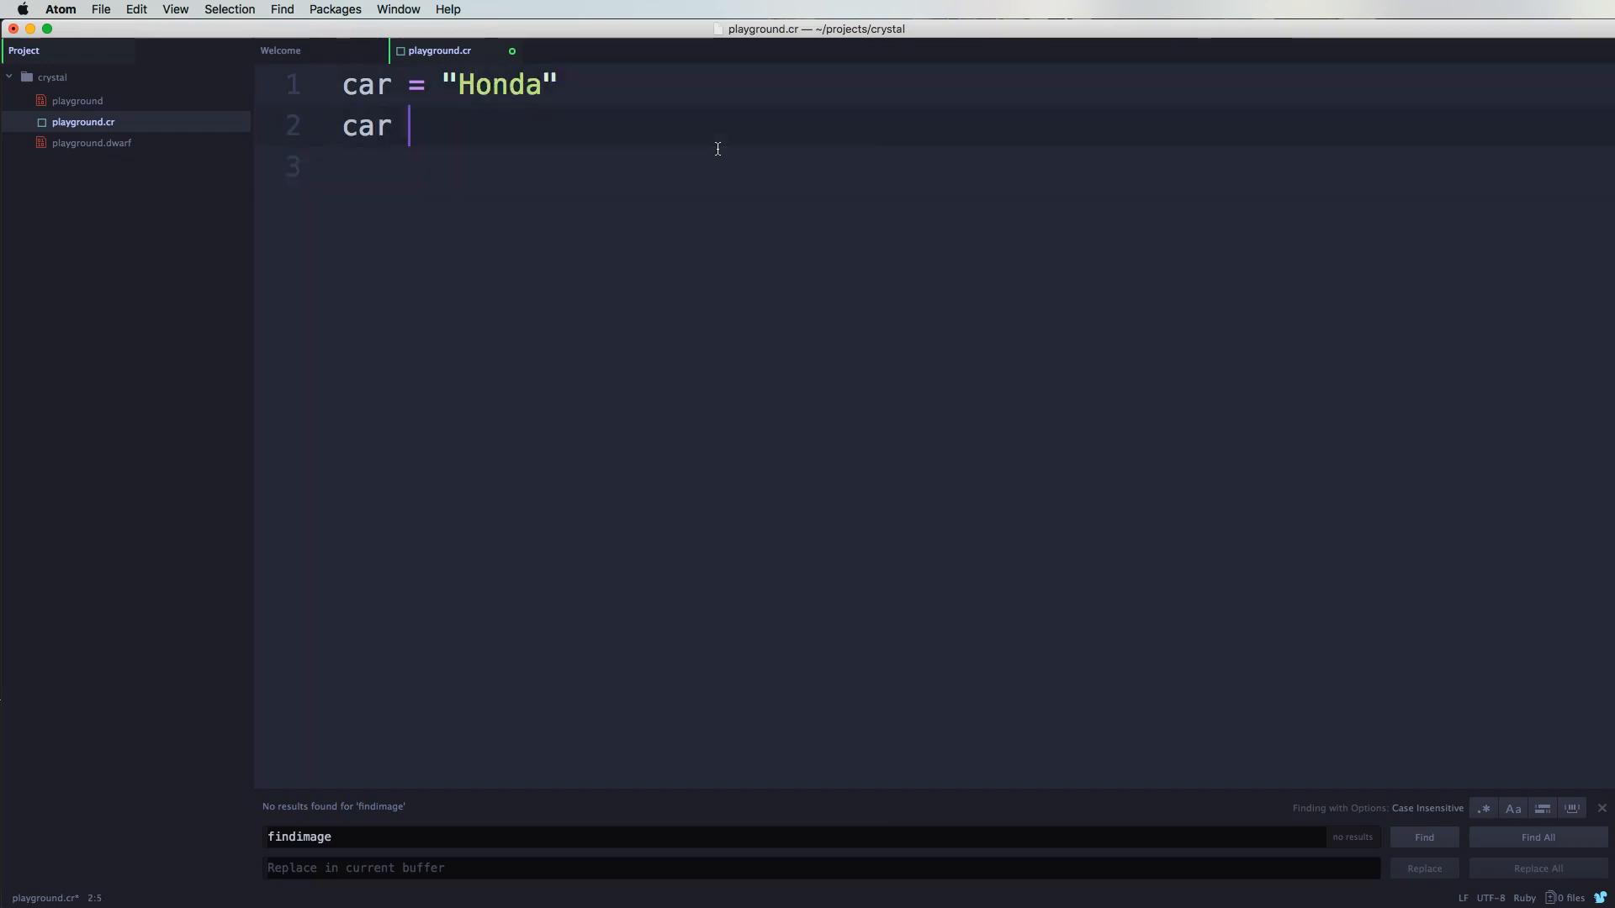
text(= ')
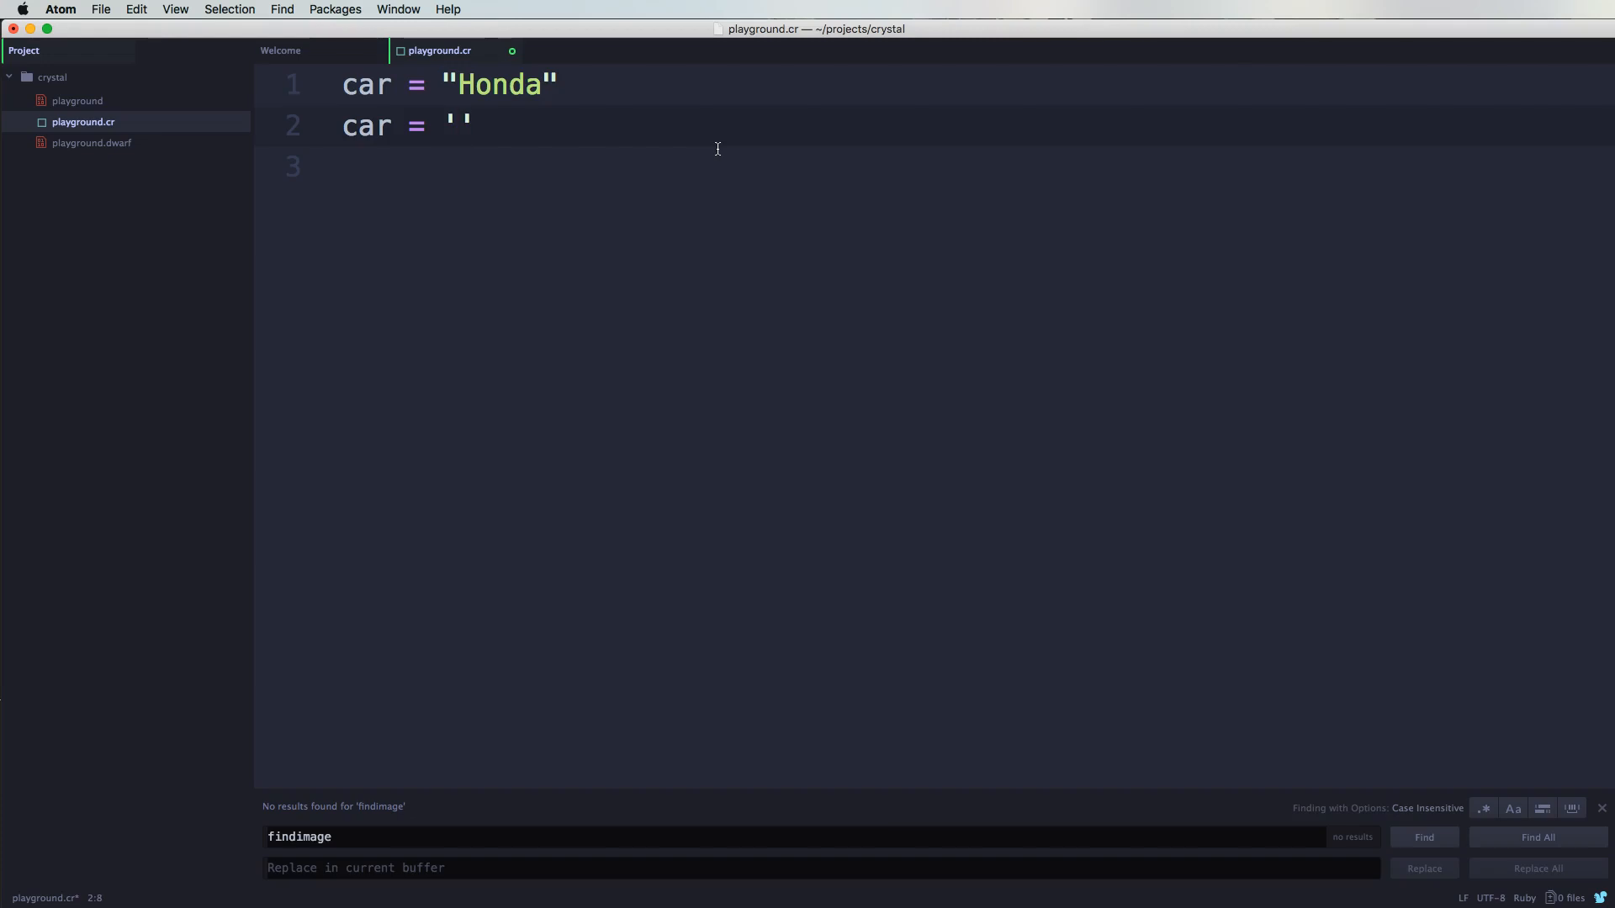
text(")
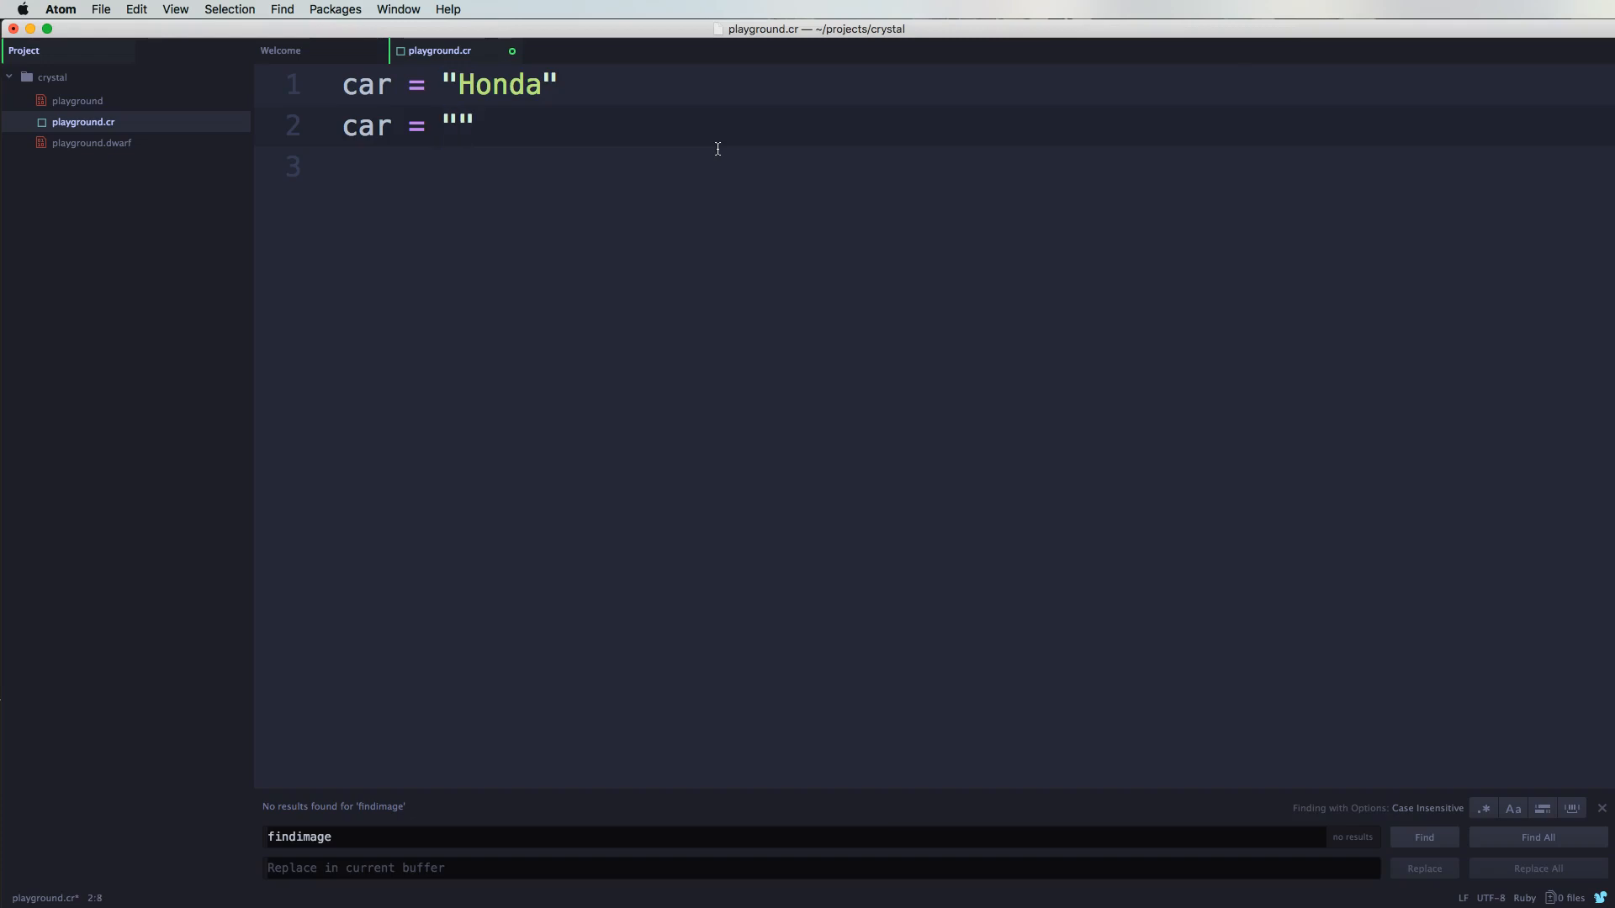
text(BMW)
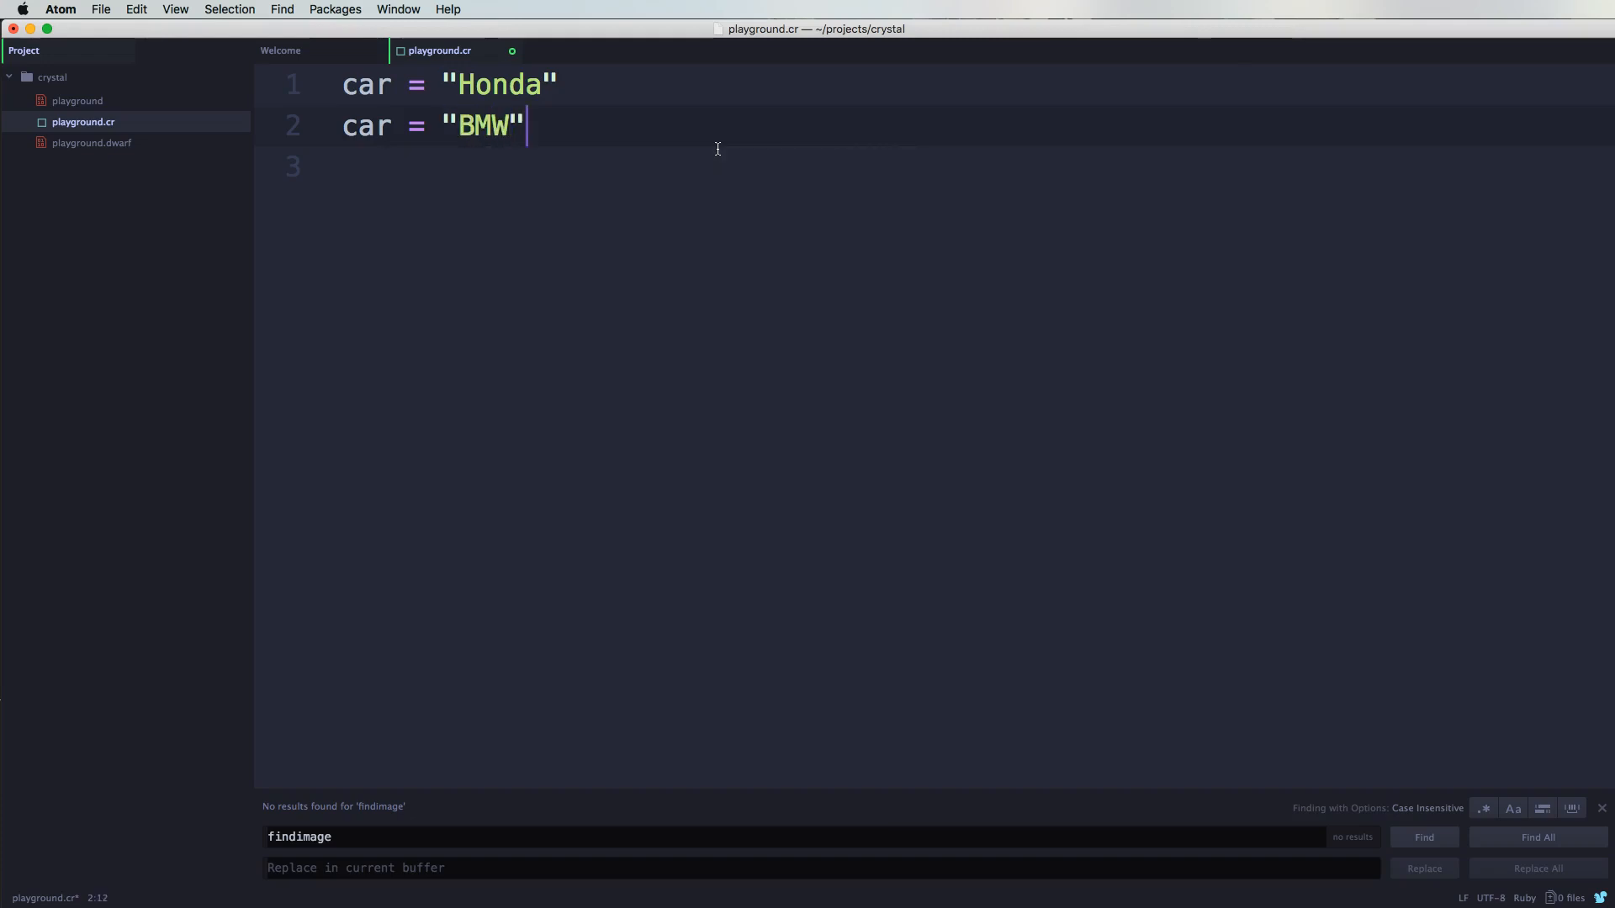
text(p)
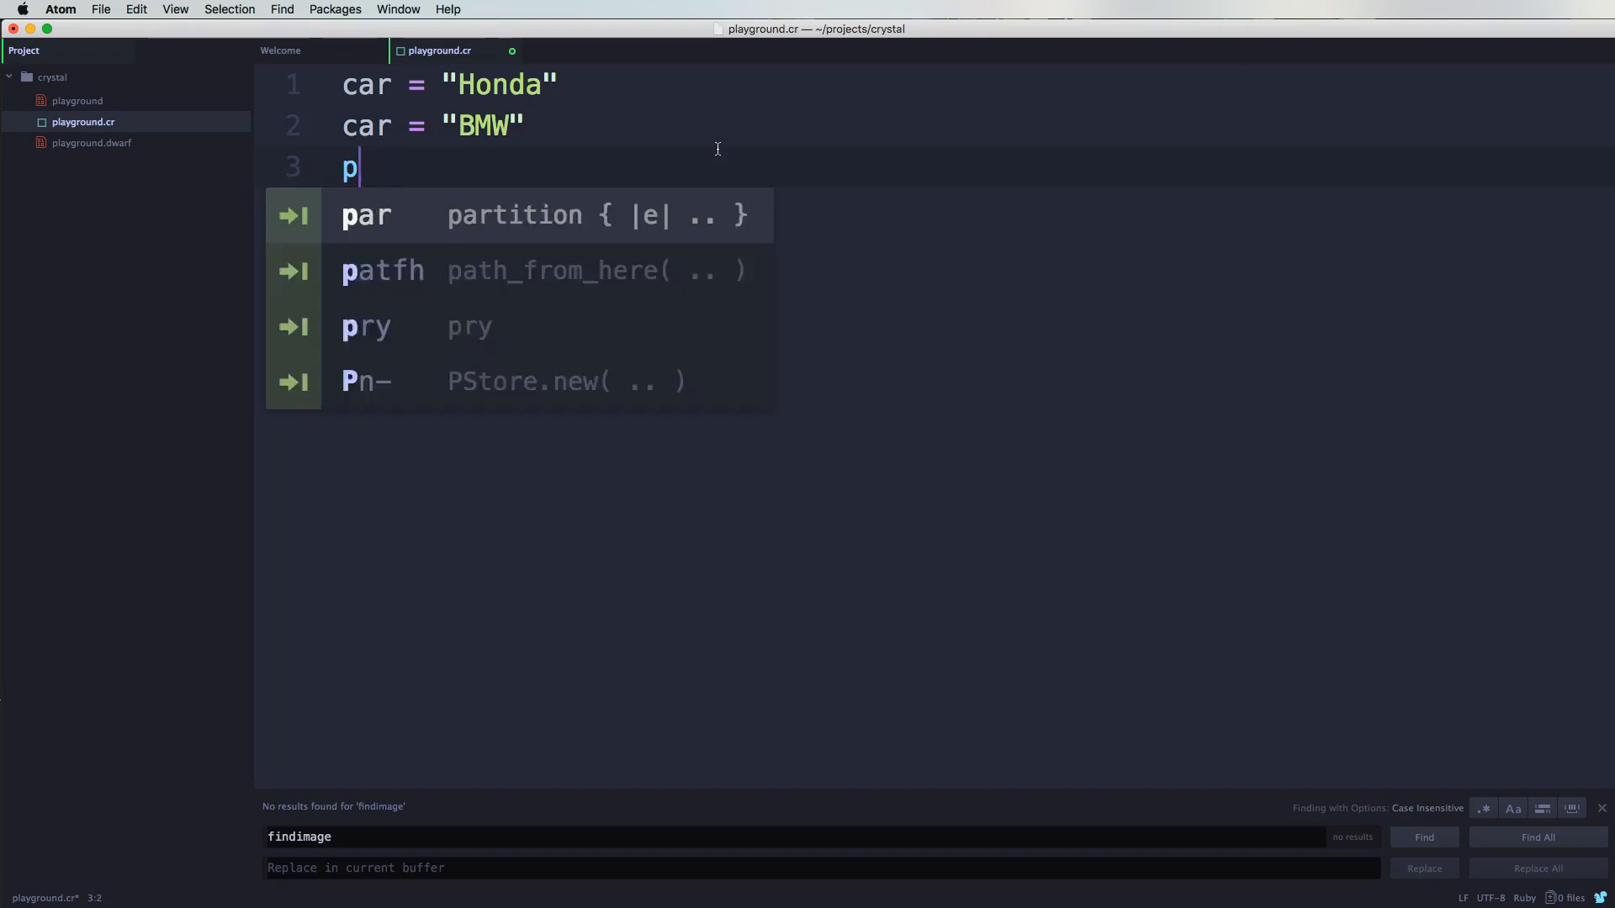
text(uts car)
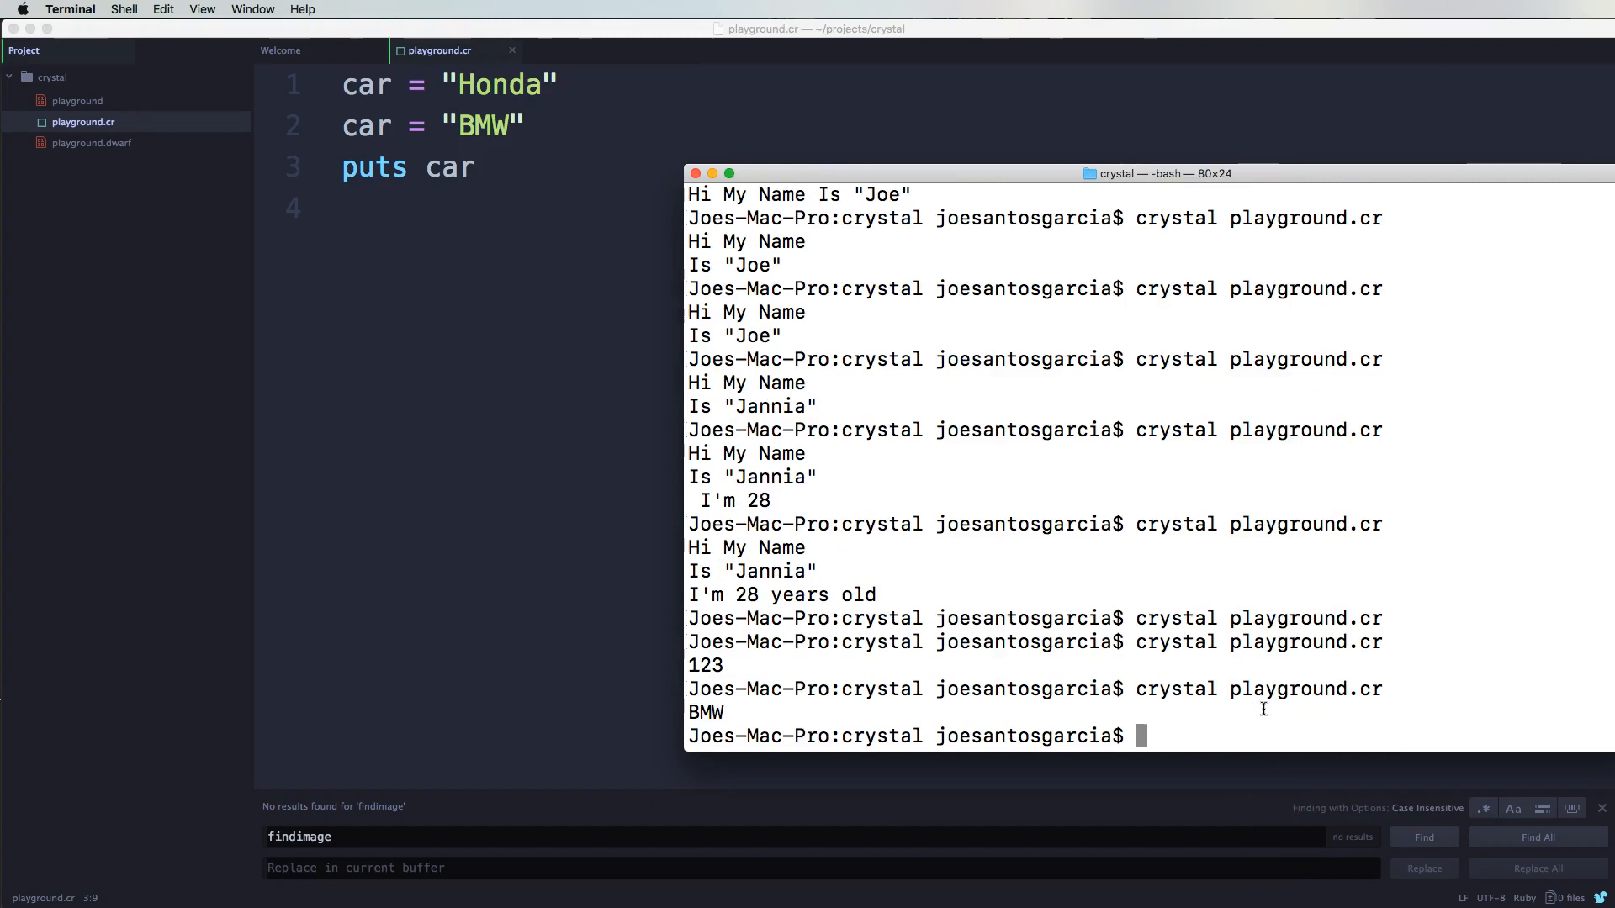
mouse_move(265, 81)
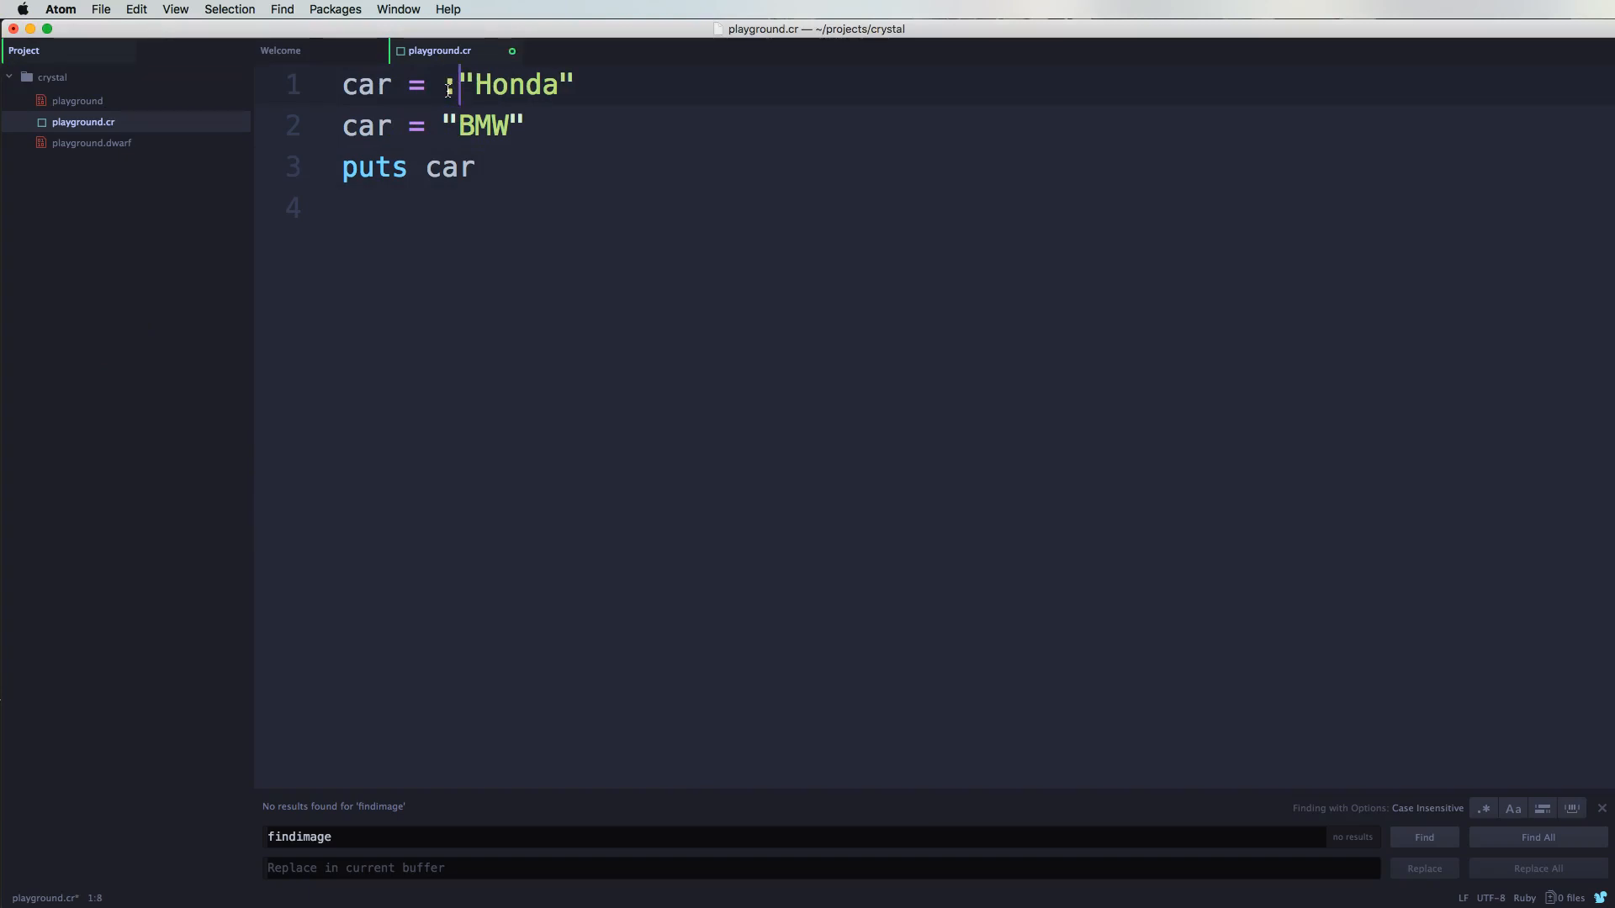
Step: Delete all the car code so playground.cr is empty
text(:)
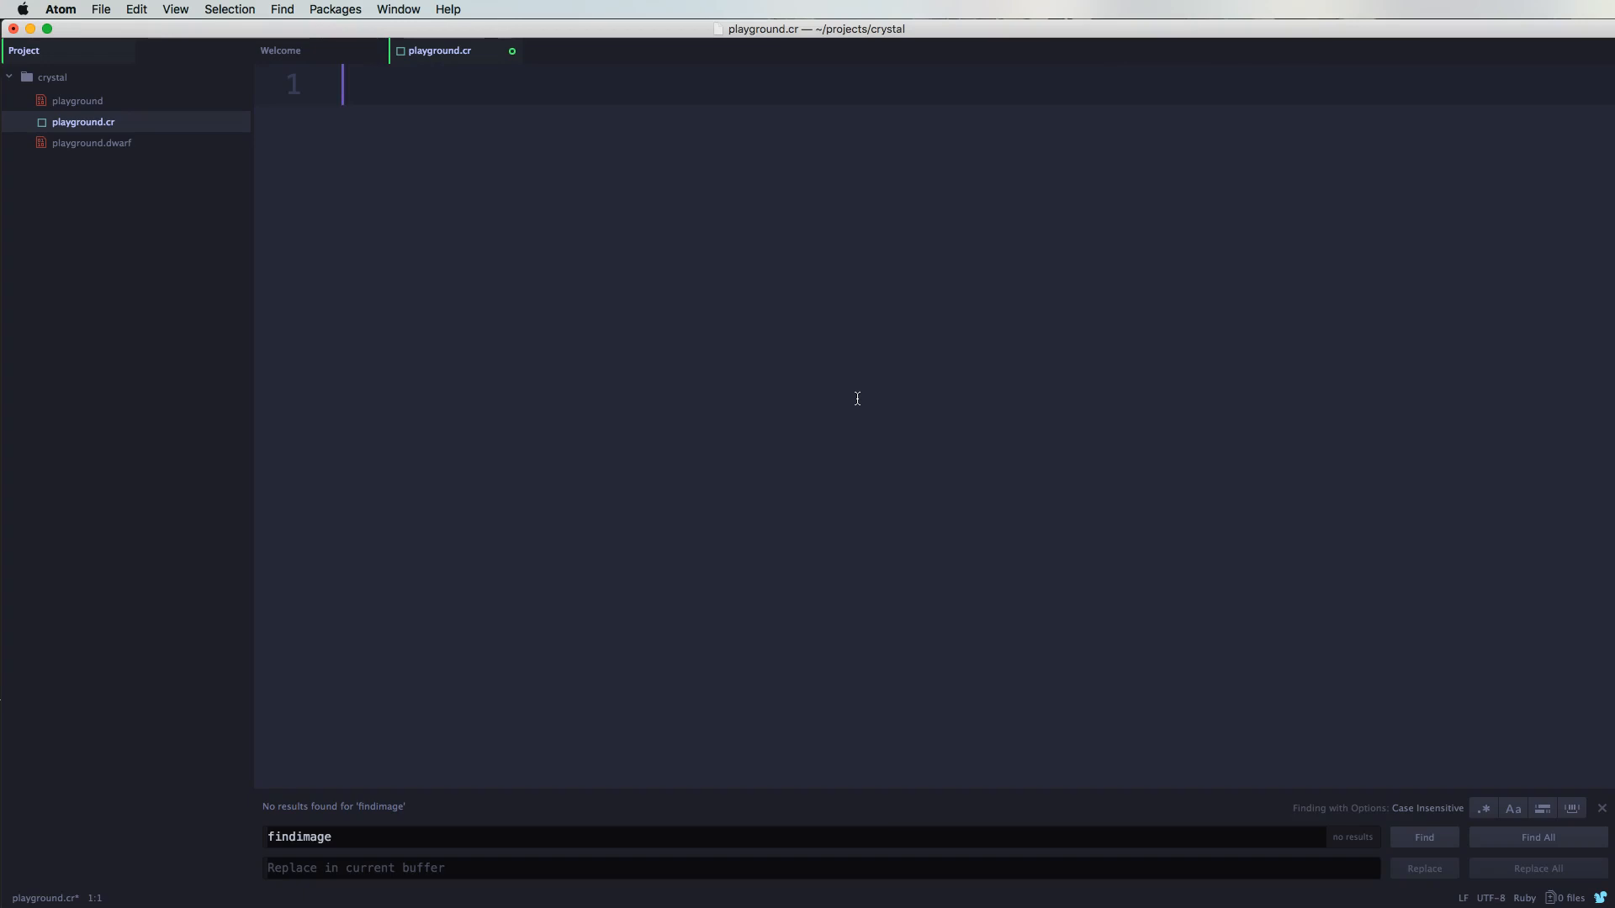
Step: Type the literal [1, 2.4, "Joe", "Johnny"] on line 1 and save the file
text([])
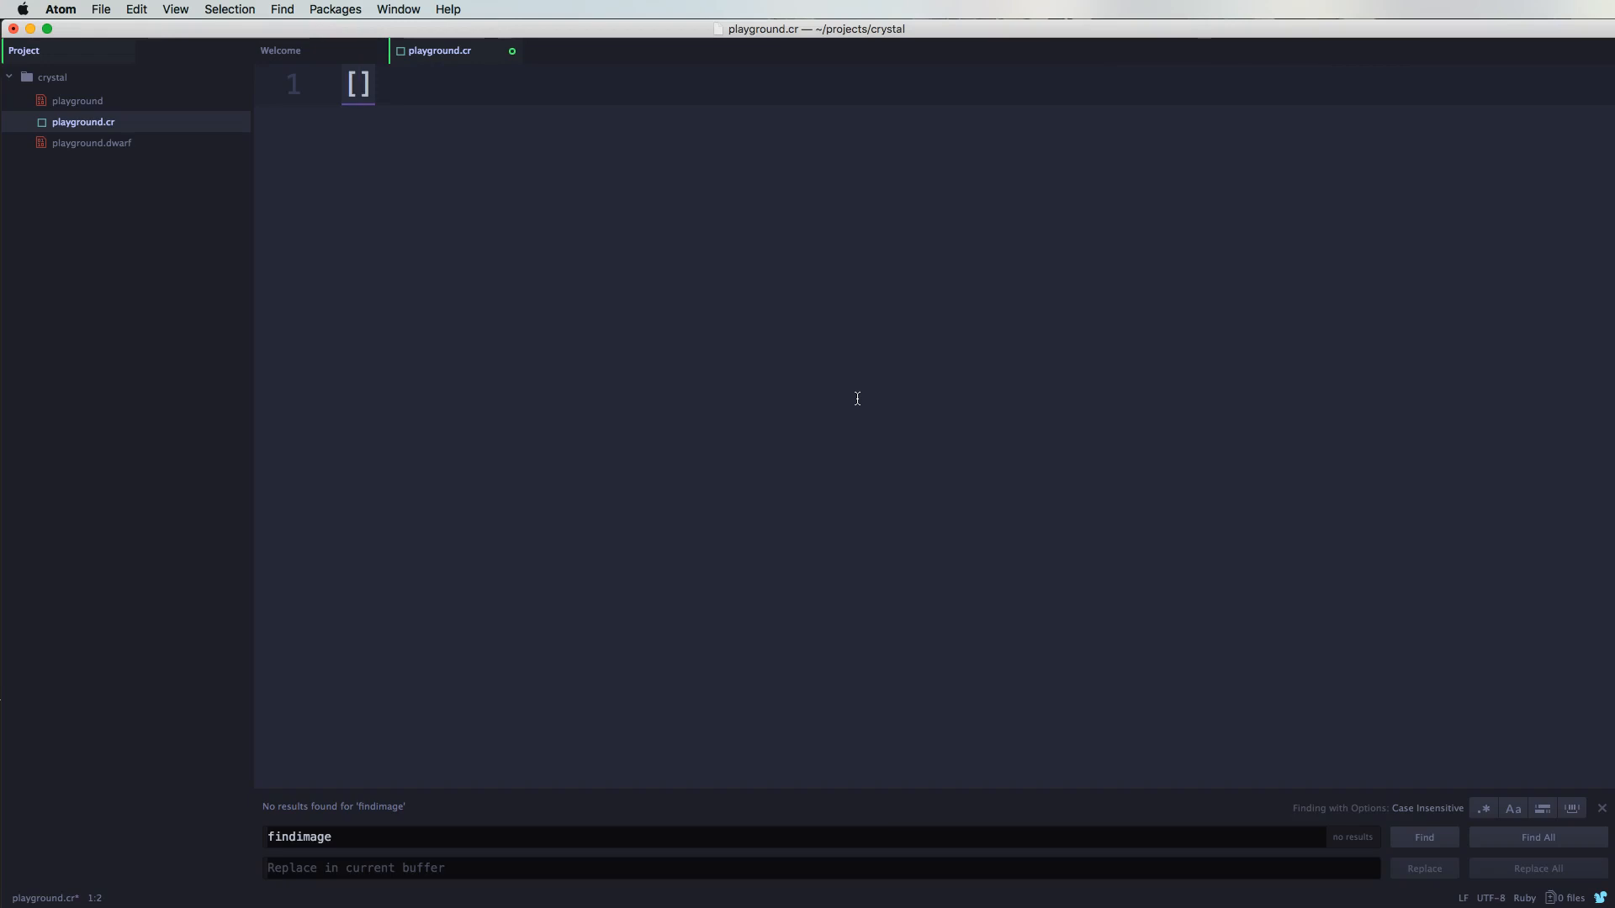
text(1)
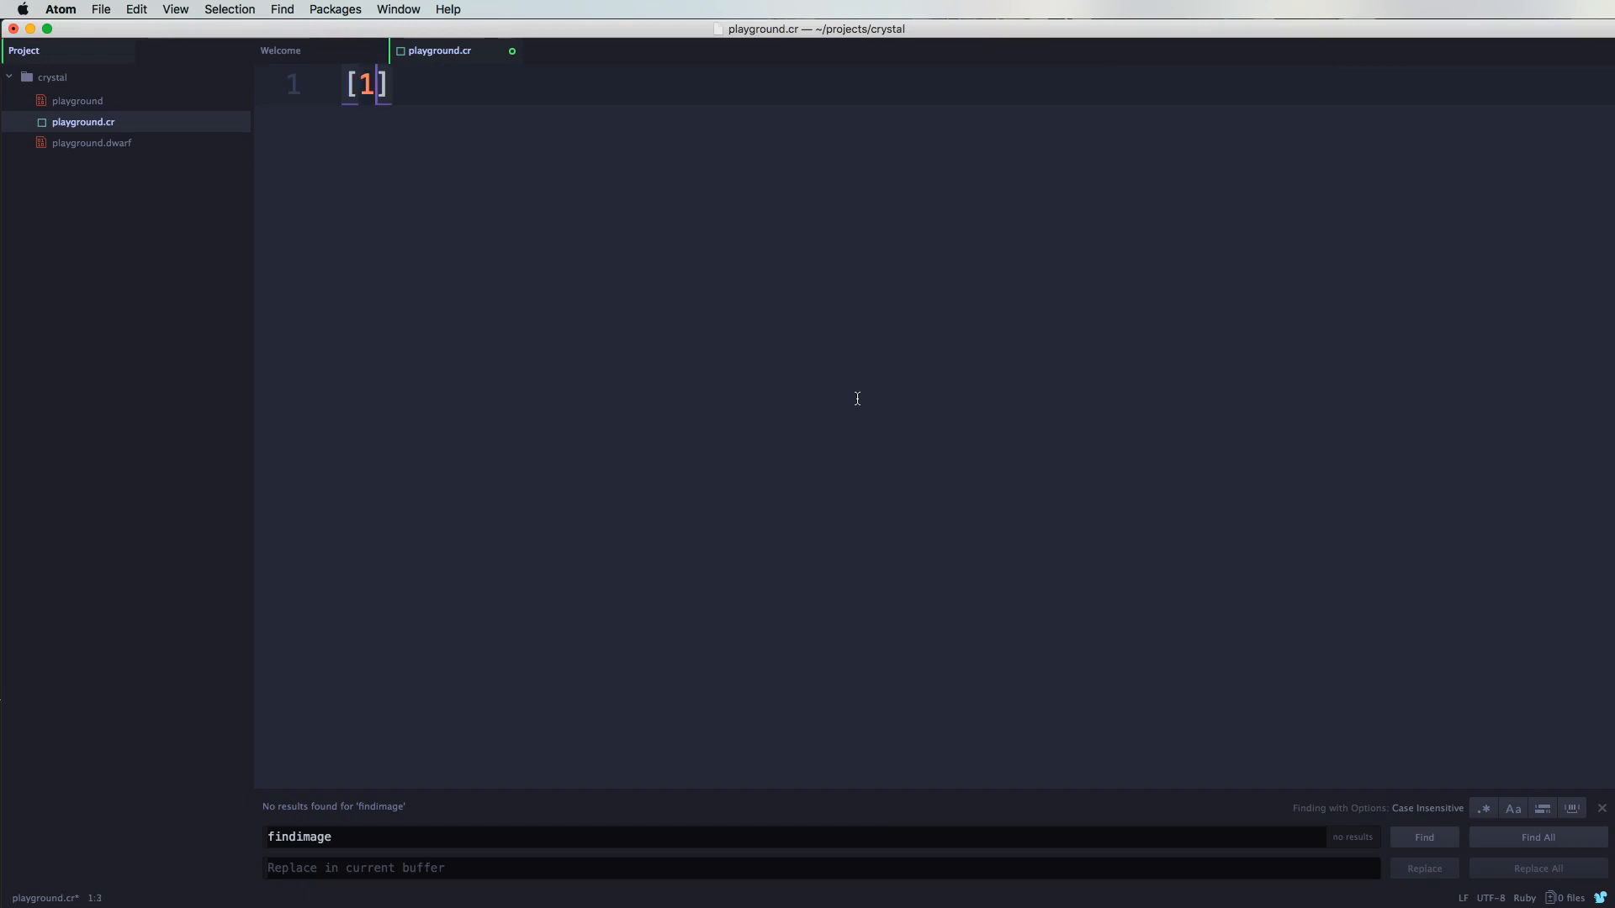
text(,2.)
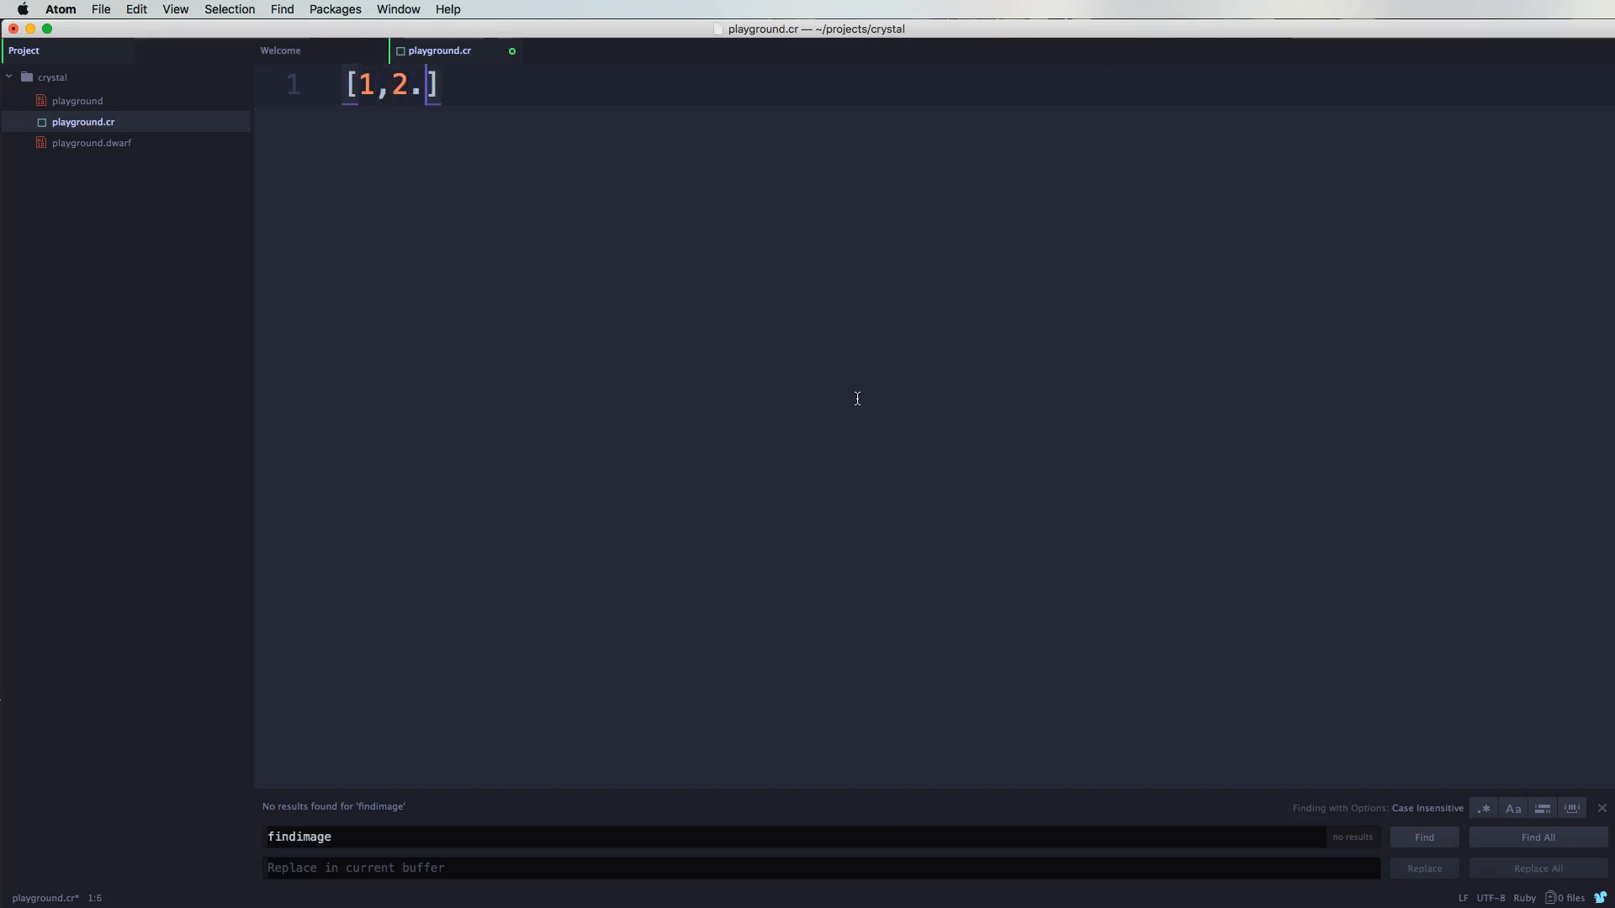
text(4,)
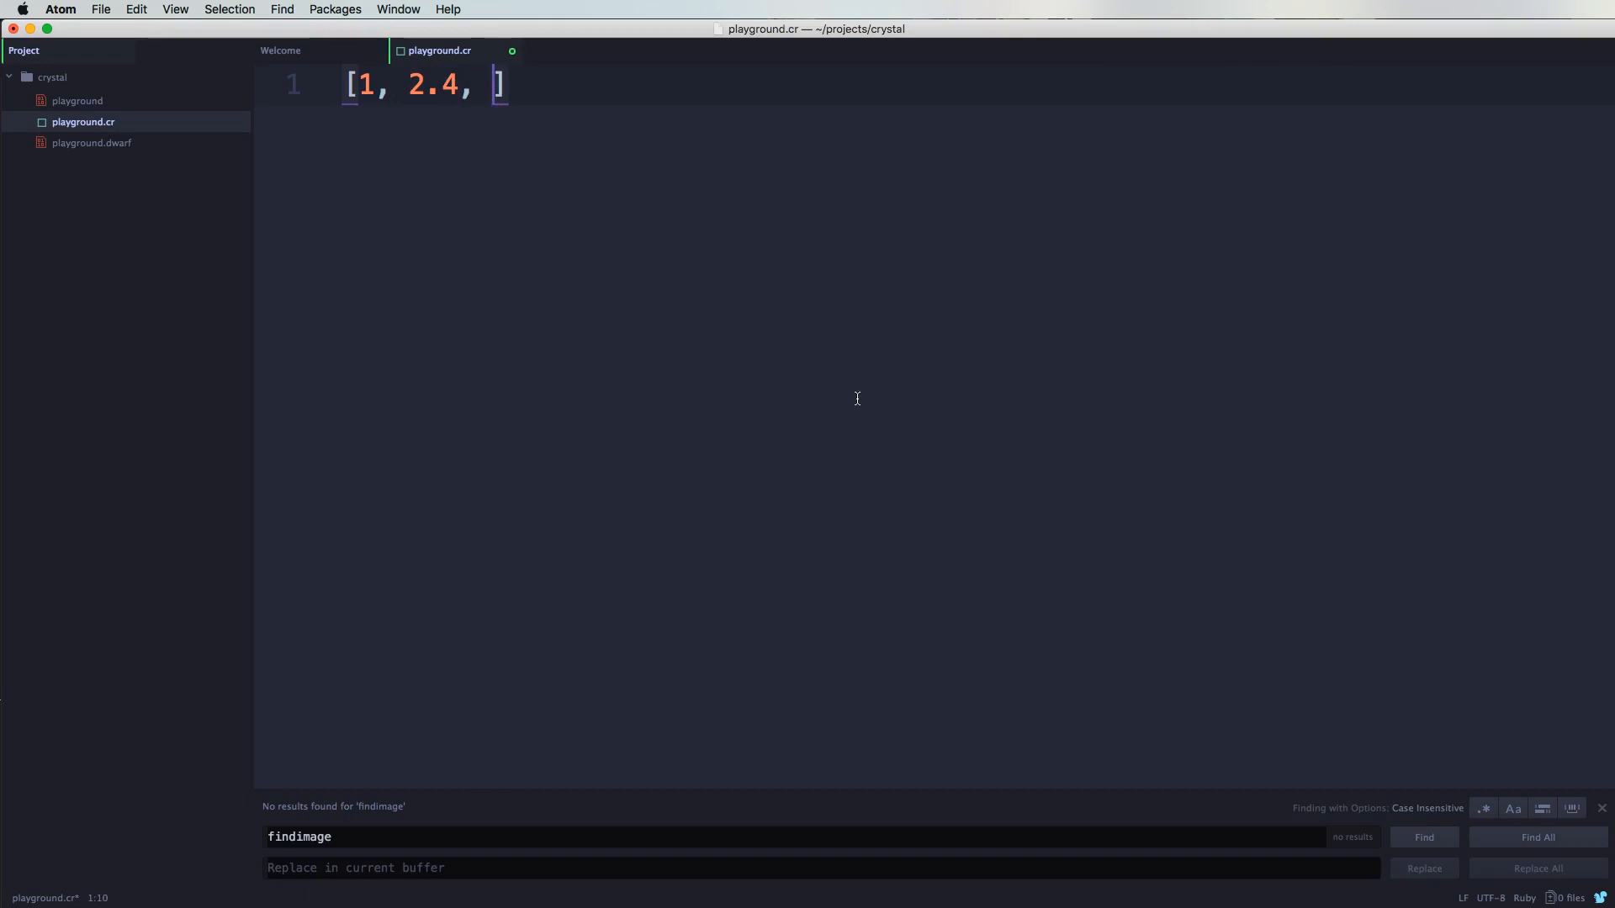
text("")
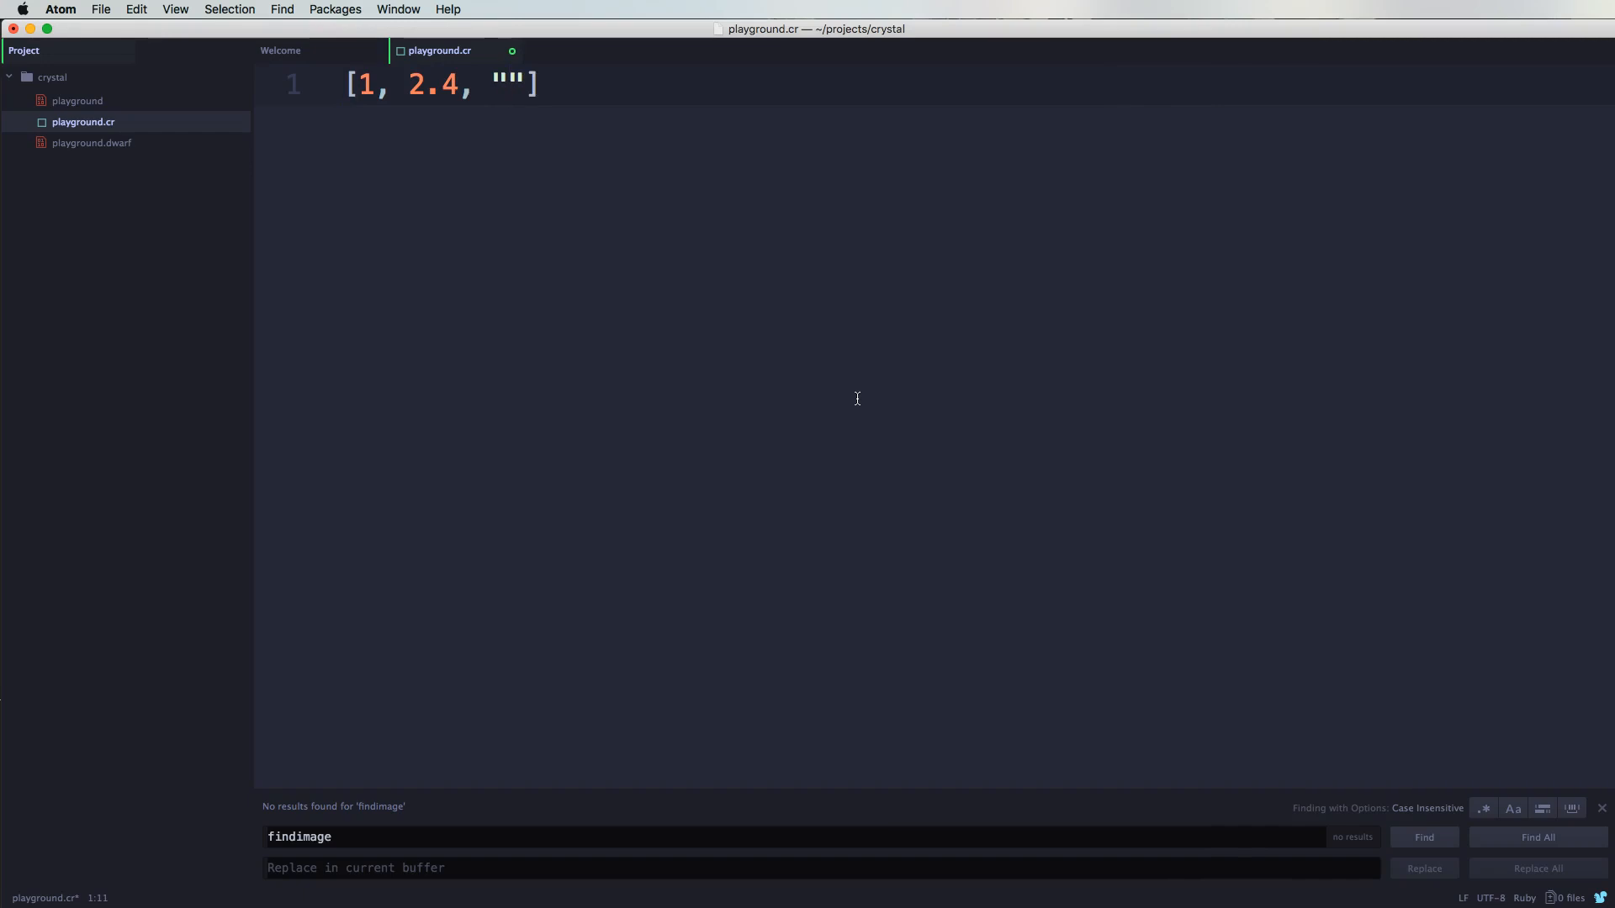
text(Joe)
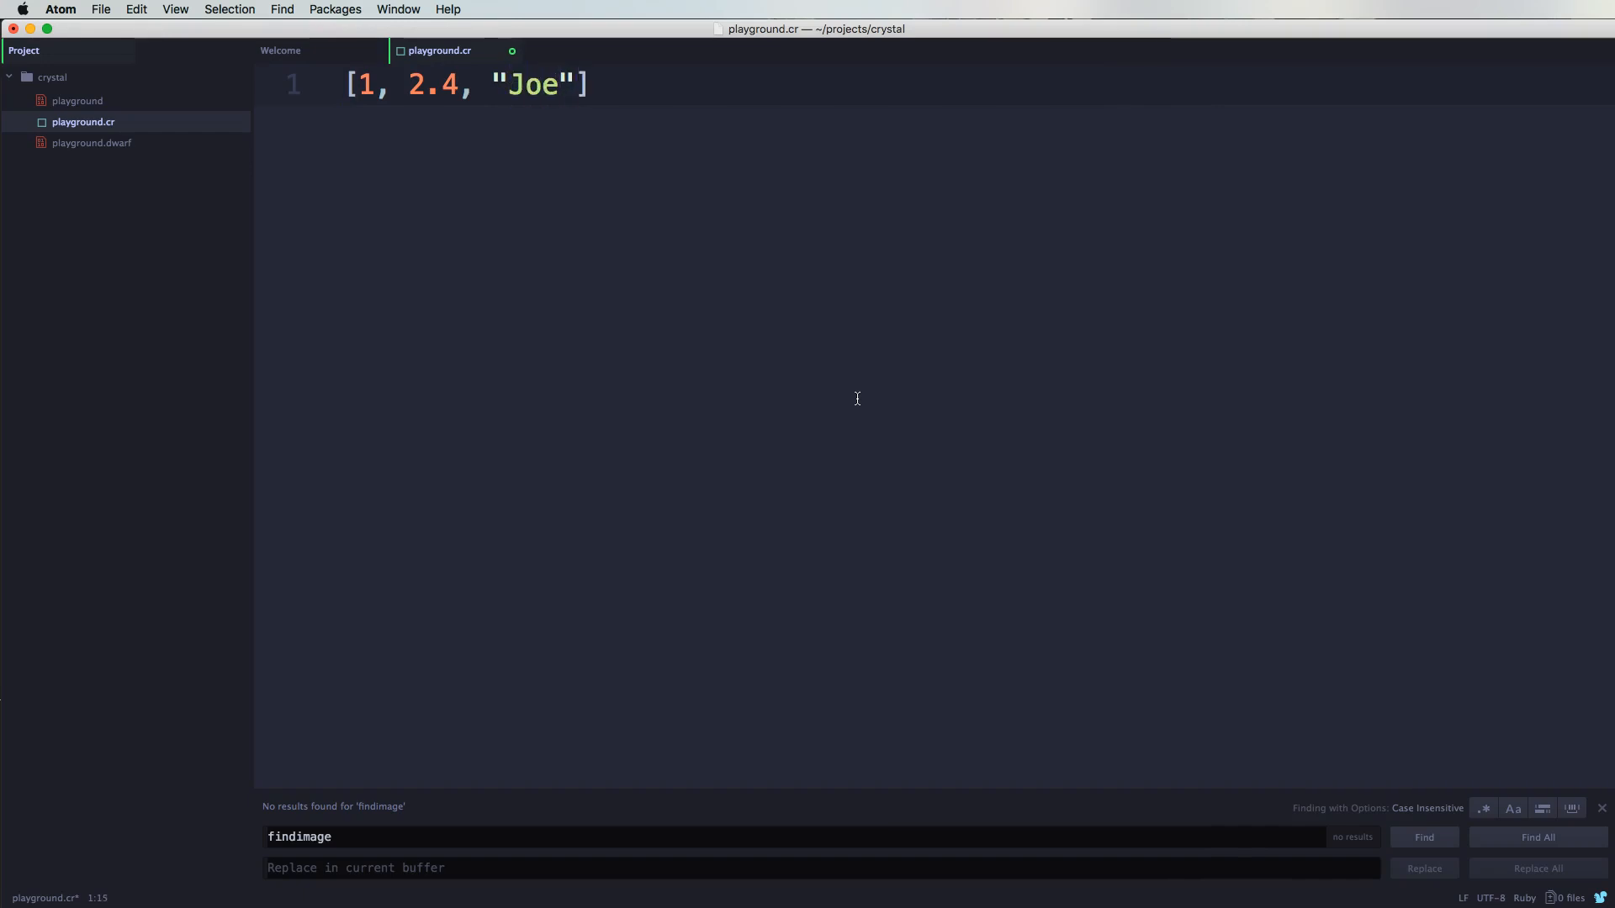
text(, "Jo")
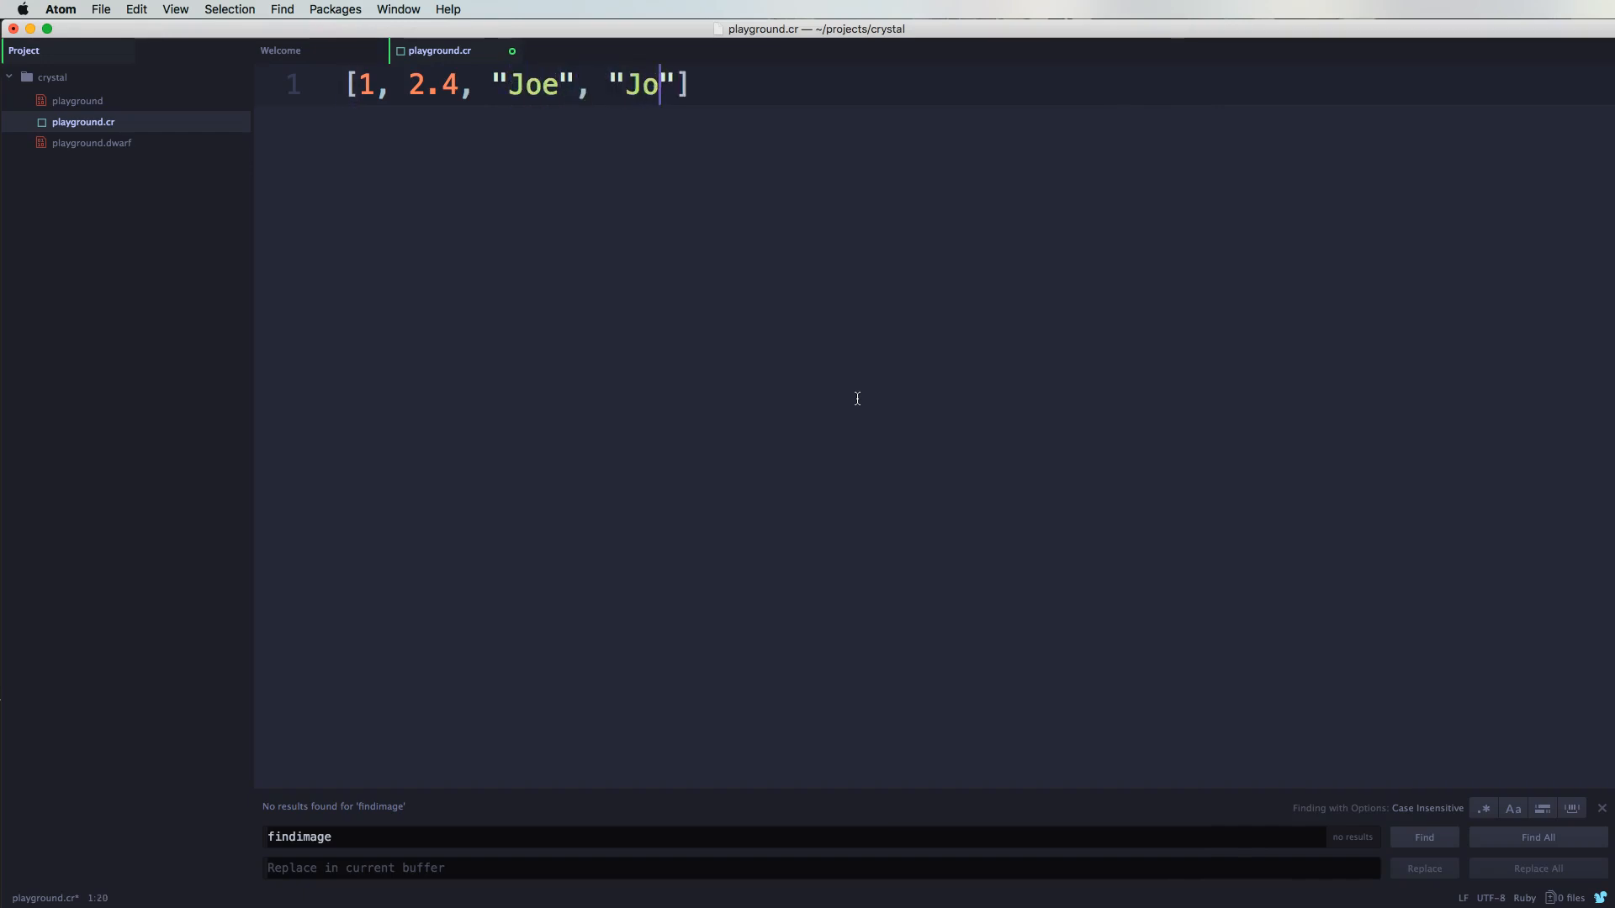
text(hnny)
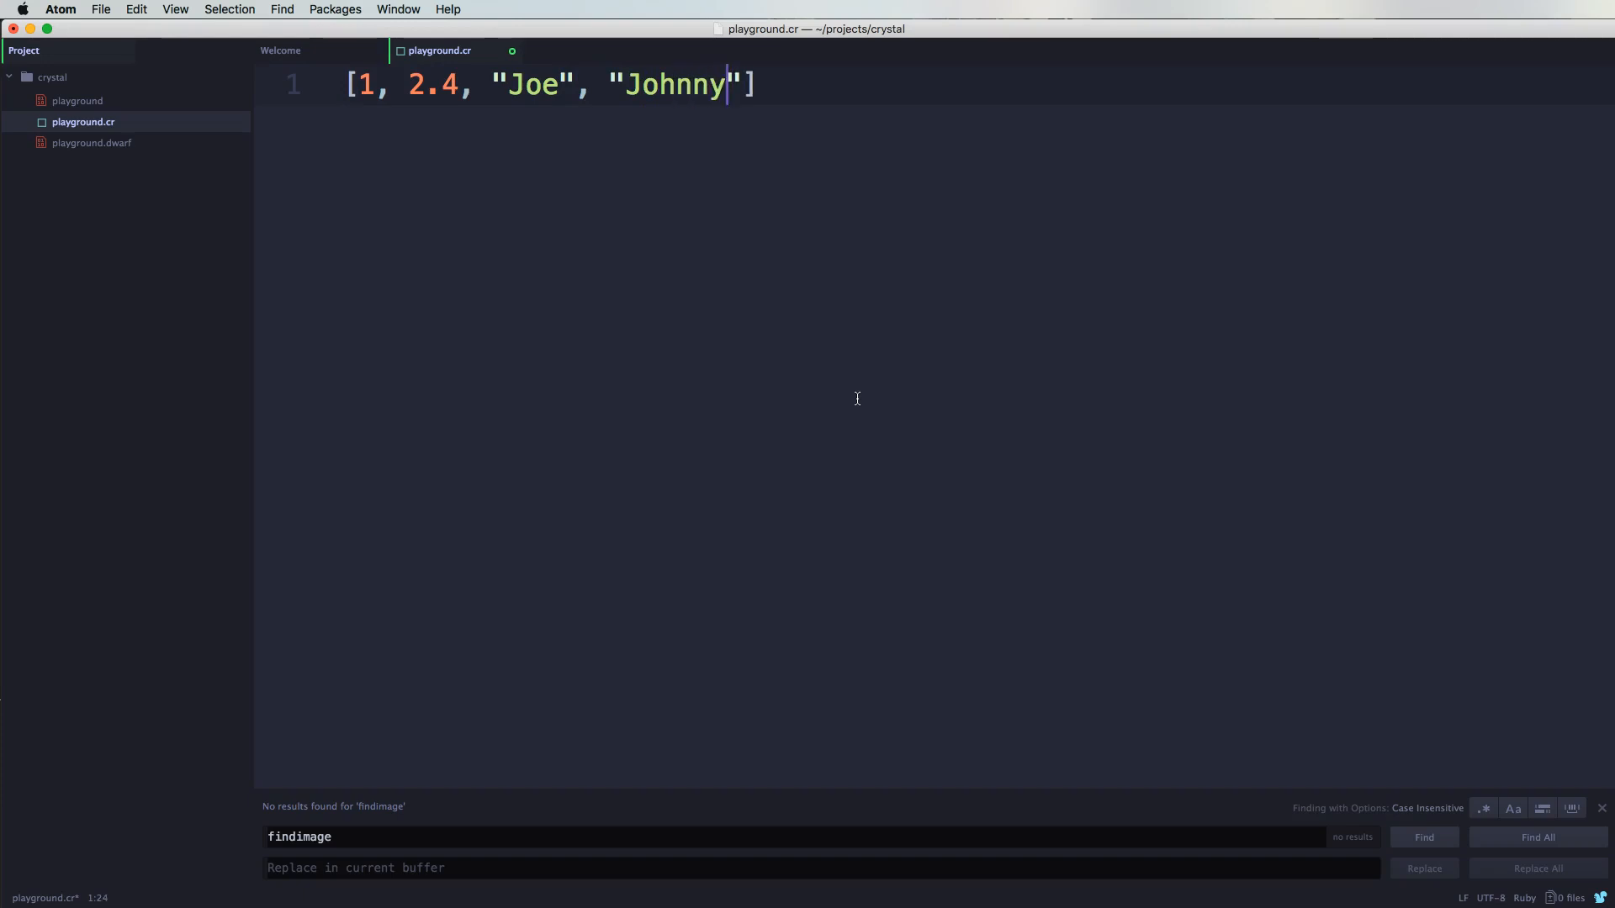
key(enter)
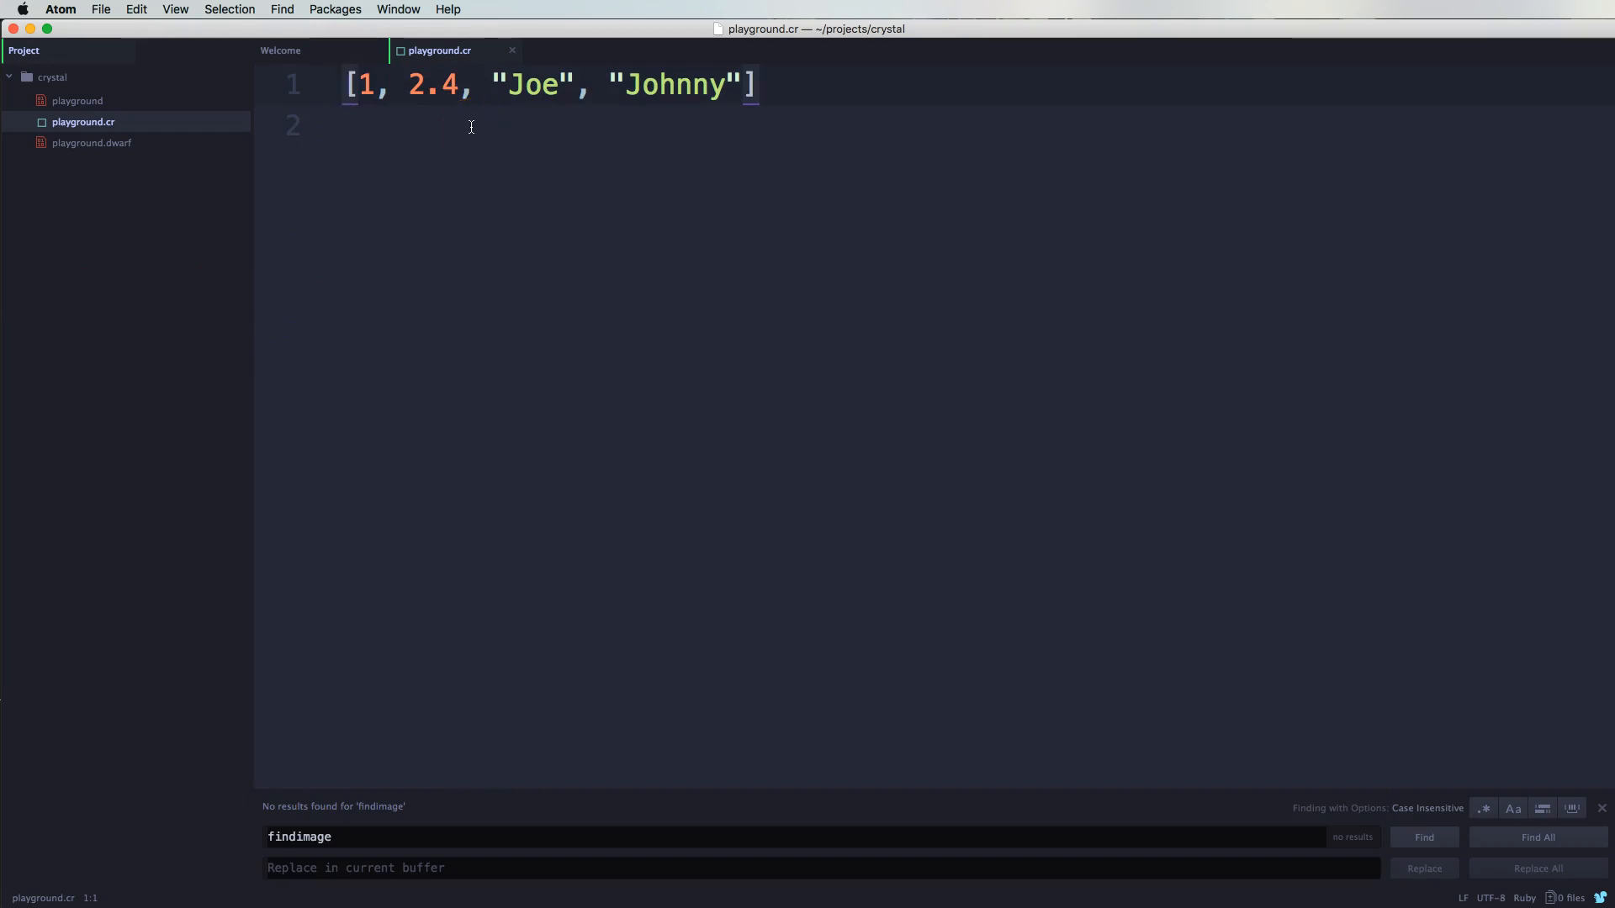
Step: Prefix line 1 with listOfTypes =, fixing the misspelled name along the way
text(list)
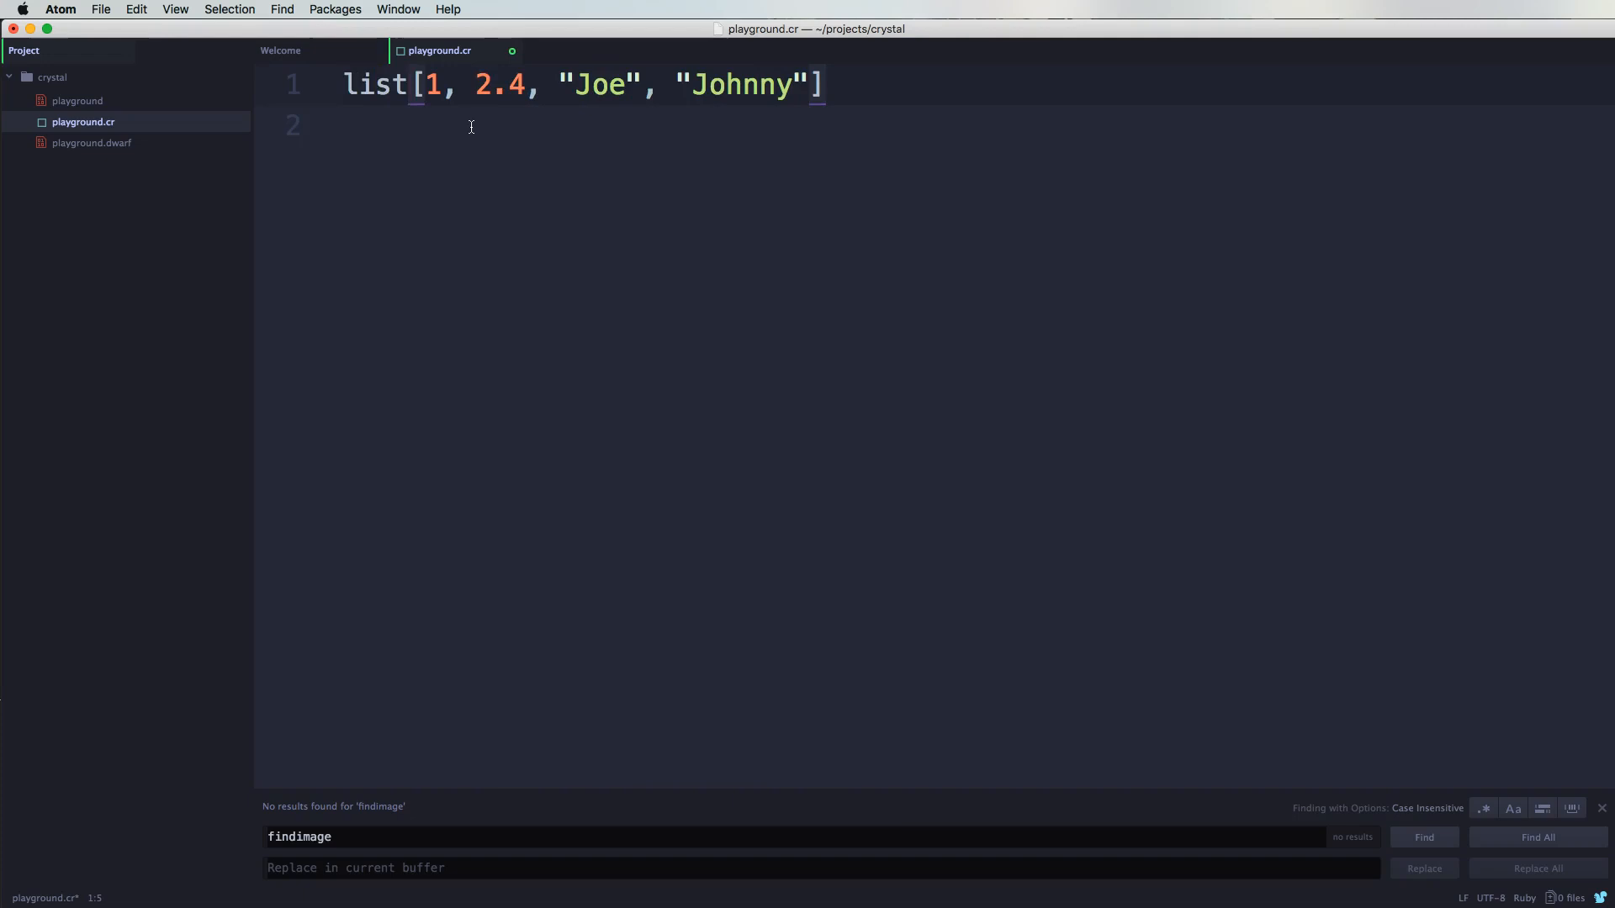
text(Types)
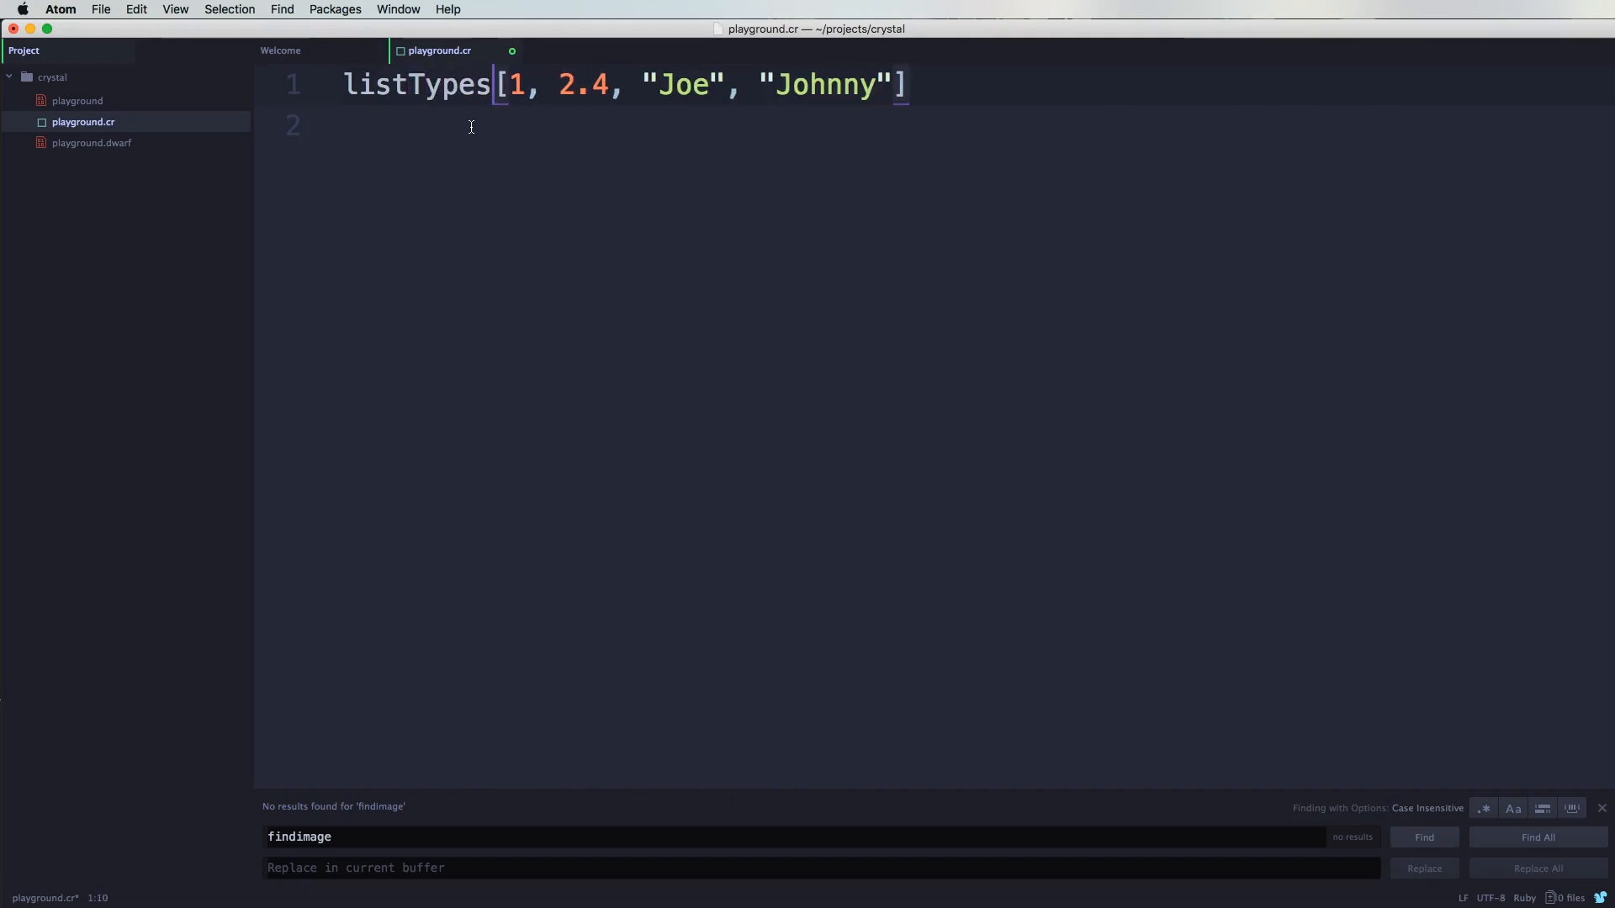
key(Backspace)
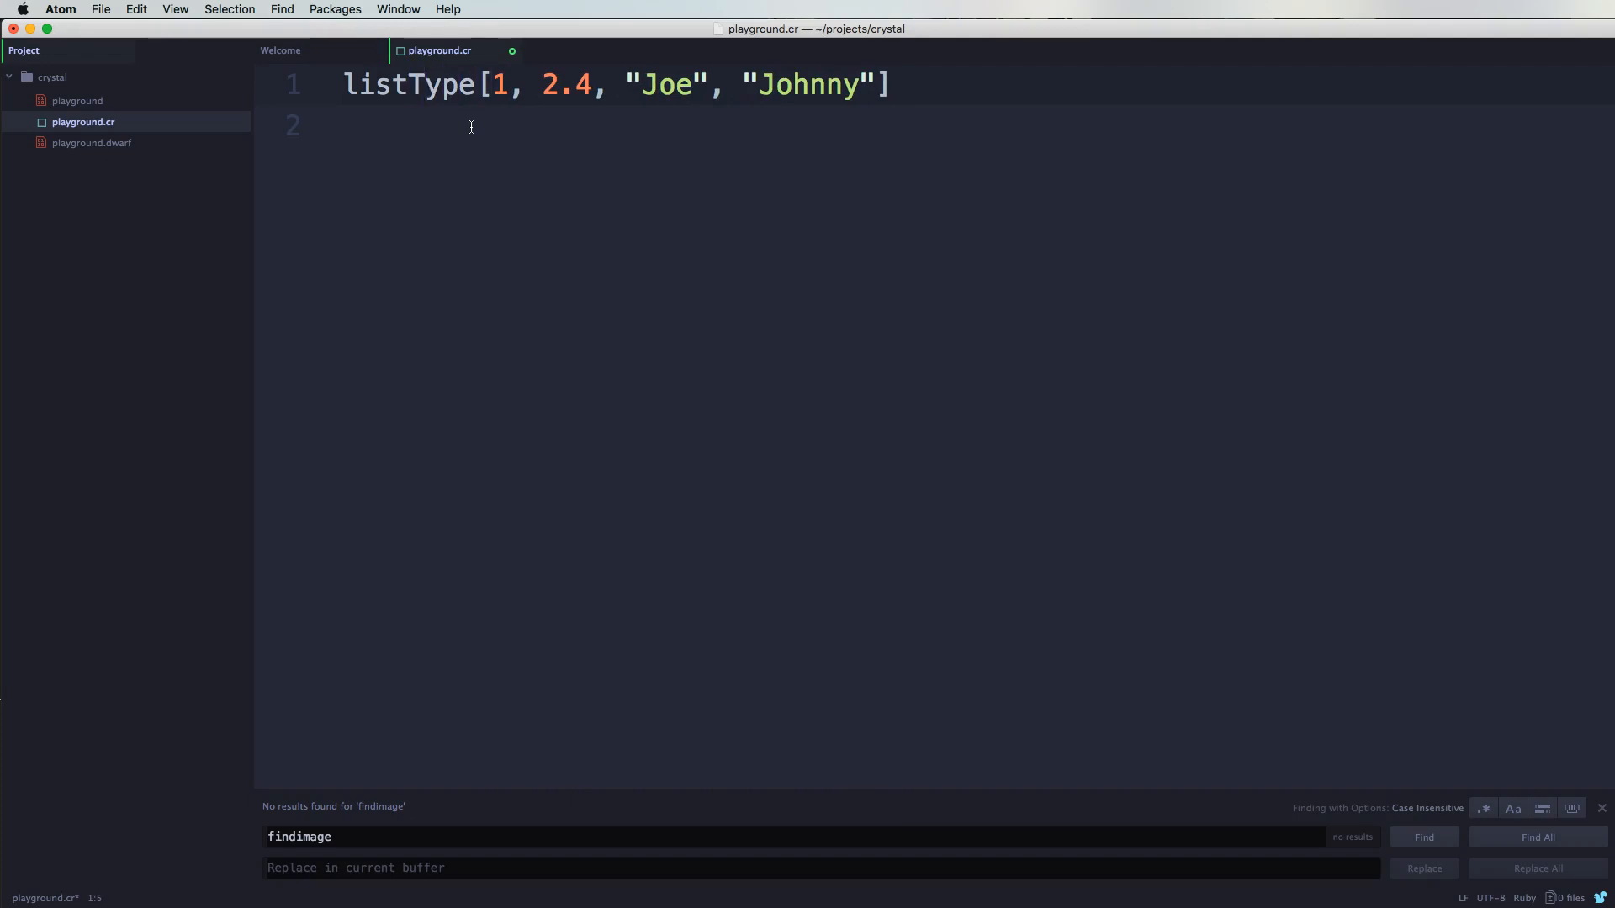
text(of)
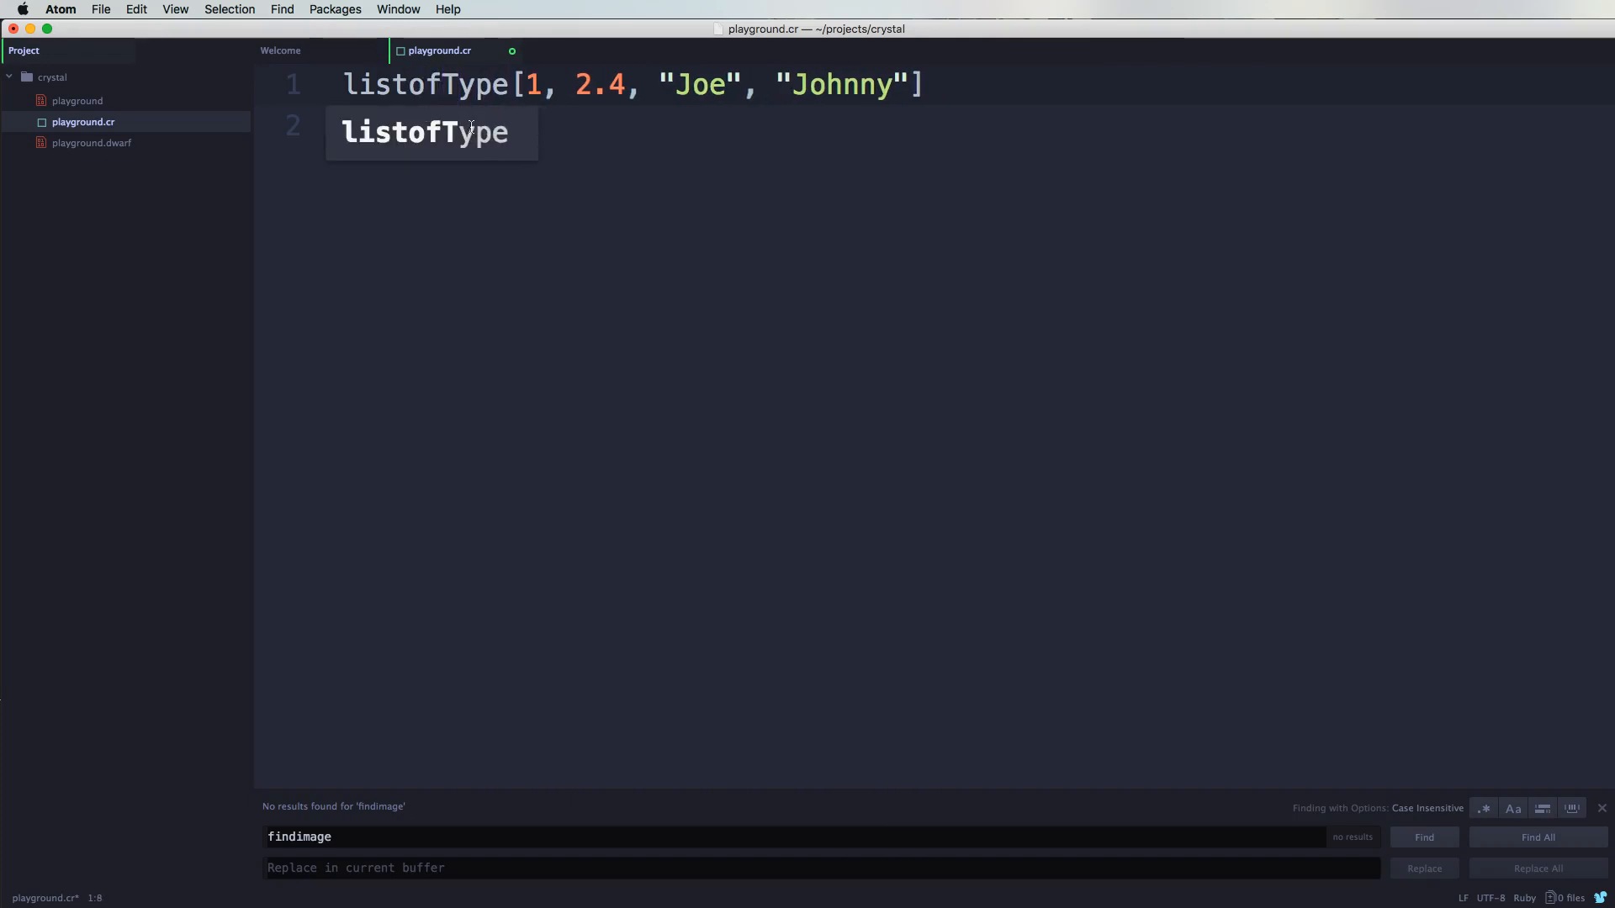
text(s)
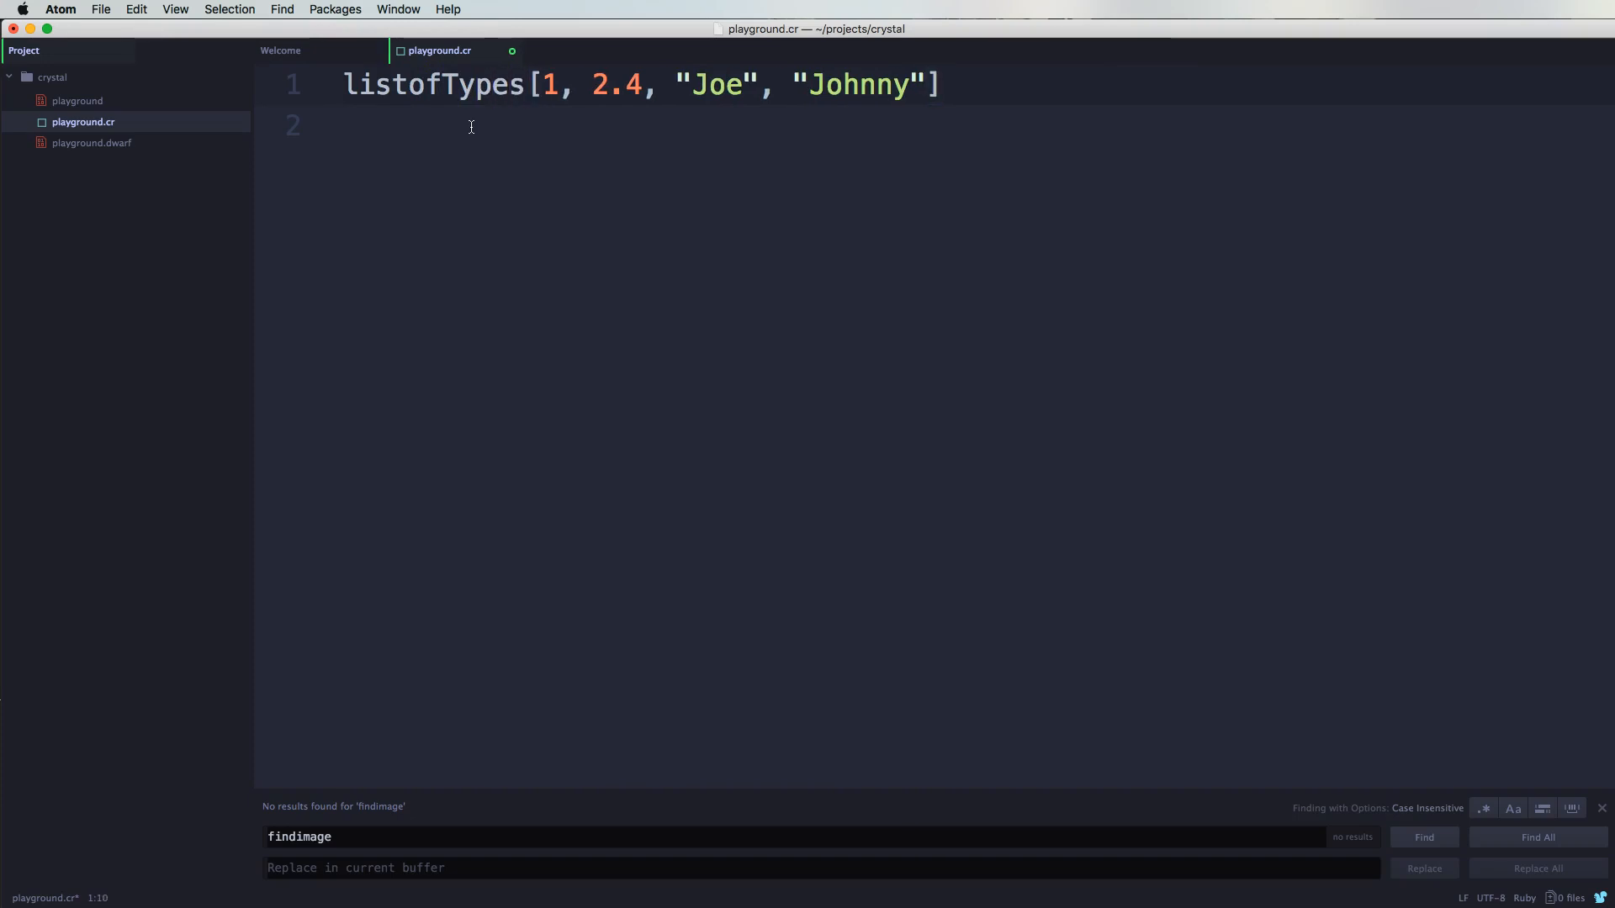
text(=)
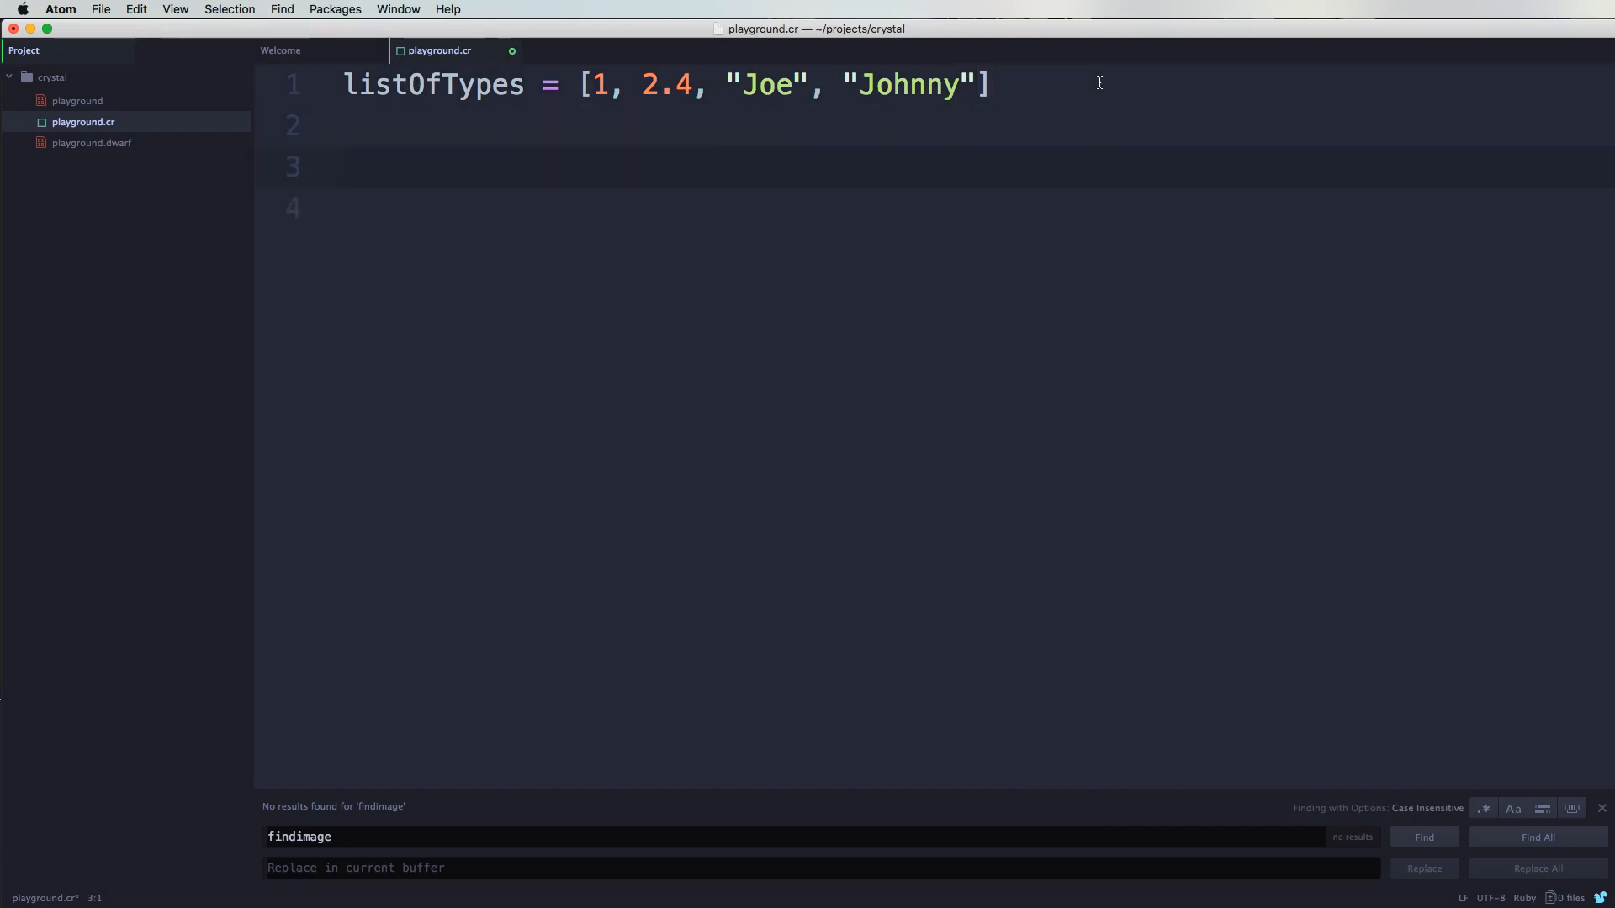
Step: Add puts listOfTypes[2] on line 4 of playground.cr
click(343, 167)
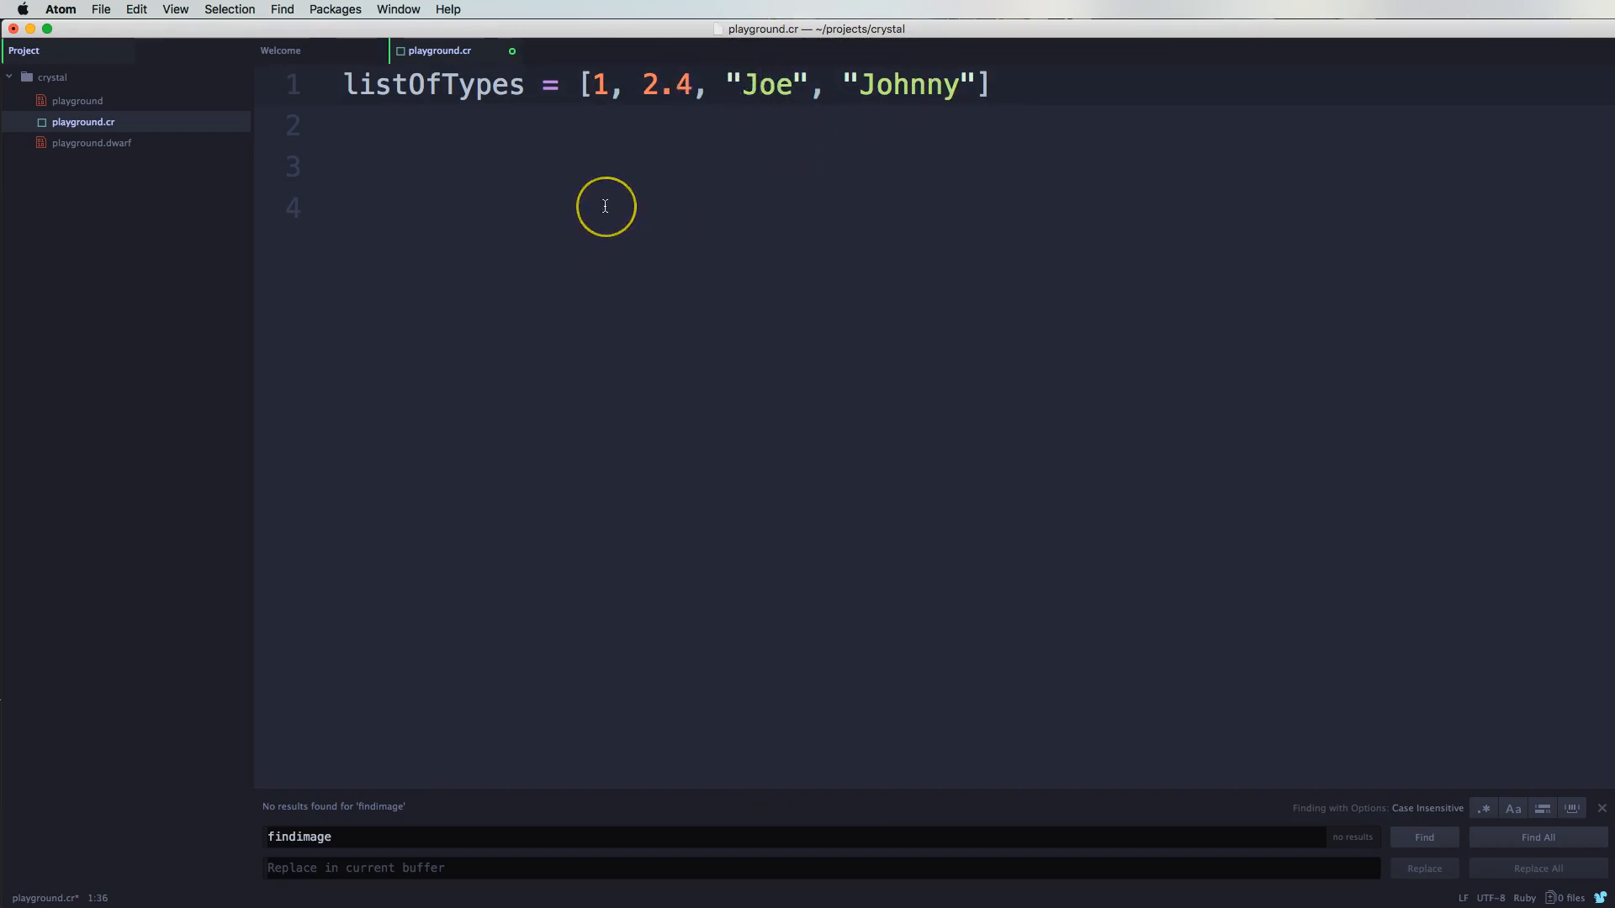
click(925, 84)
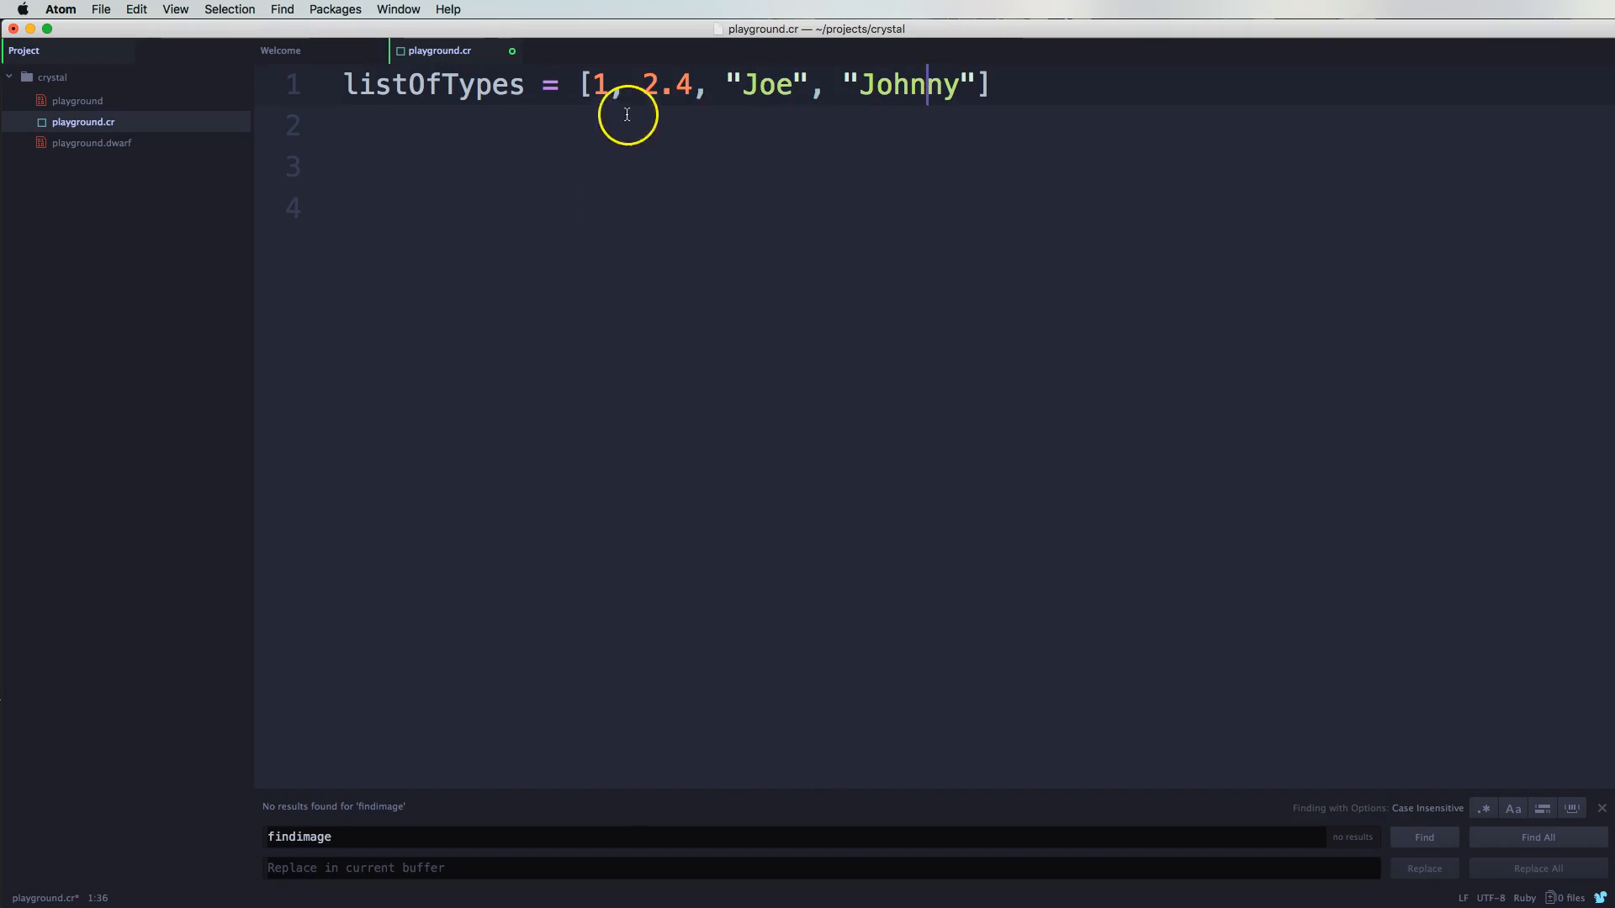
mouse_move(904, 79)
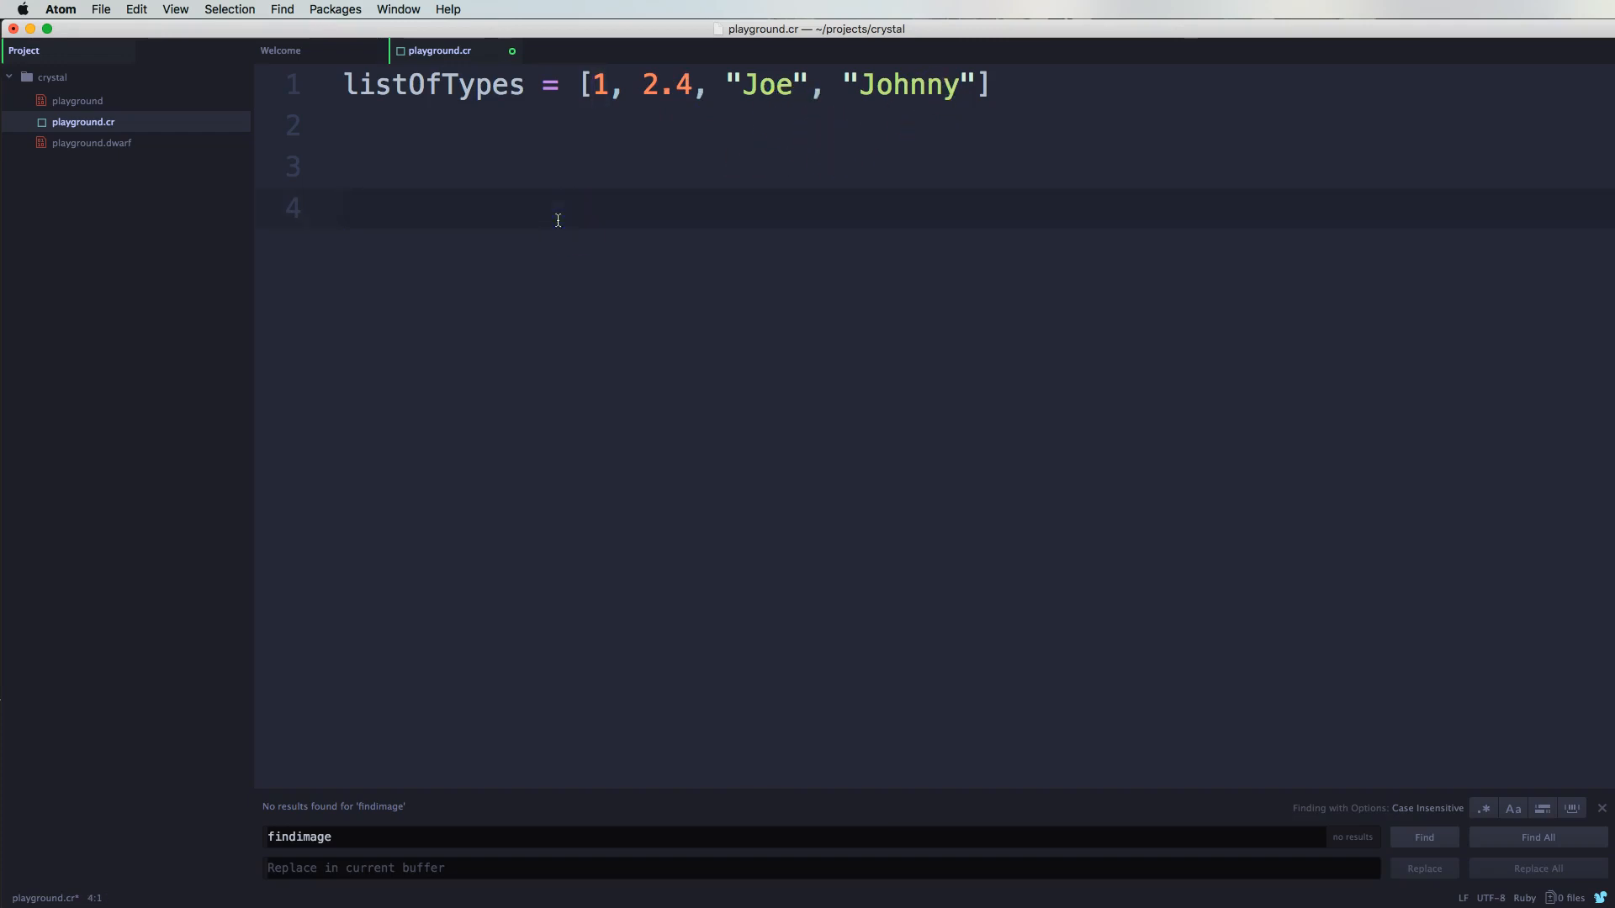
text(pu)
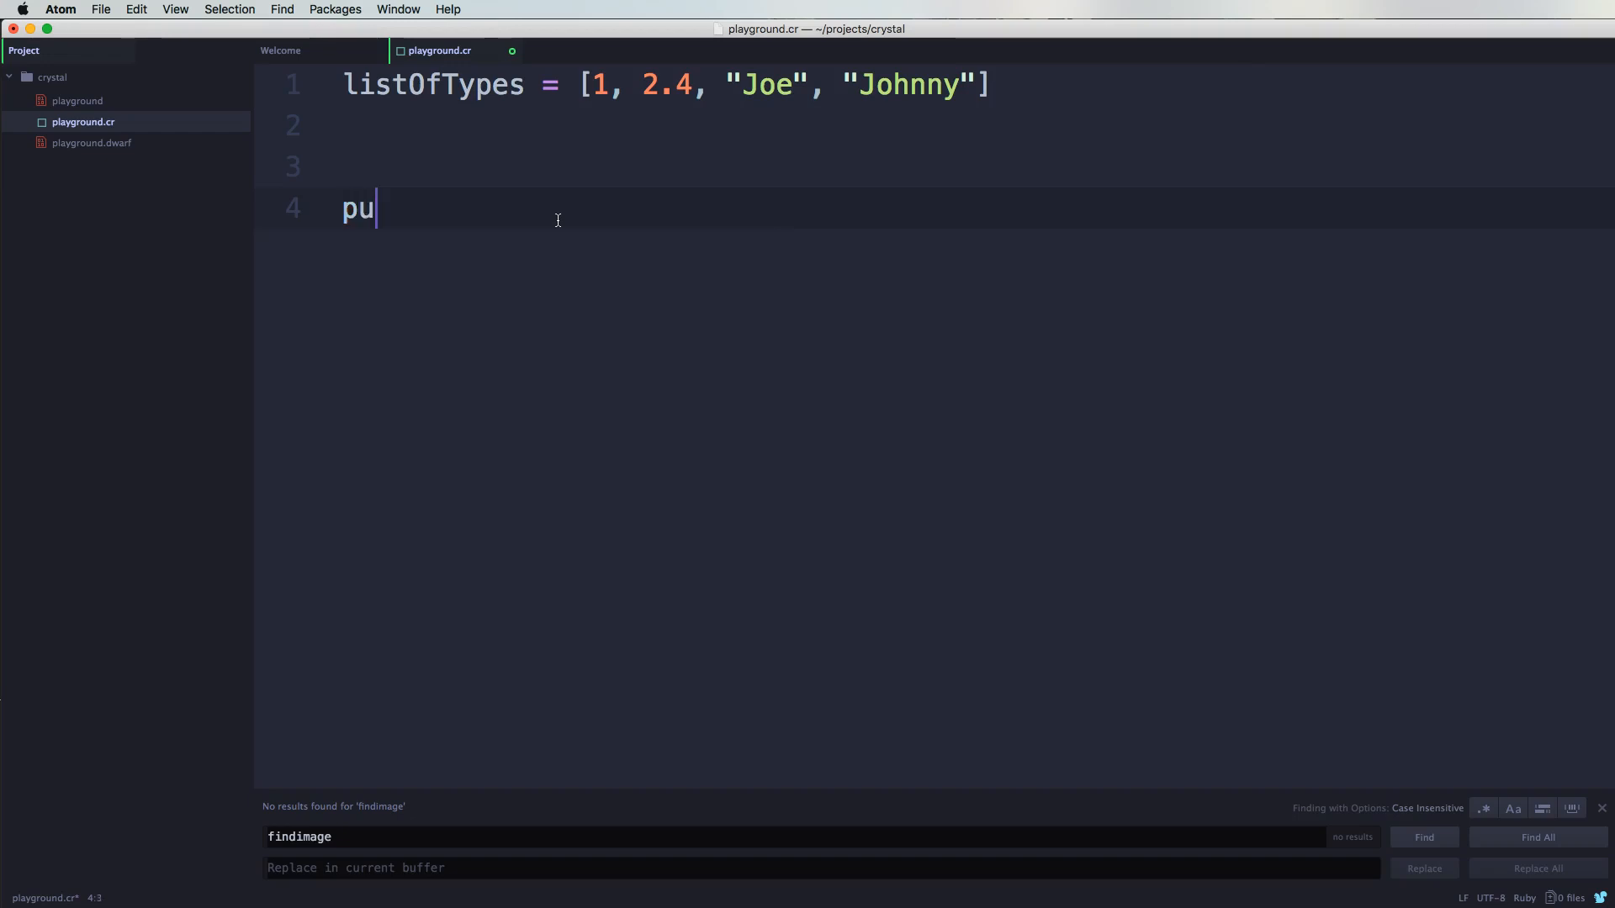
text(ts)
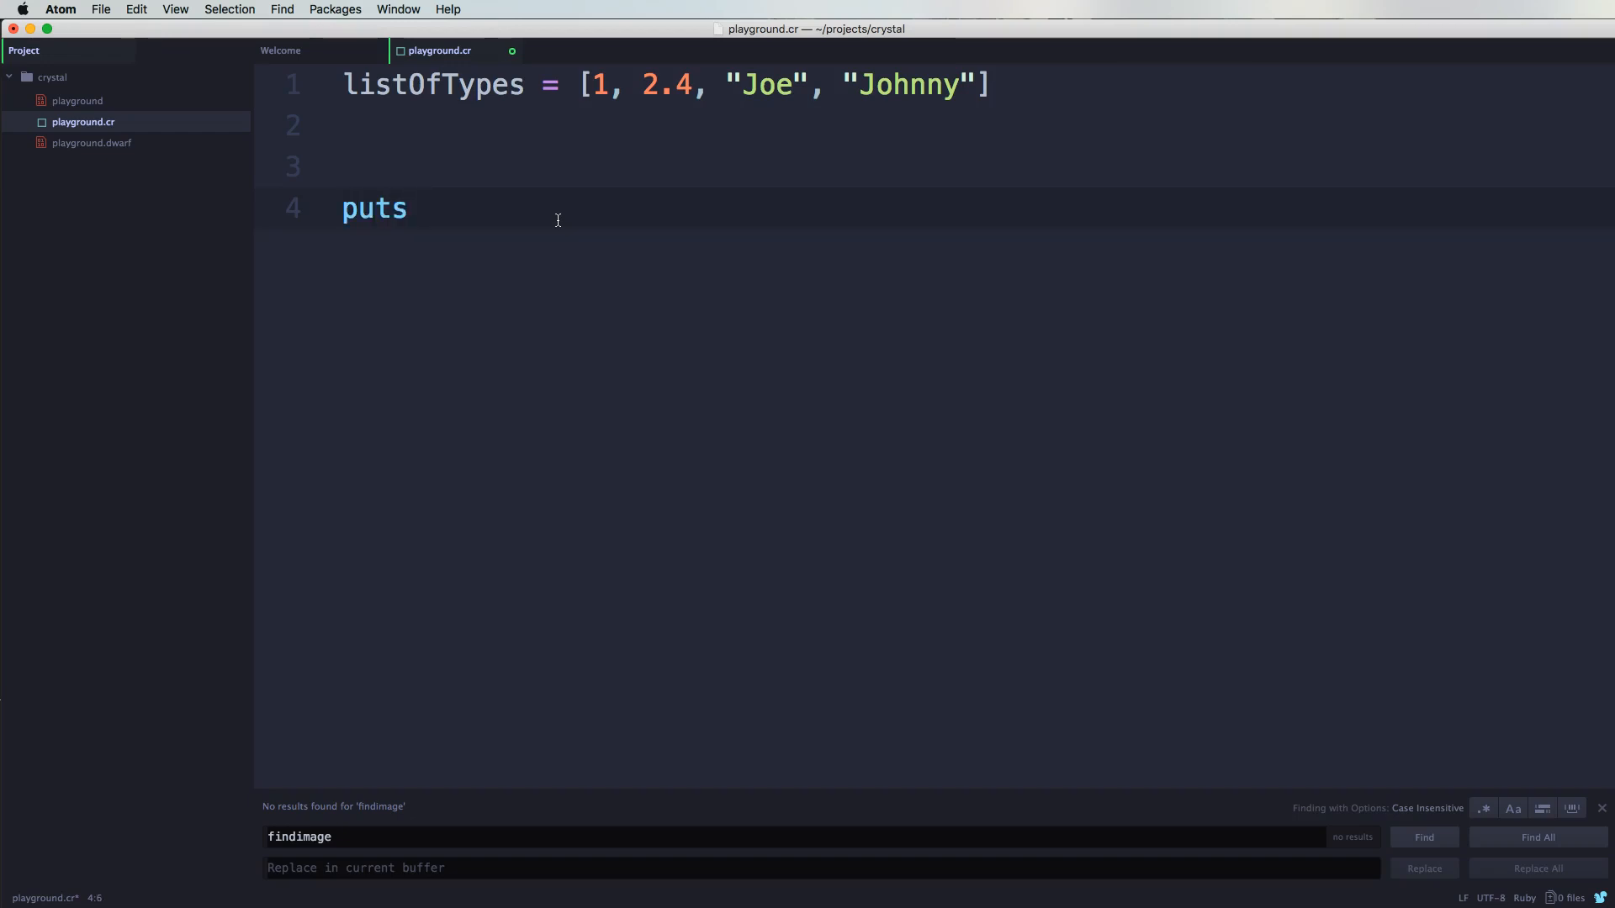
text(listOfTypes)
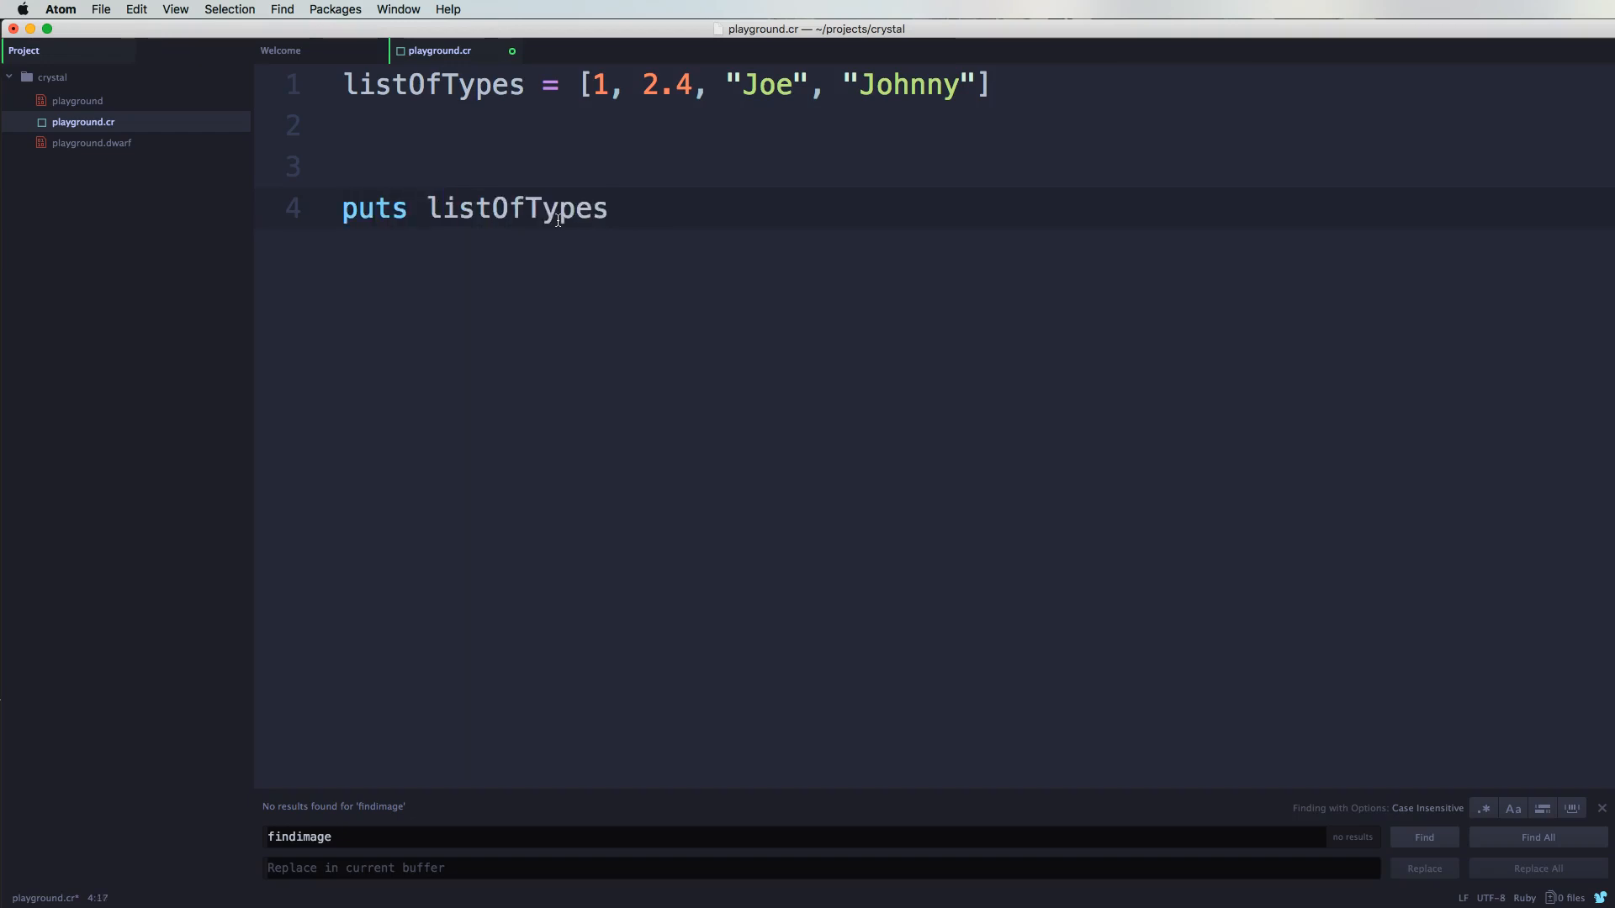
text([])
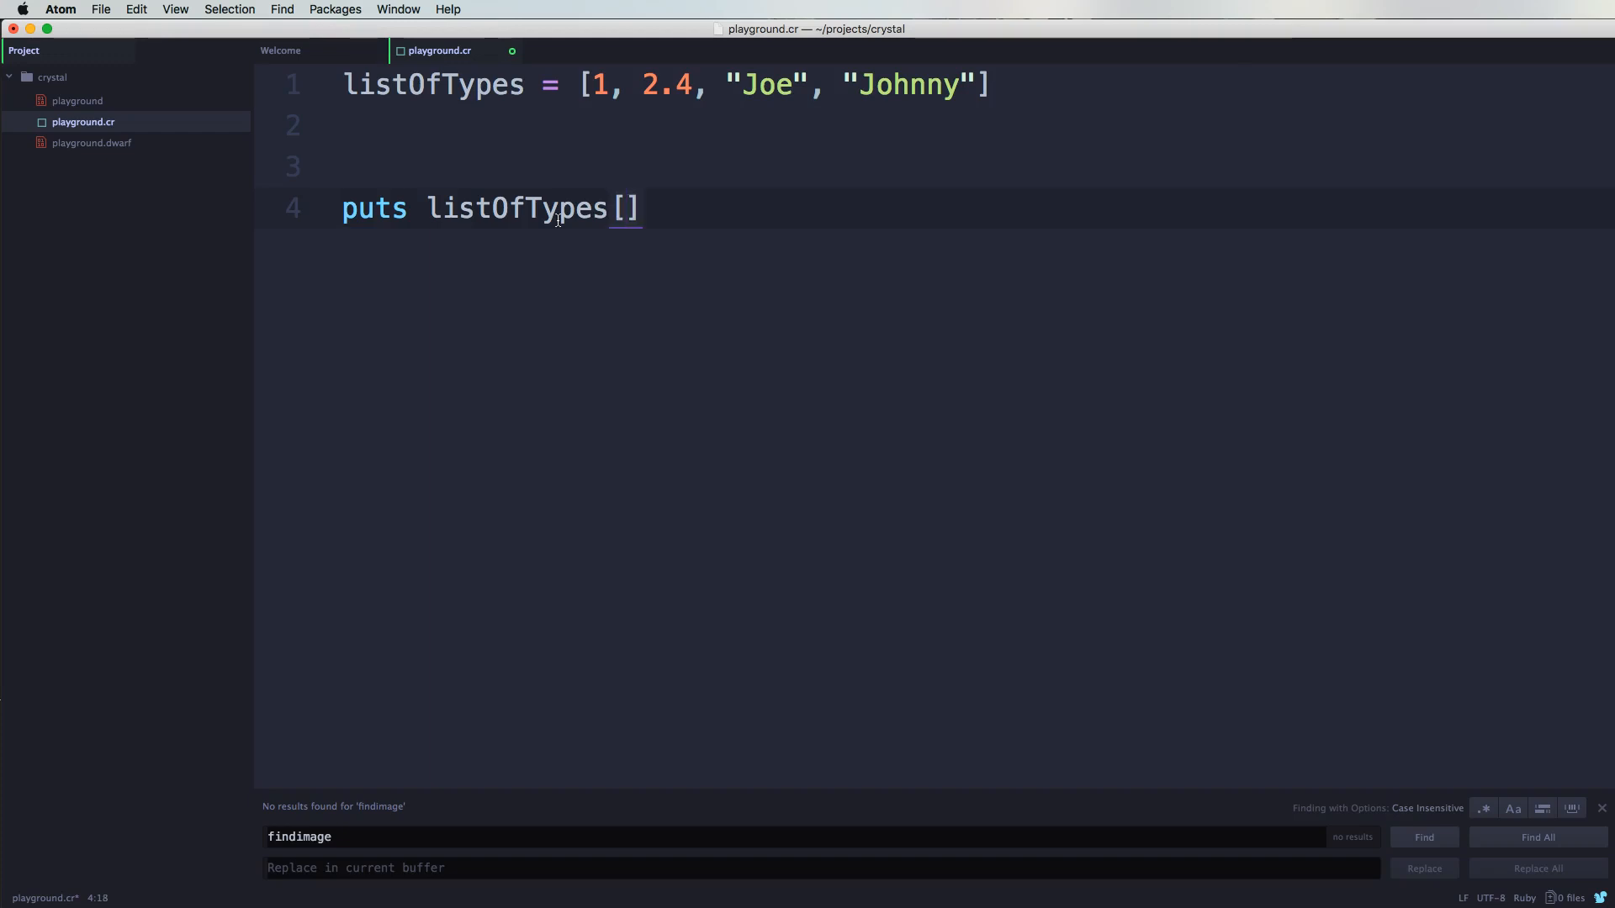
text(2)
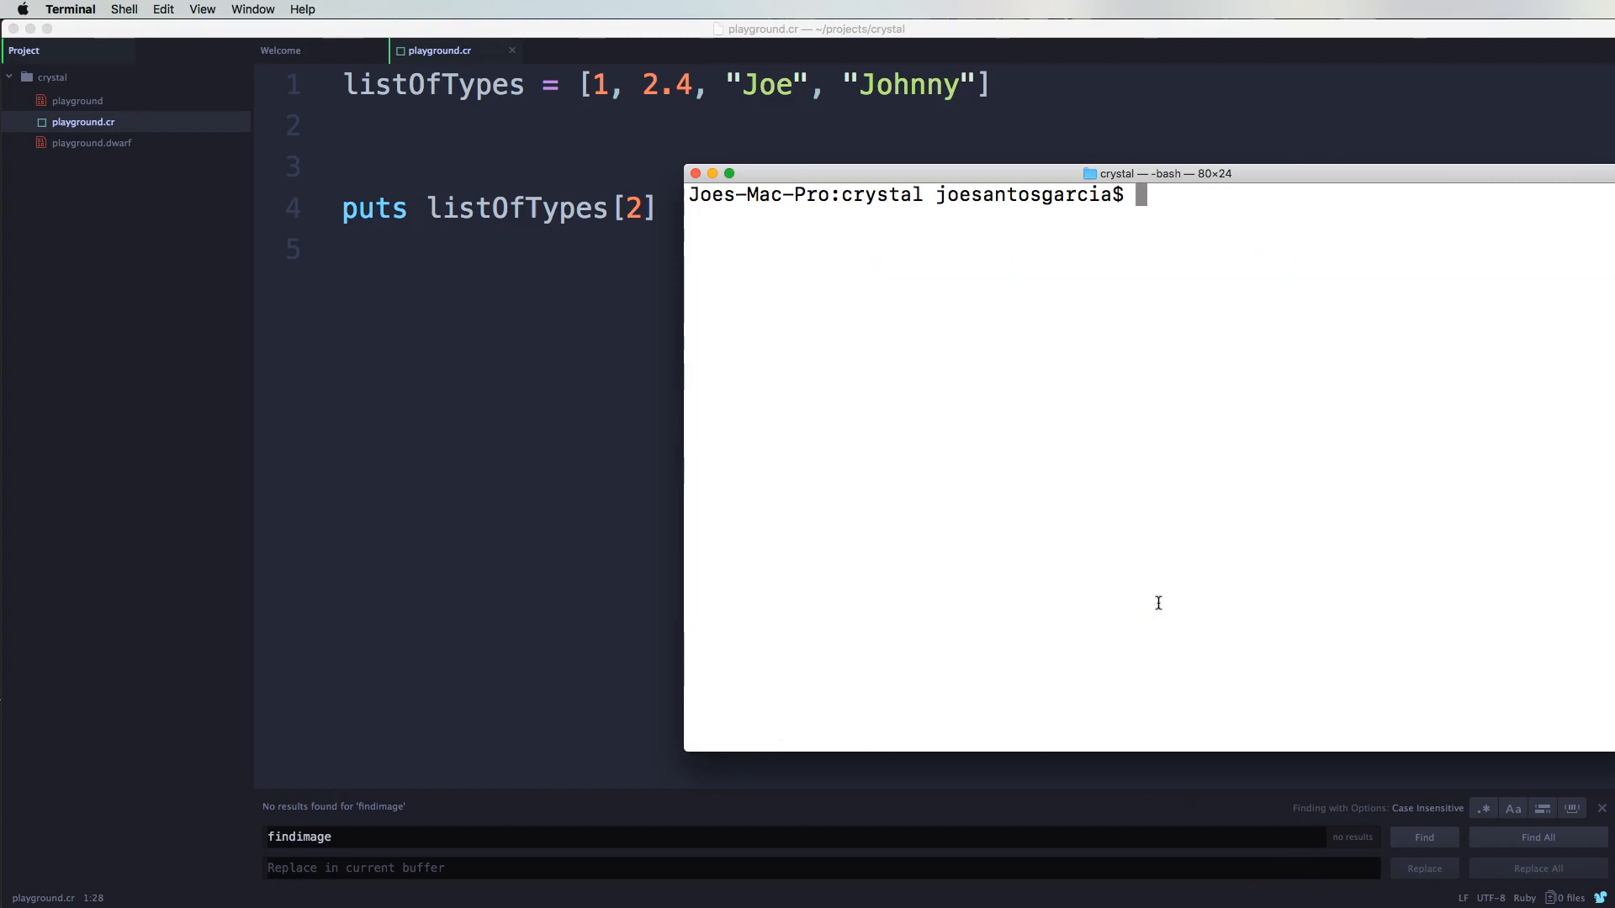
Step: Run crystal playground.cr in Terminal, which prints Joe
text(crystal playground.cr)
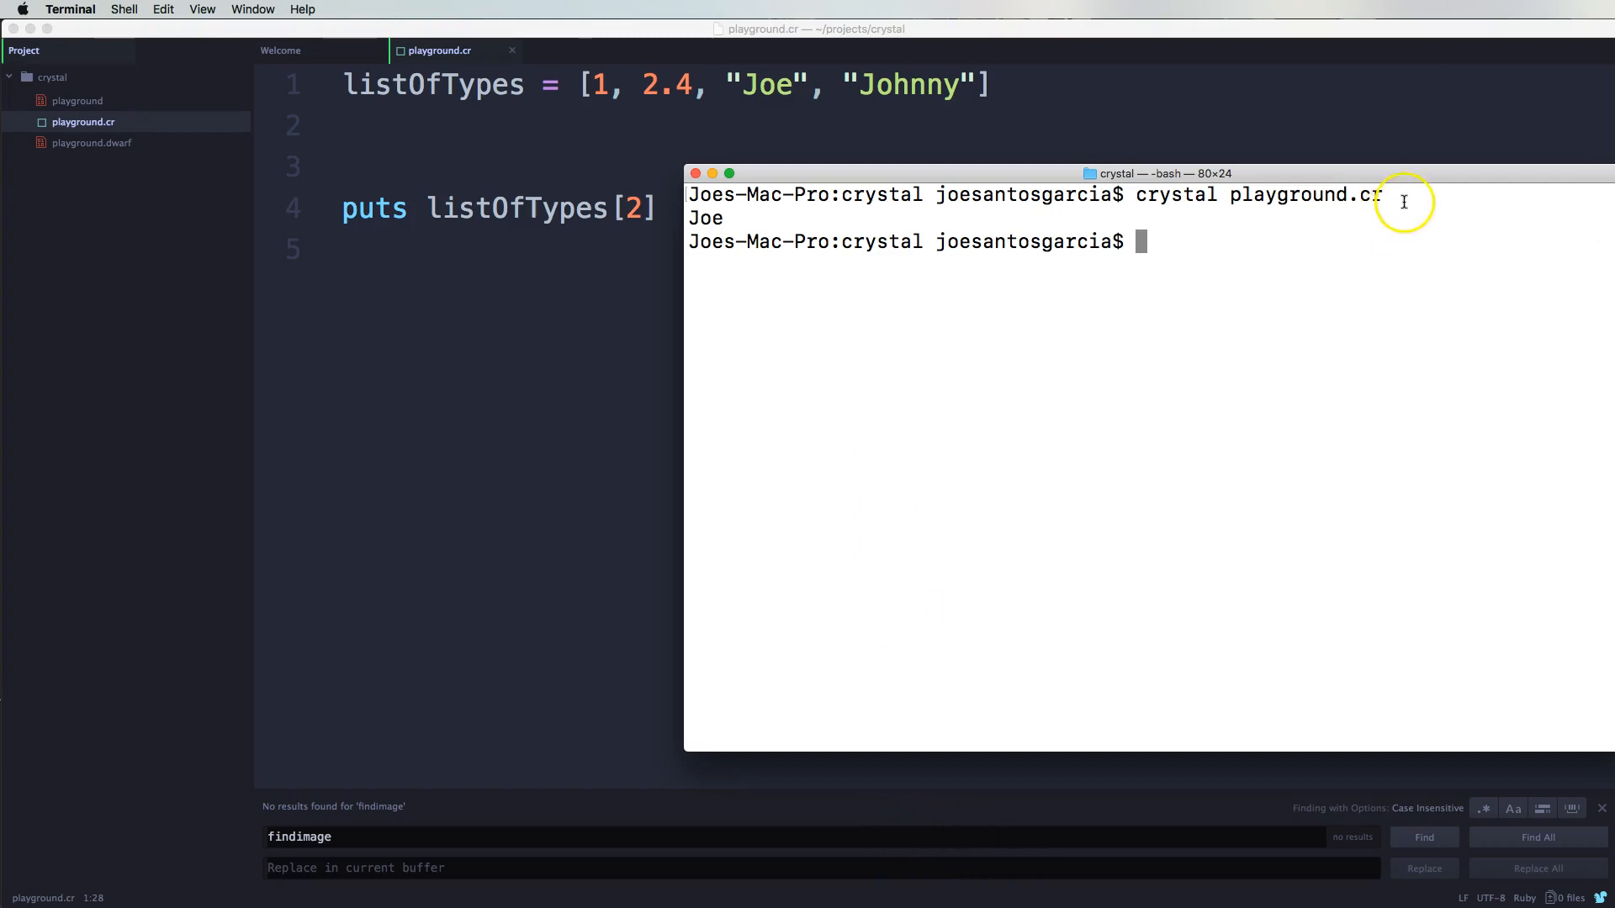
mouse_move(1375, 234)
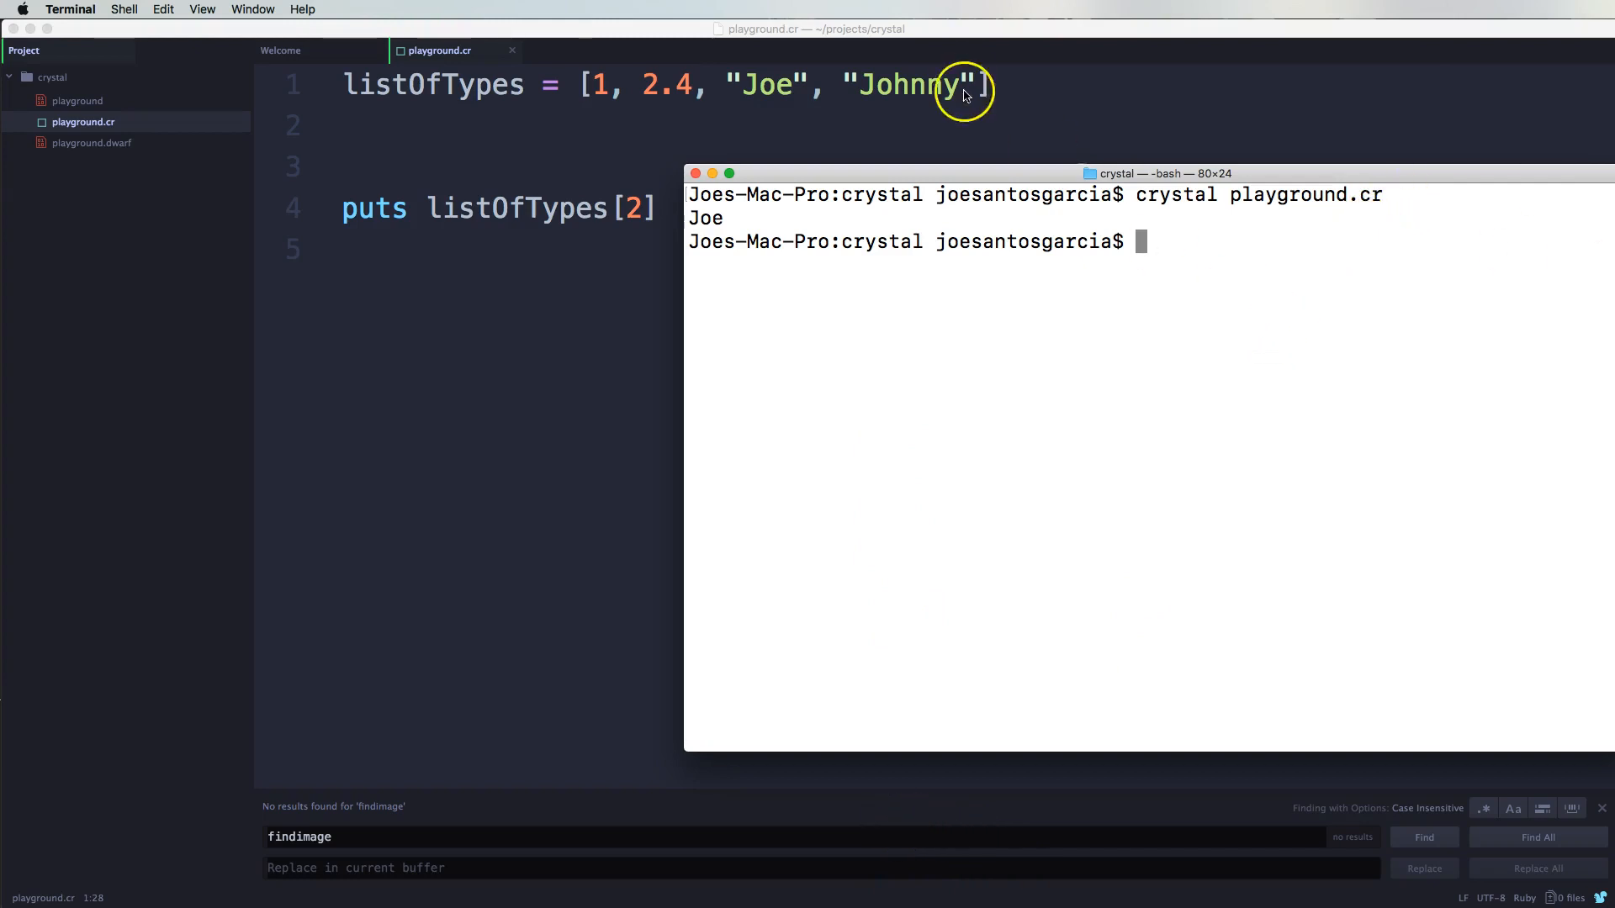
mouse_move(1095, 92)
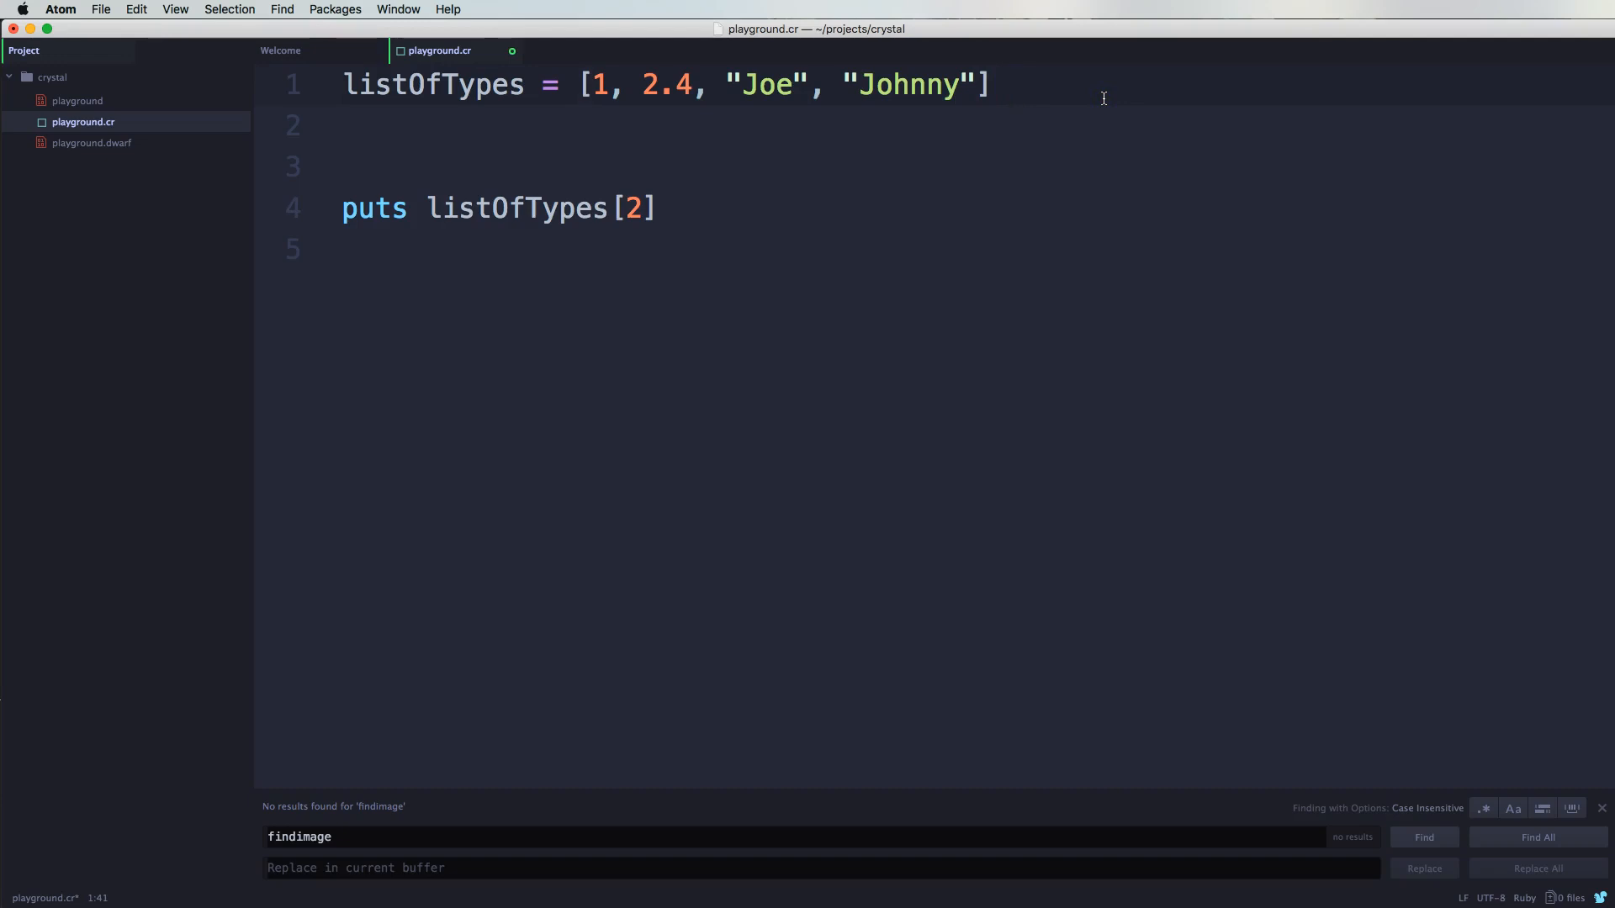
Step: Append "of String" after the array literal on line 1
click(1009, 84)
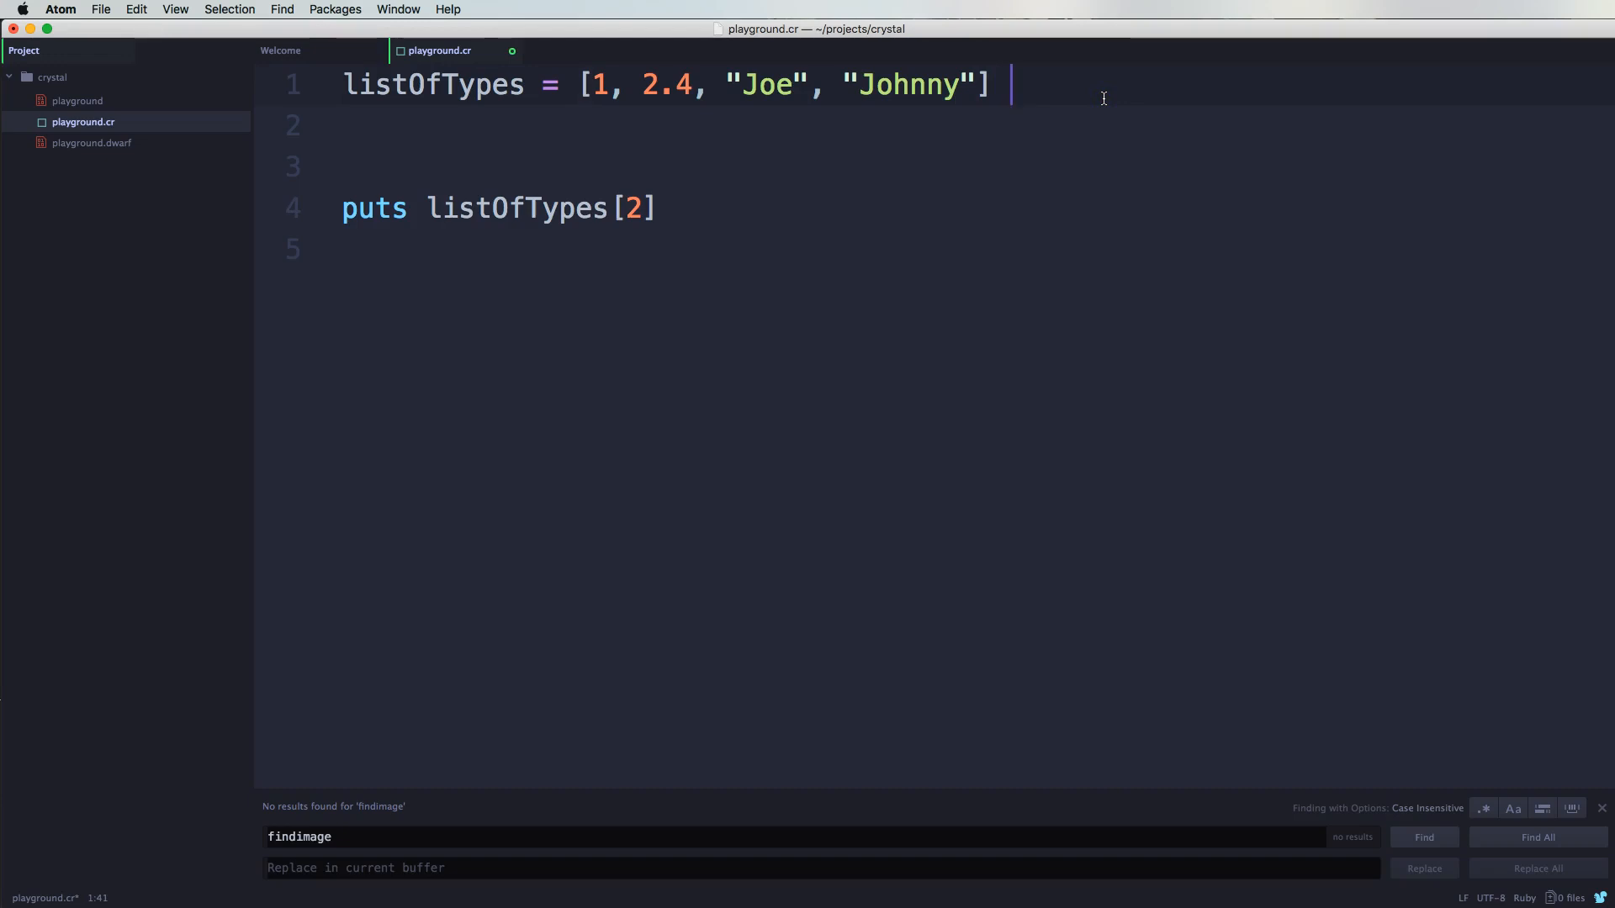
text(of)
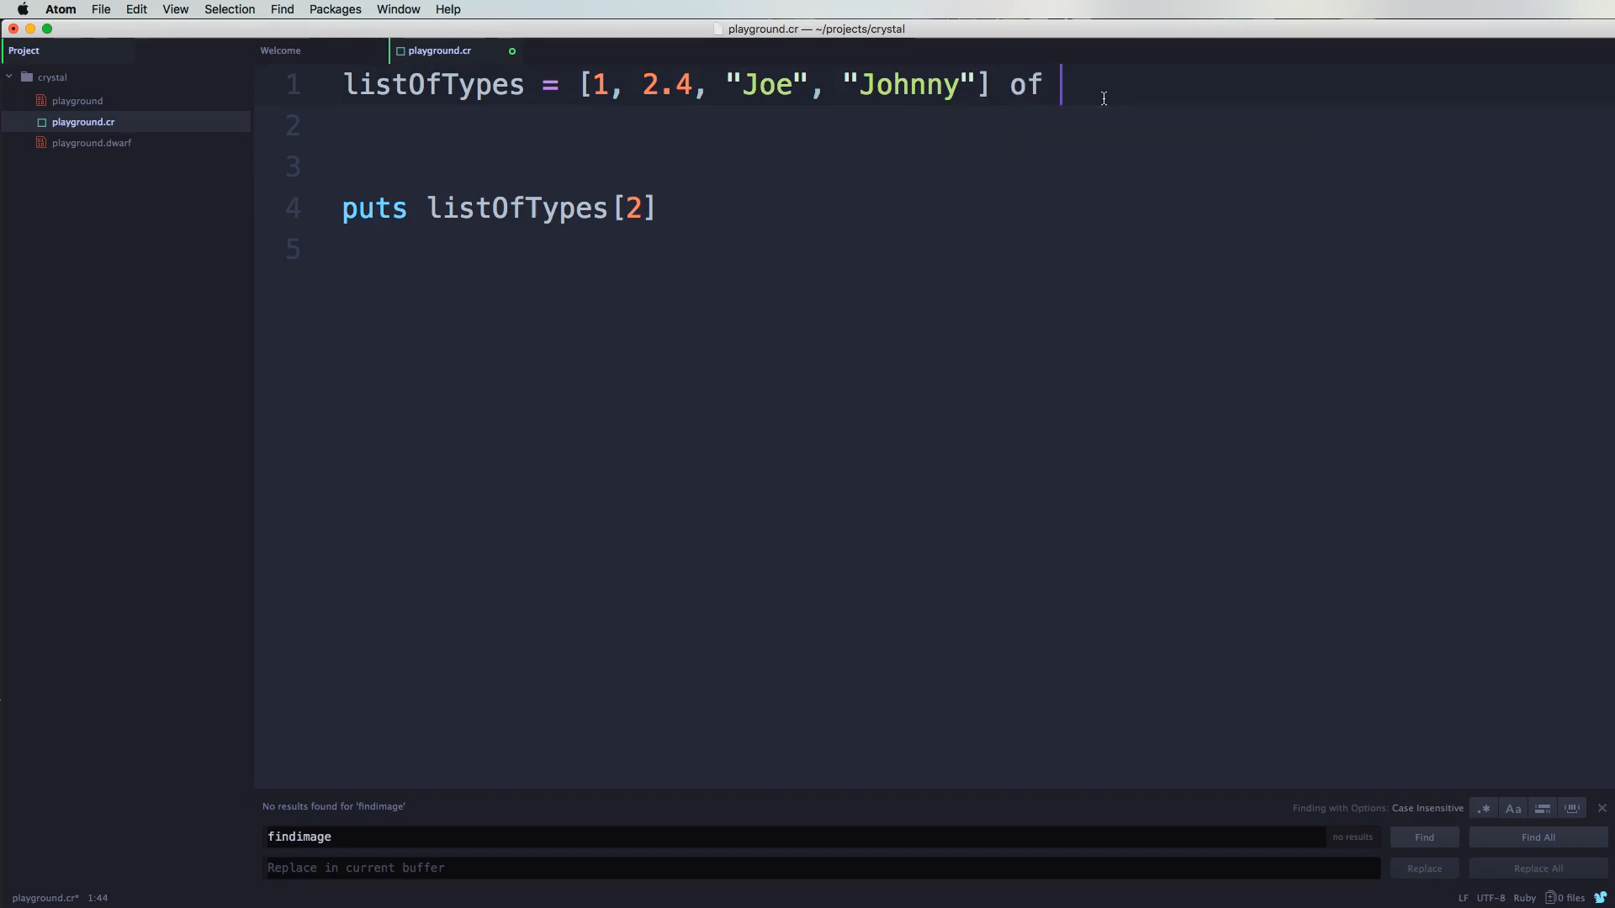
text(Stri)
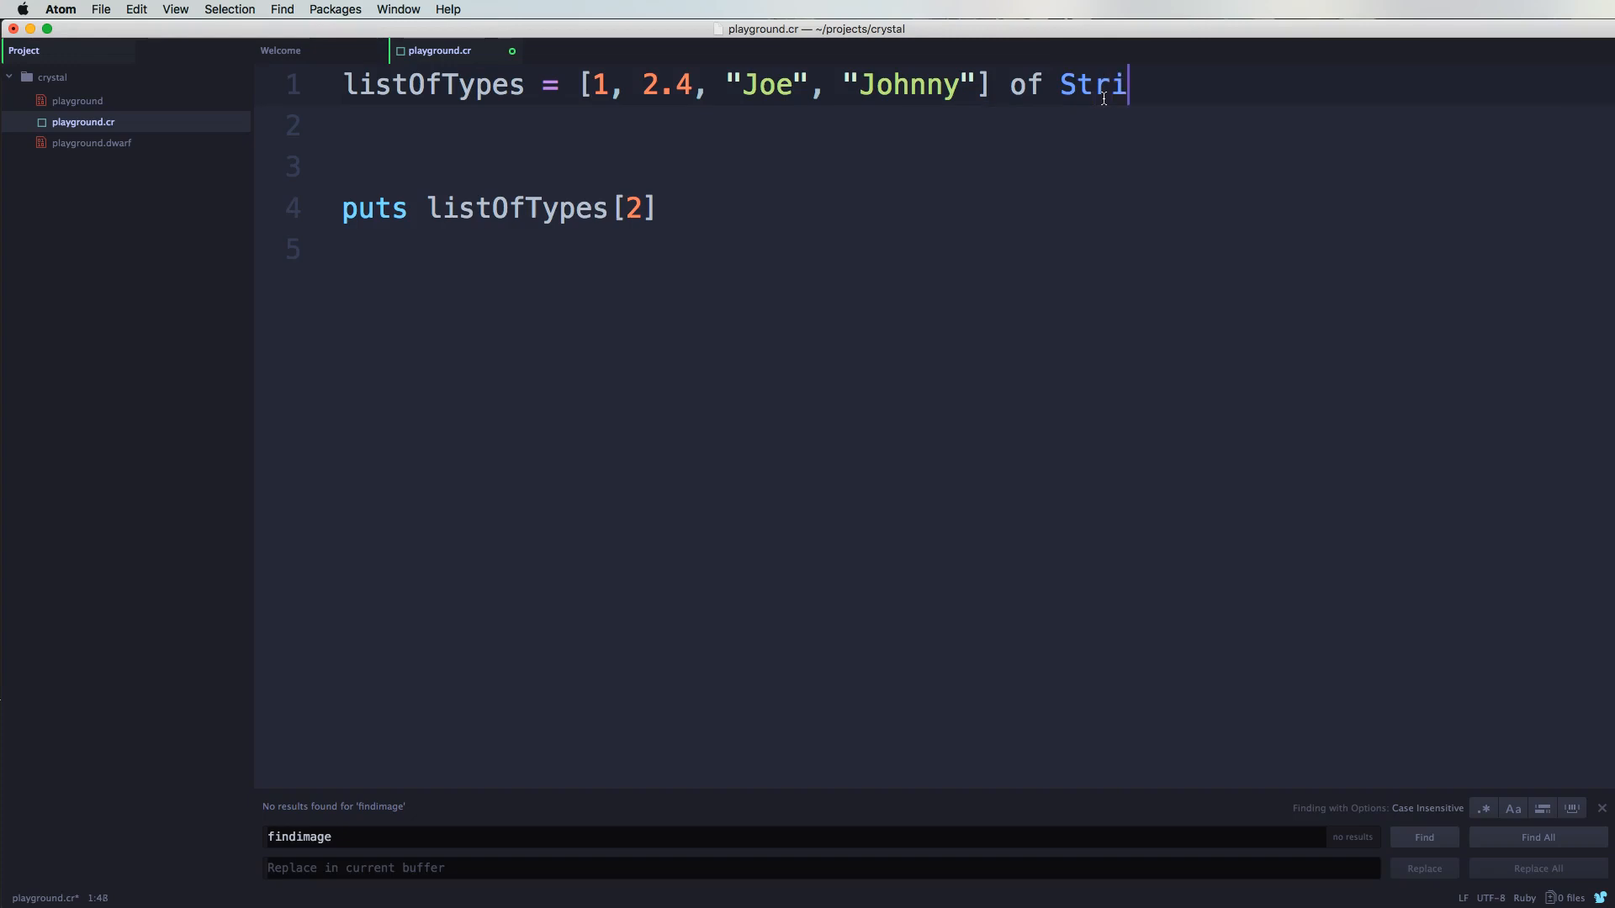
text(ng)
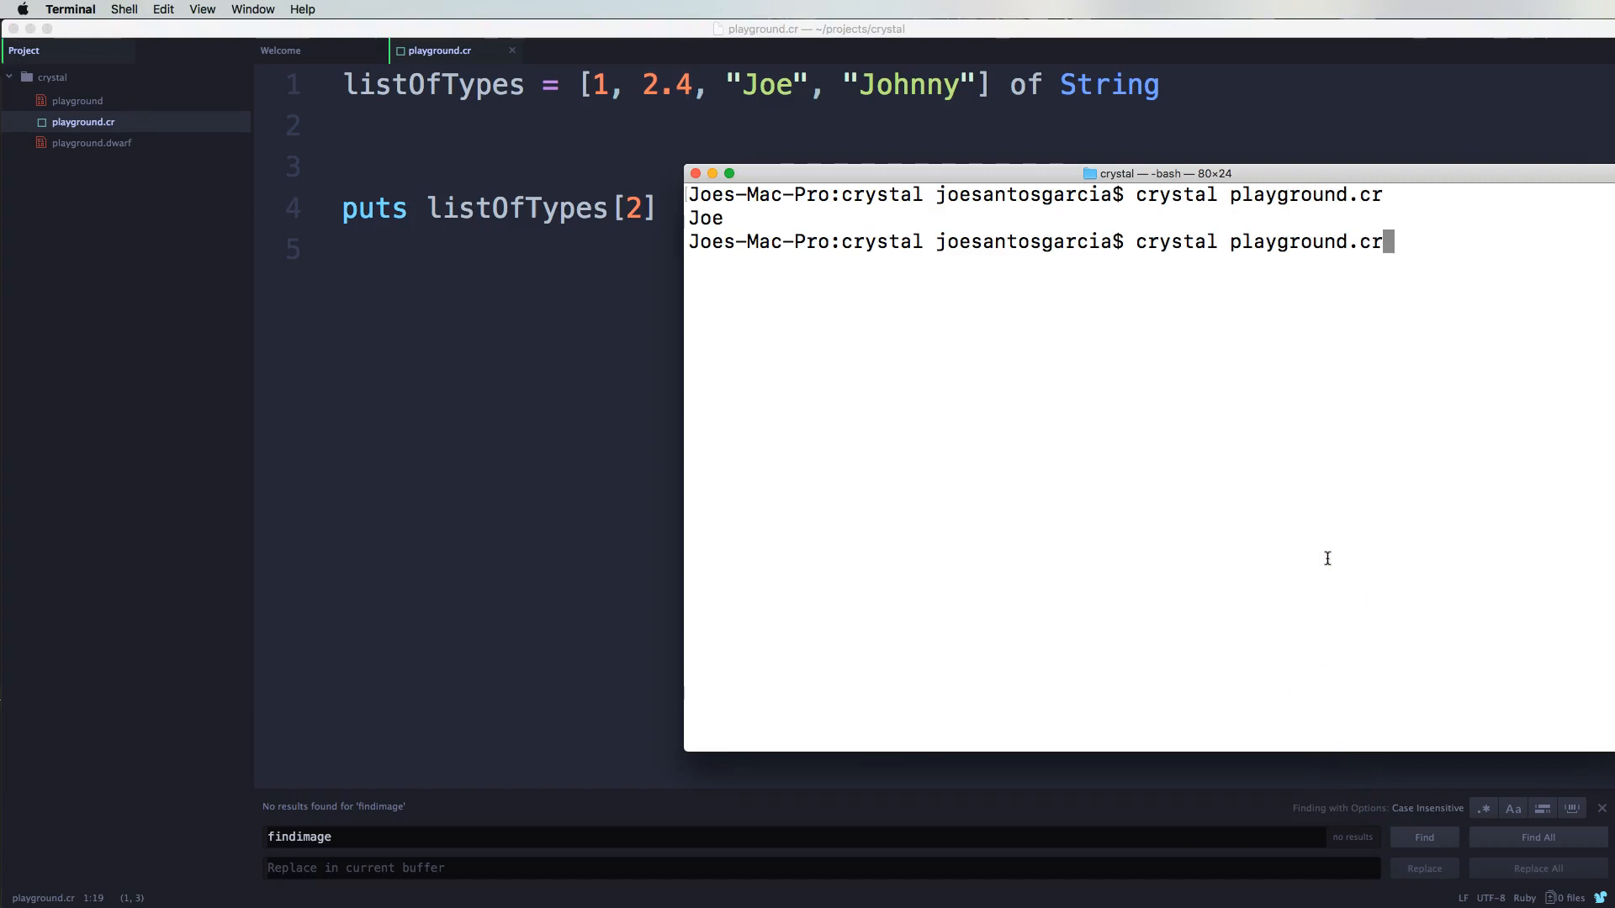
Step: Rerun playground.cr, producing the no-overload Int32 compile error
key(enter)
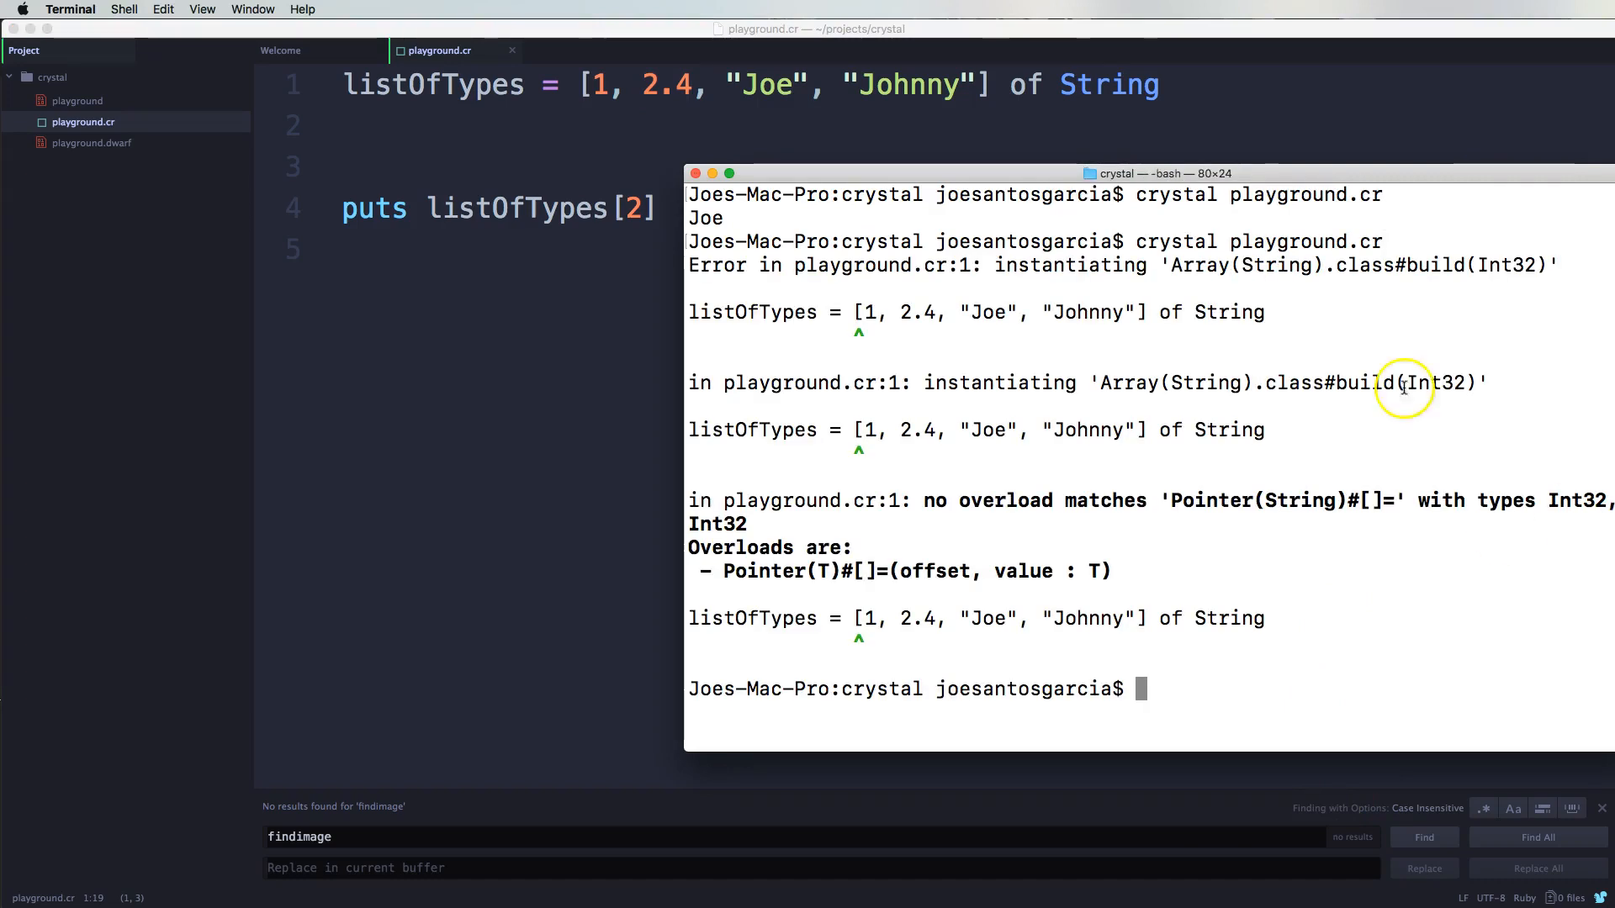
mouse_move(1271, 348)
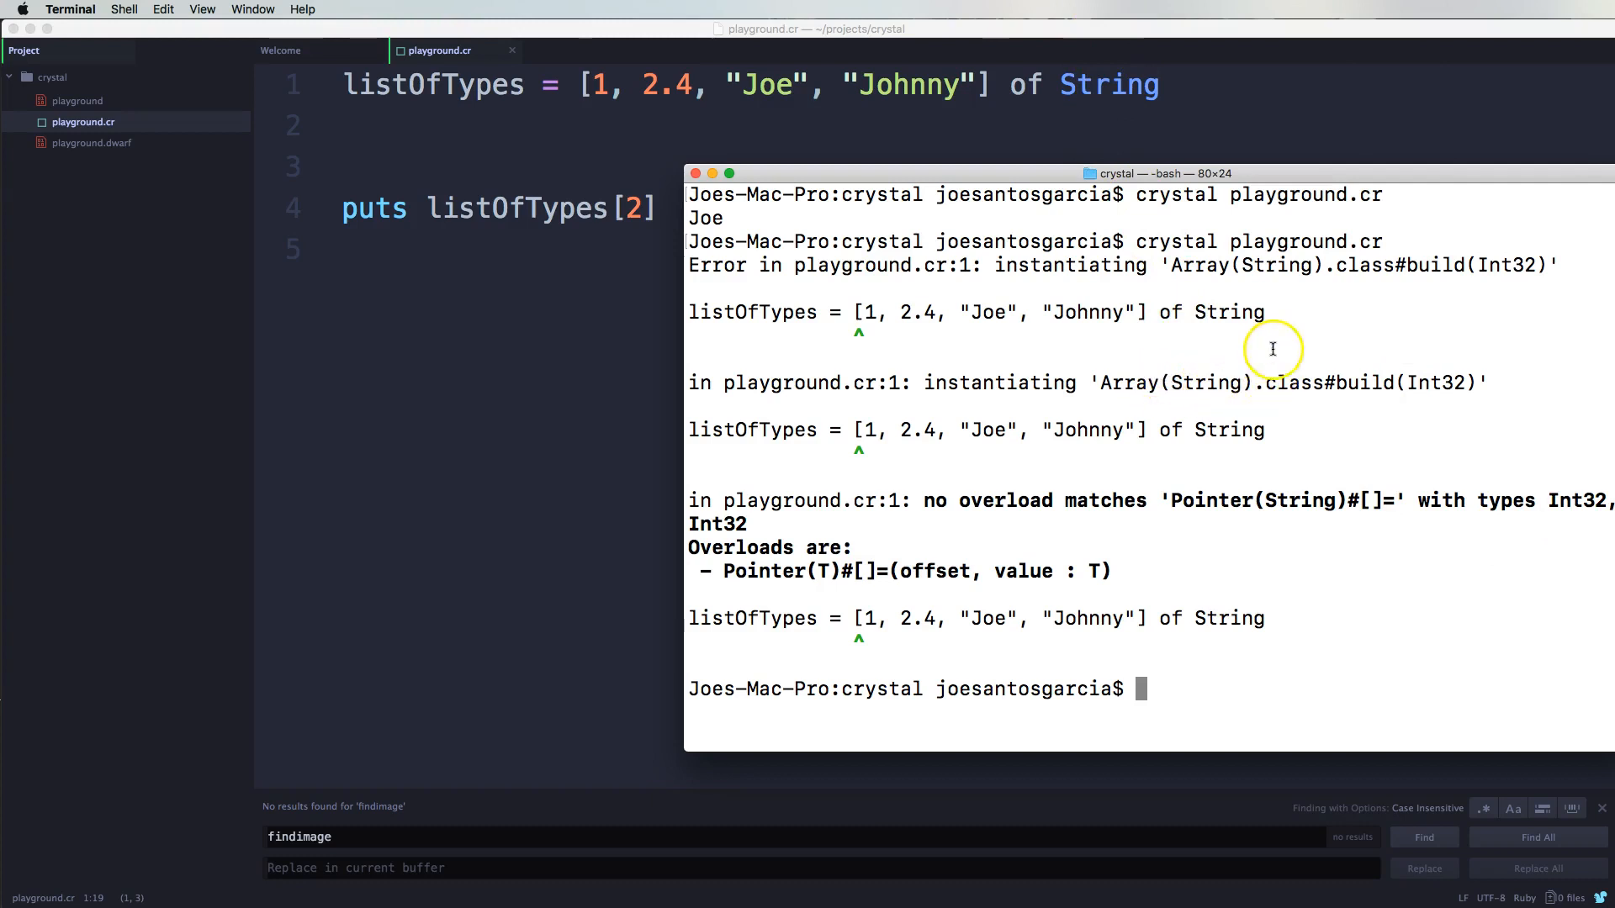
mouse_move(1130, 503)
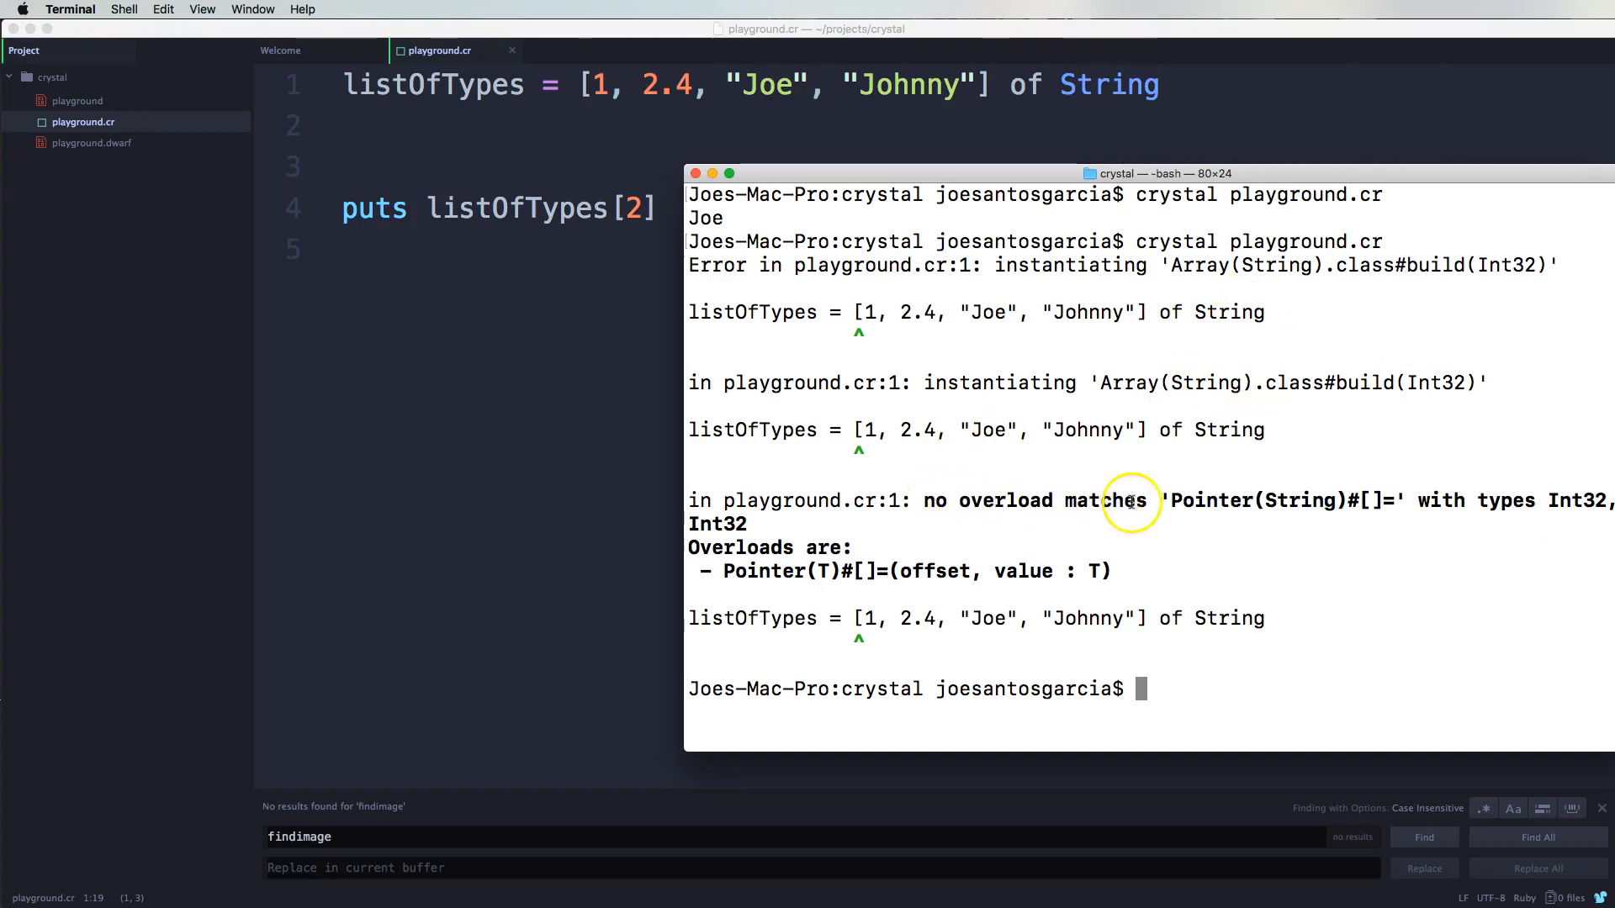
mouse_move(1601, 496)
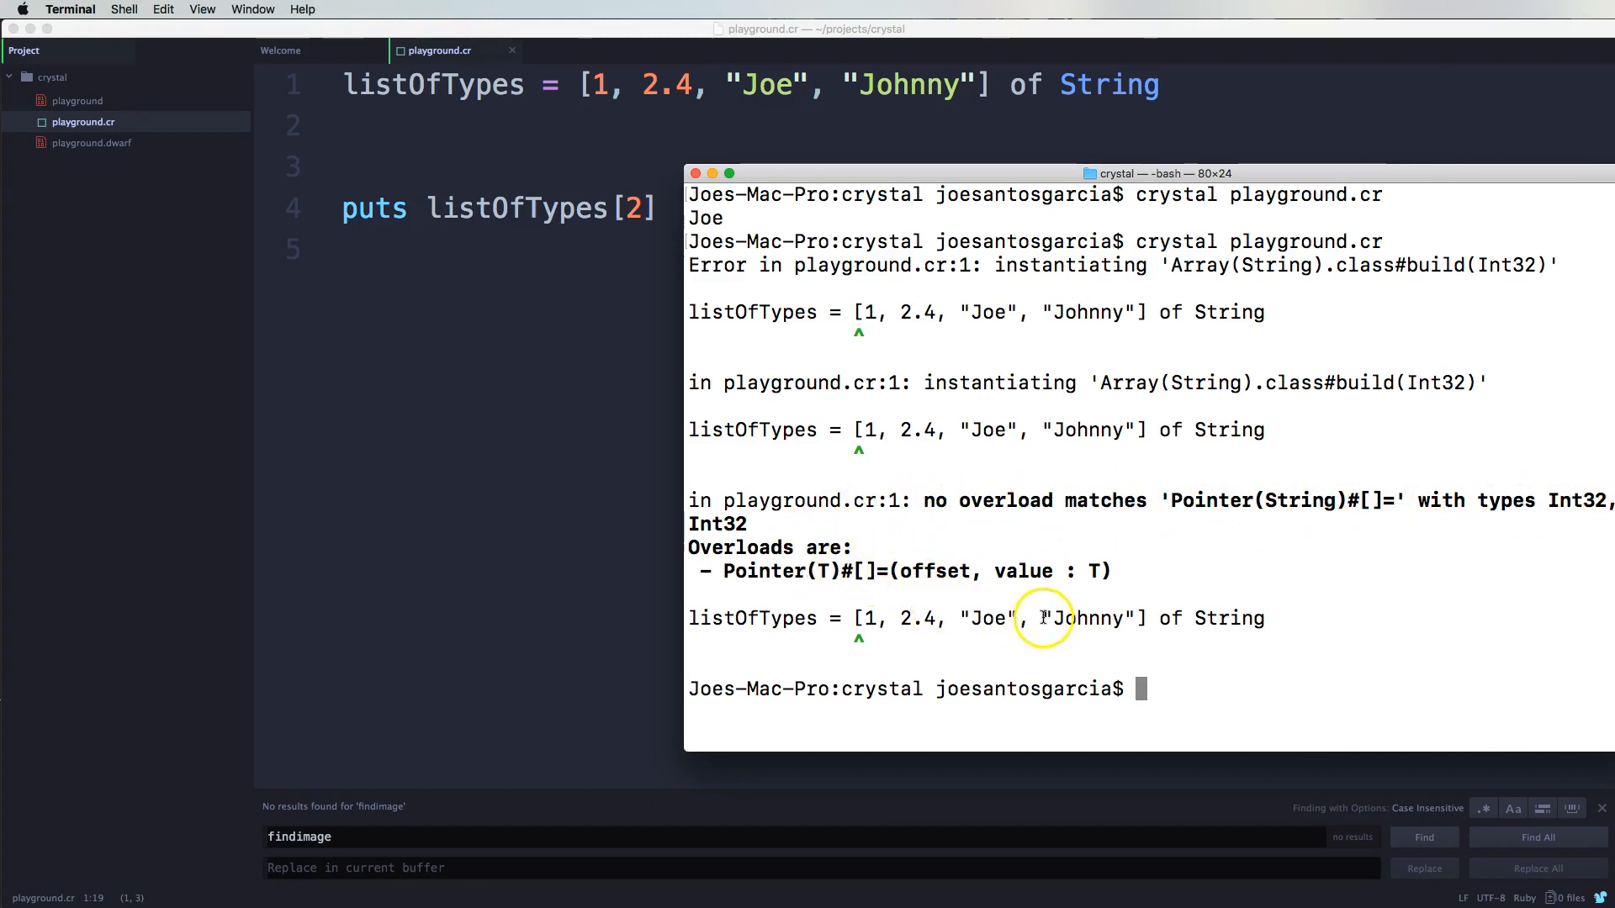
mouse_move(1228, 646)
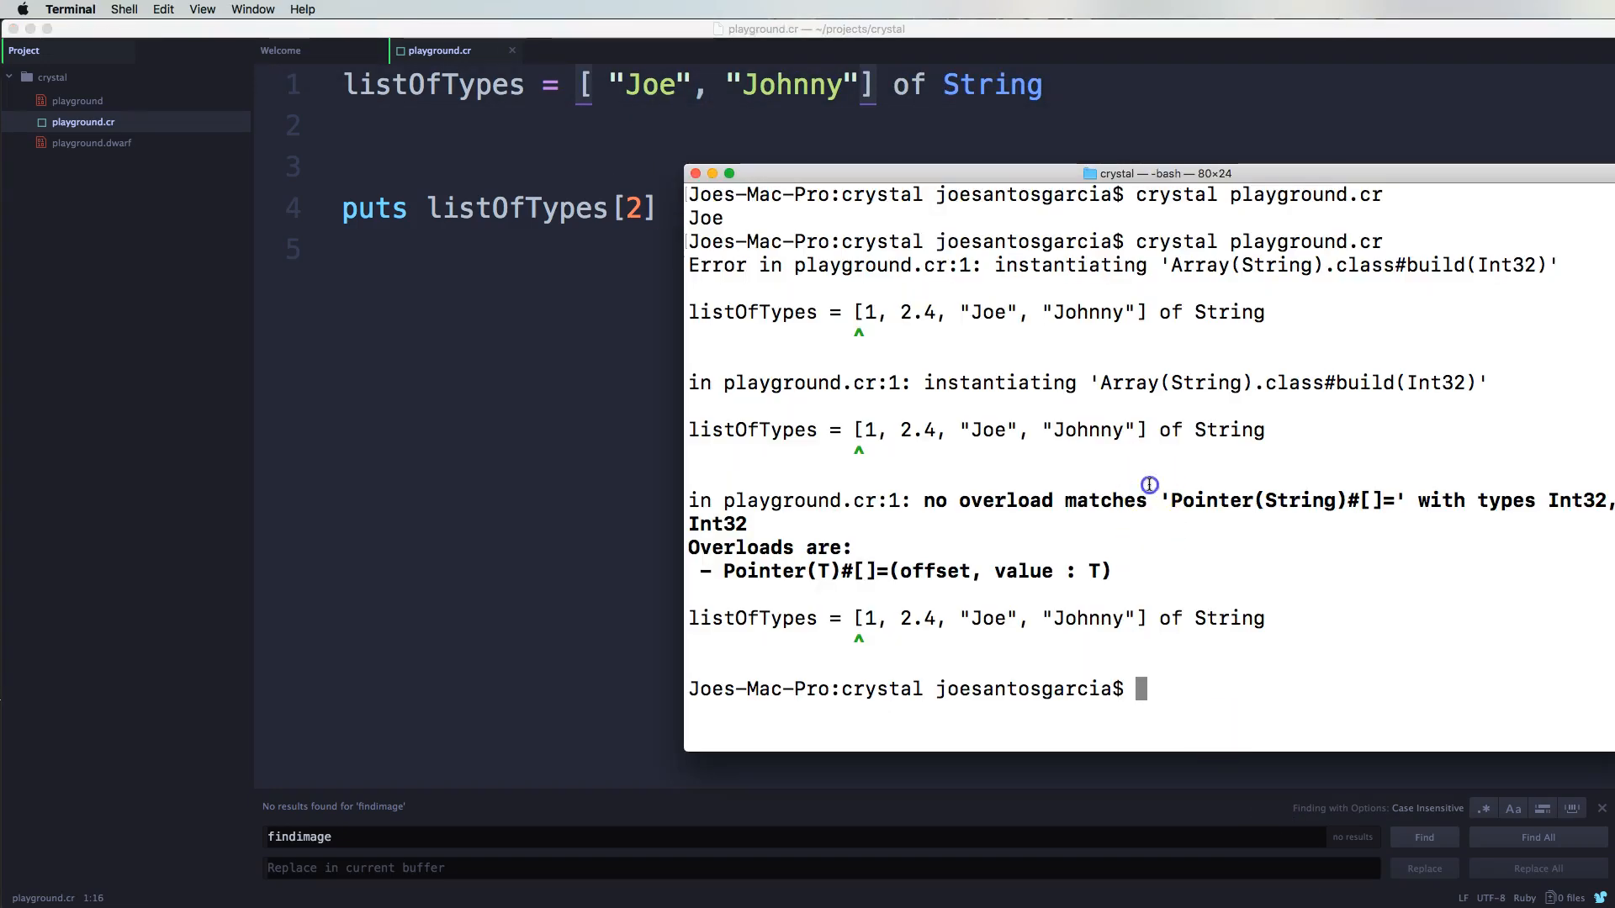
Step: Rerun crystal playground.cr, change the printed index to listOfTypes[1], and run again
text(crystal playground.cr)
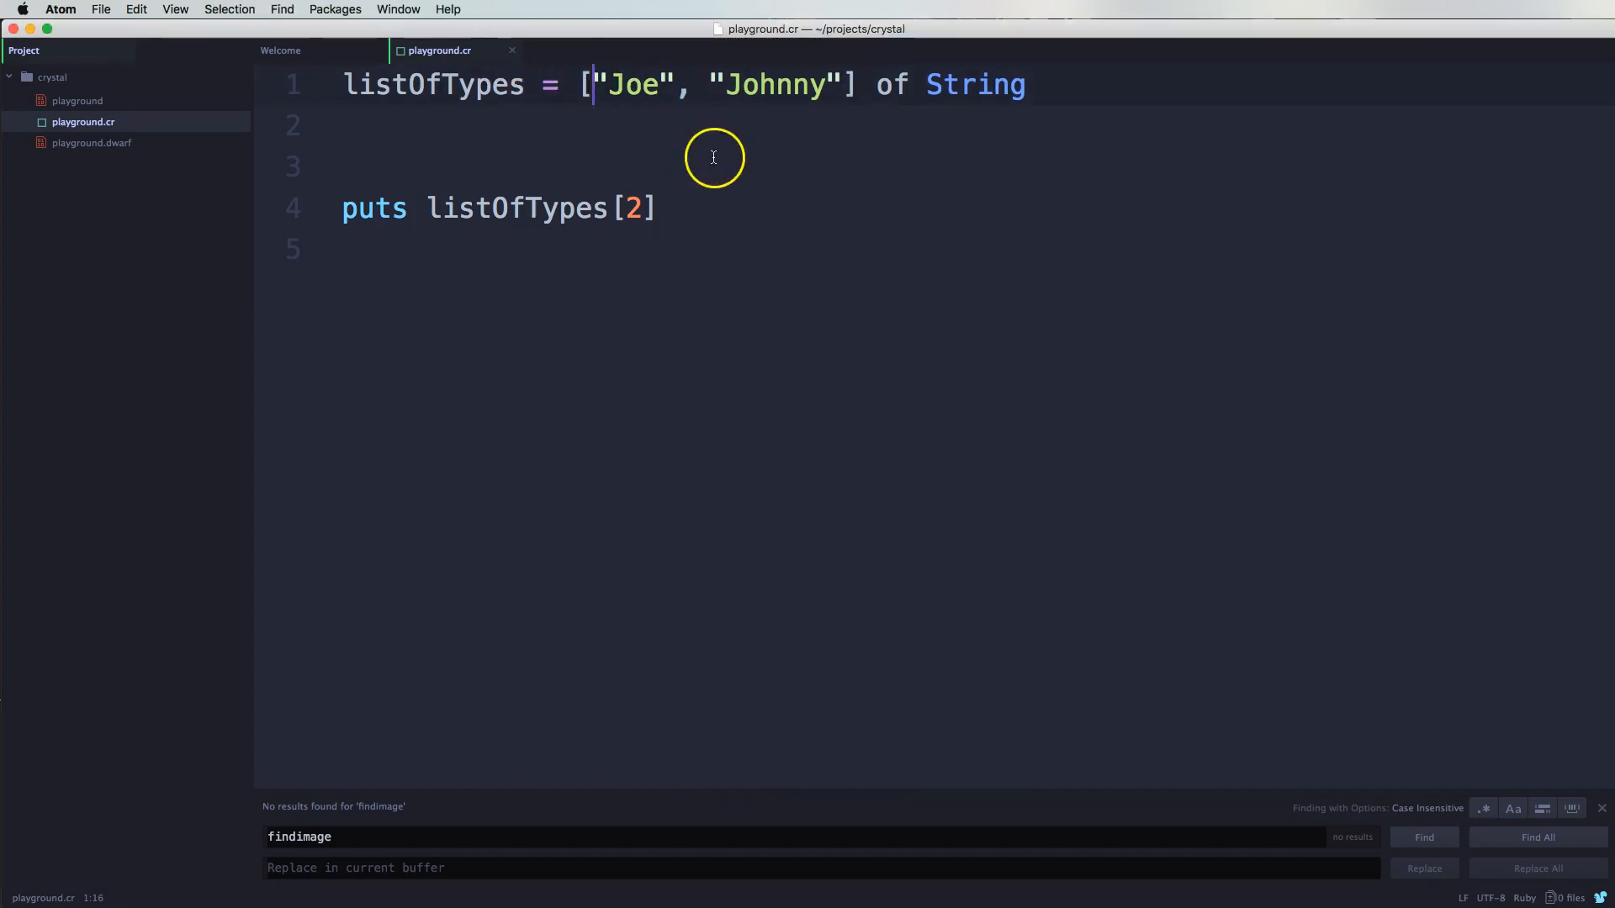
click(636, 208)
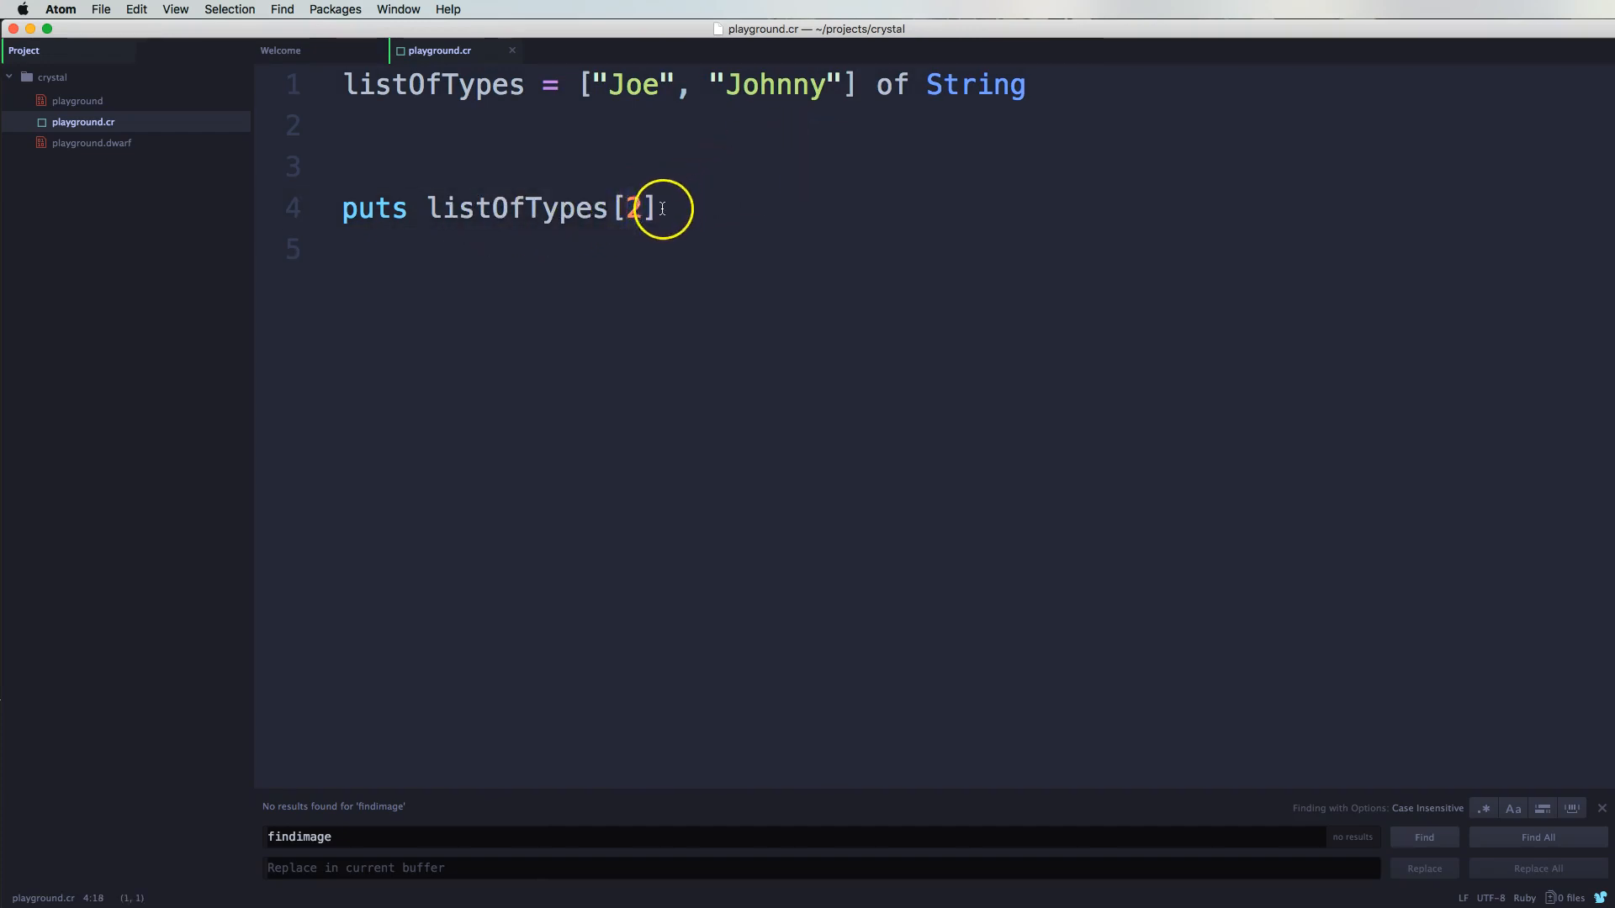
click(675, 84)
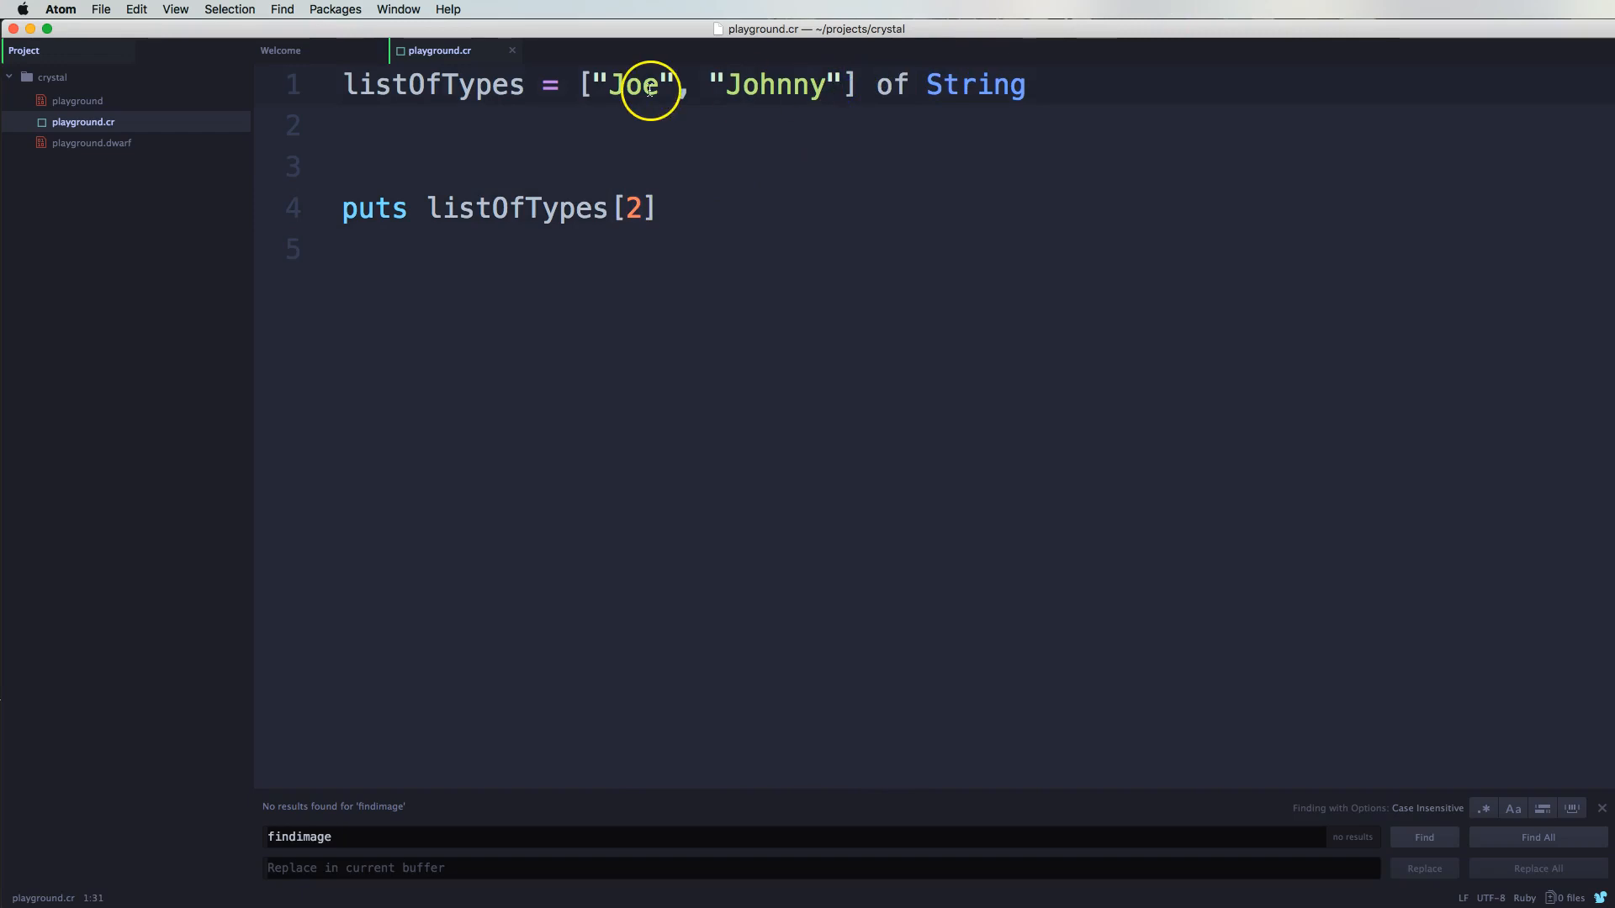
click(775, 84)
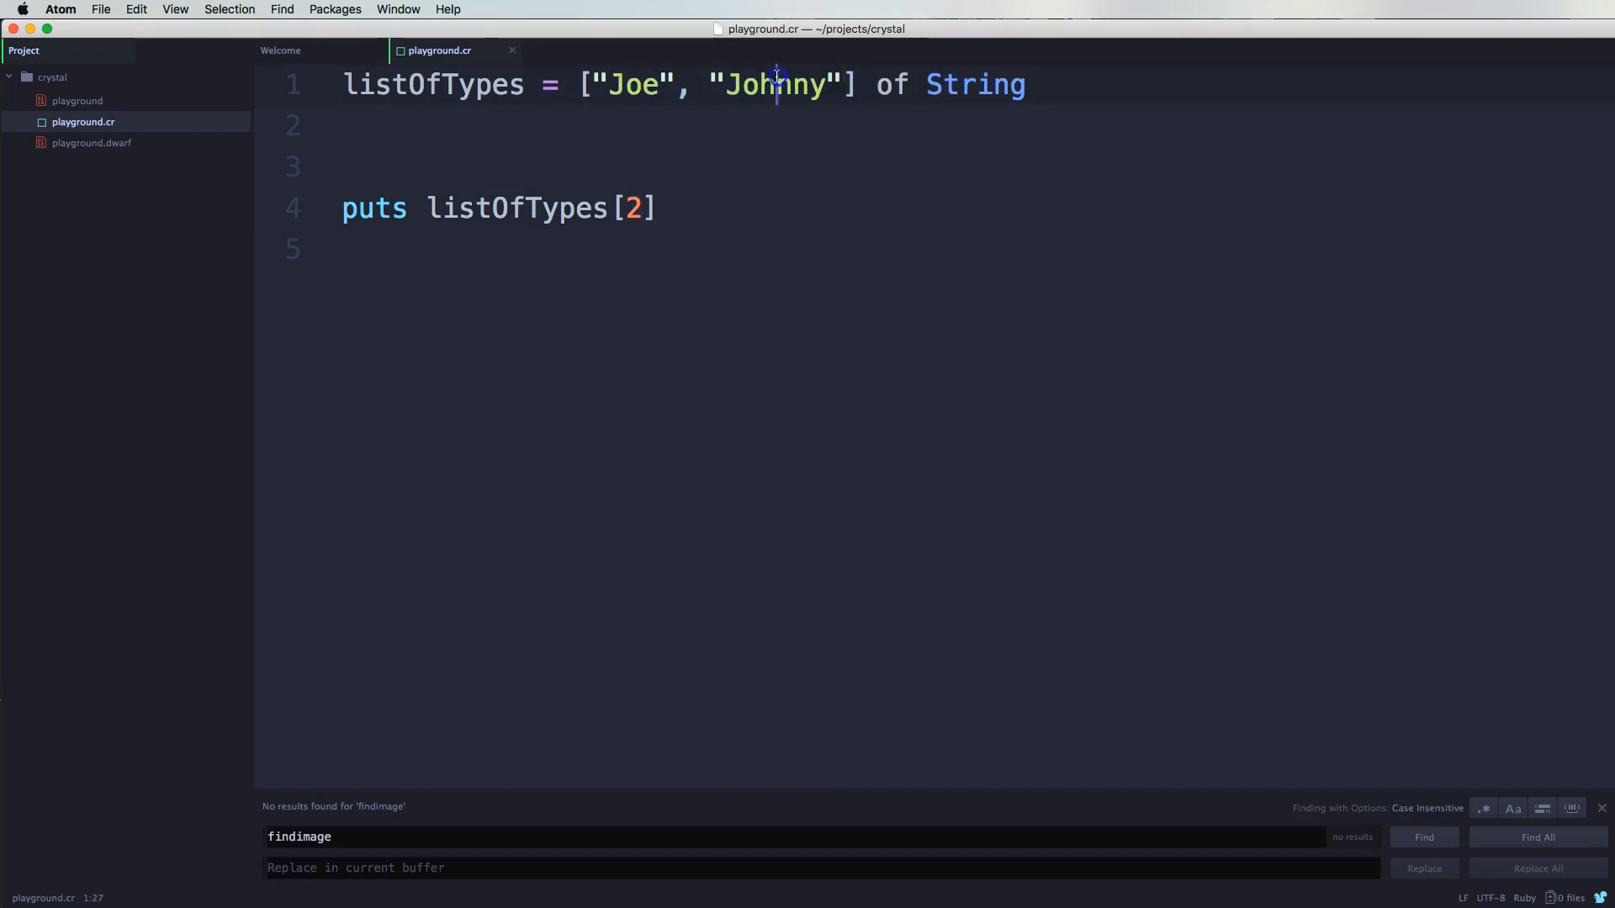
click(628, 207)
text(1)
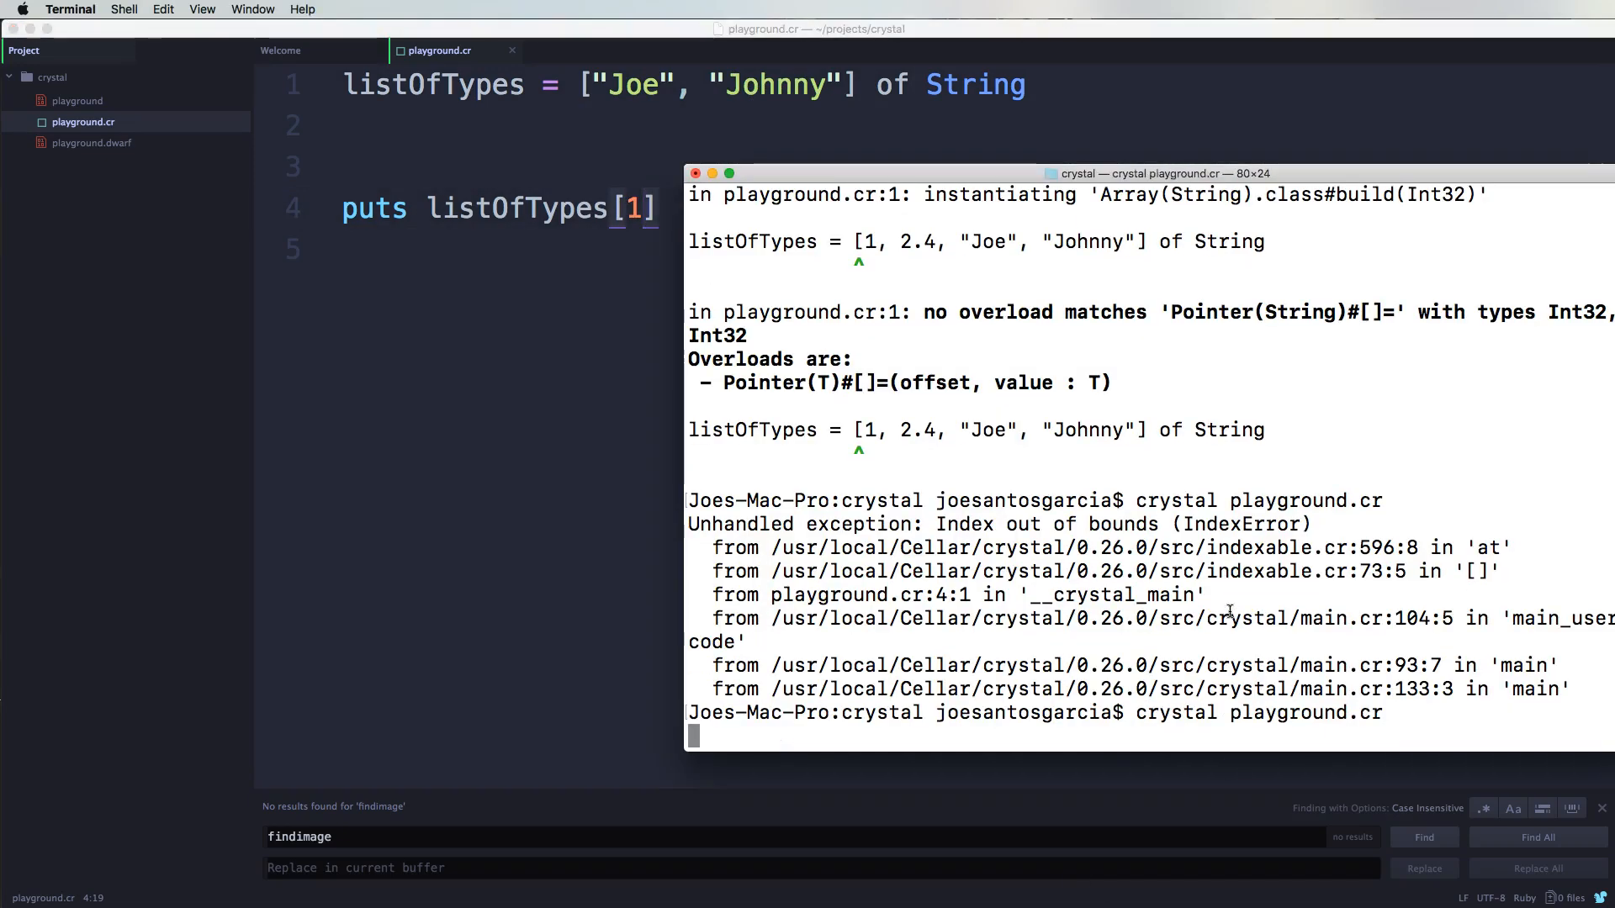
key(Return)
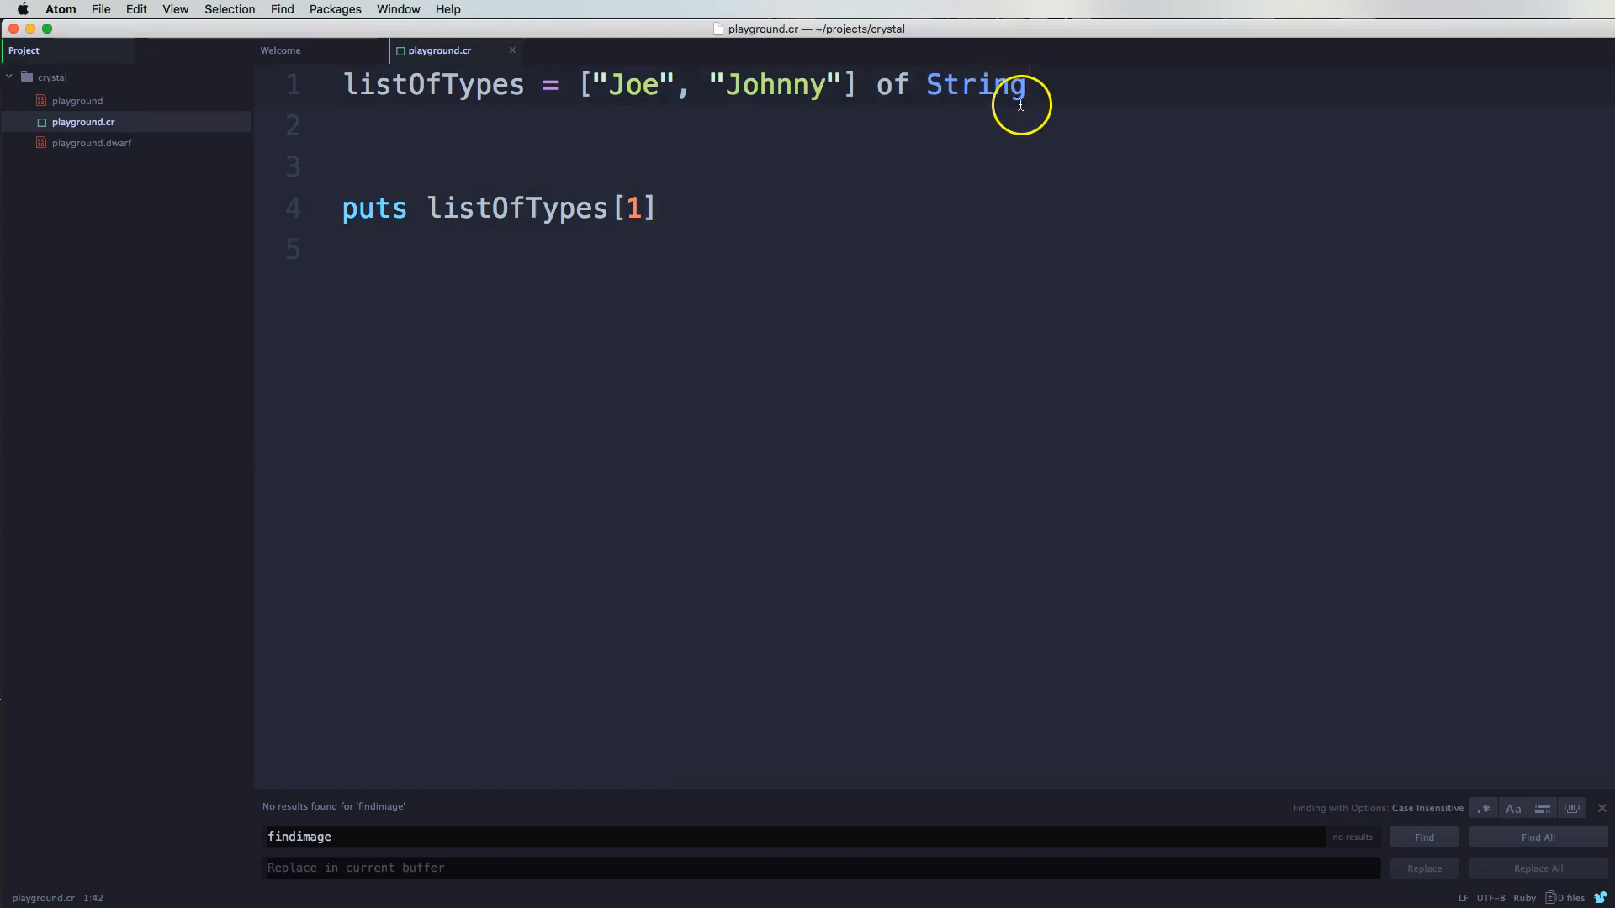
Step: Restore "of String" at the end of line 1 after bringing back the array values
click(1022, 84)
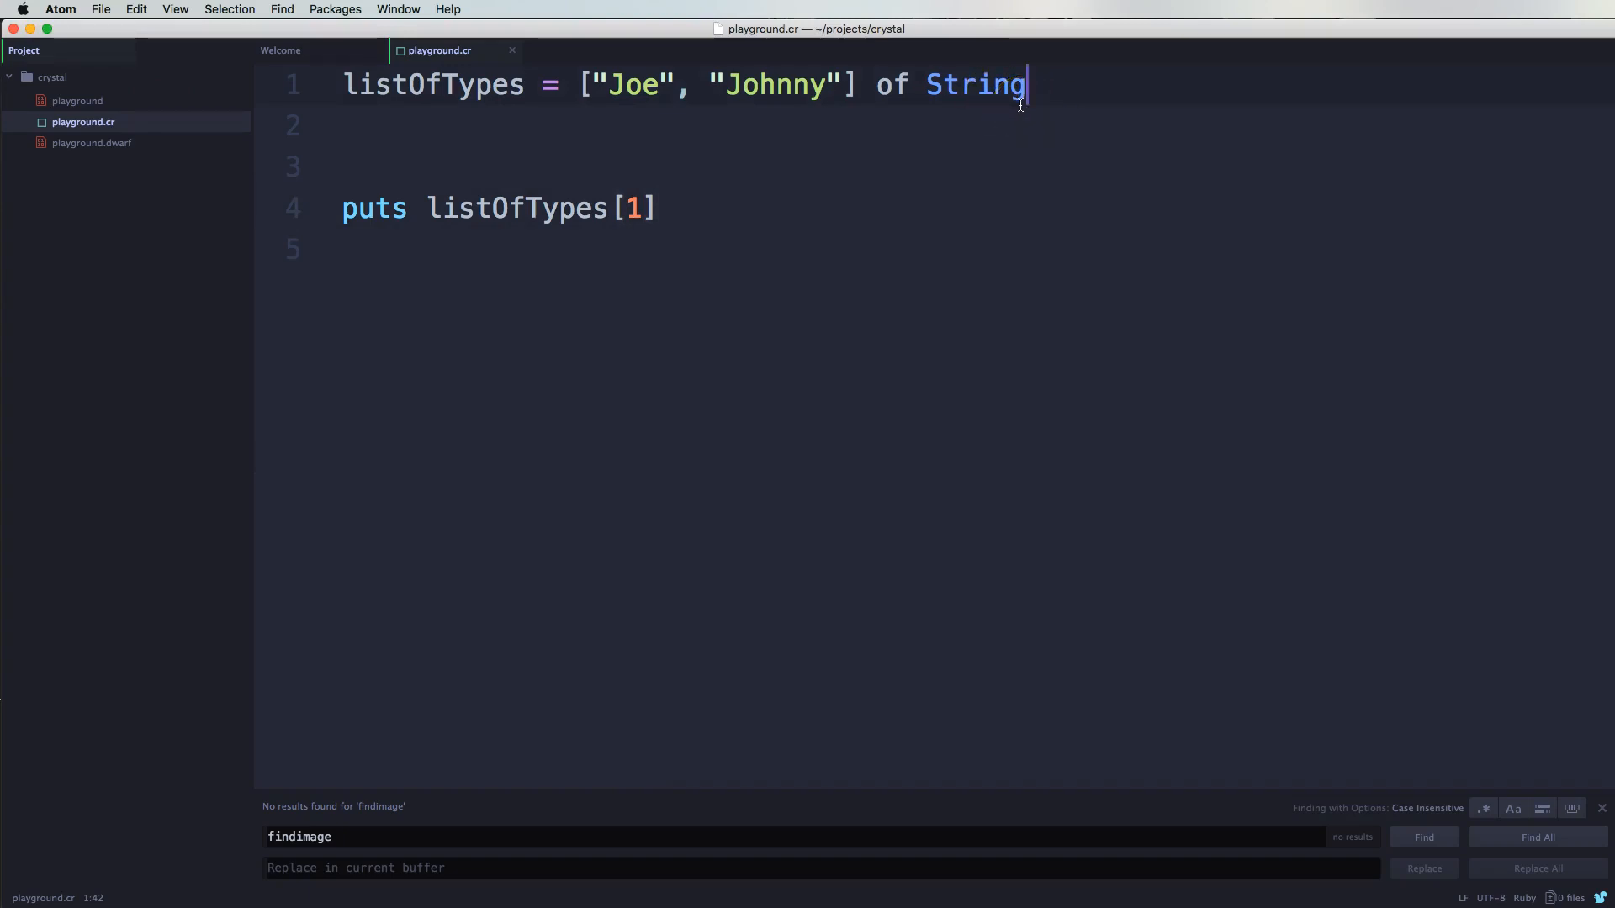
mouse_move(862, 162)
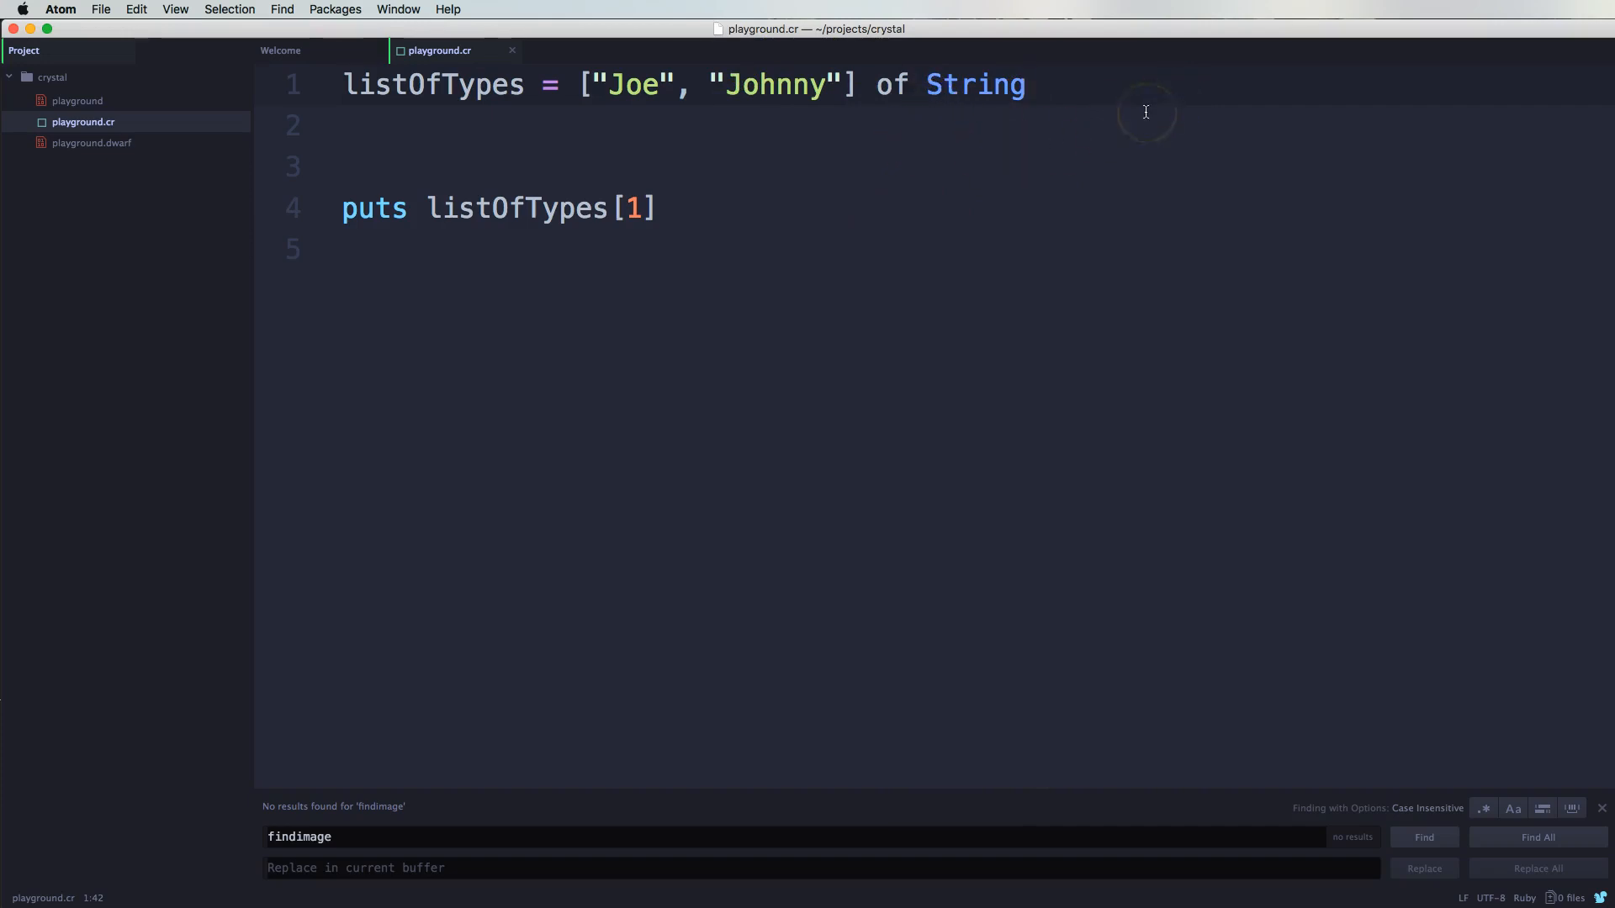
click(1026, 84)
text(1, 2.4, )
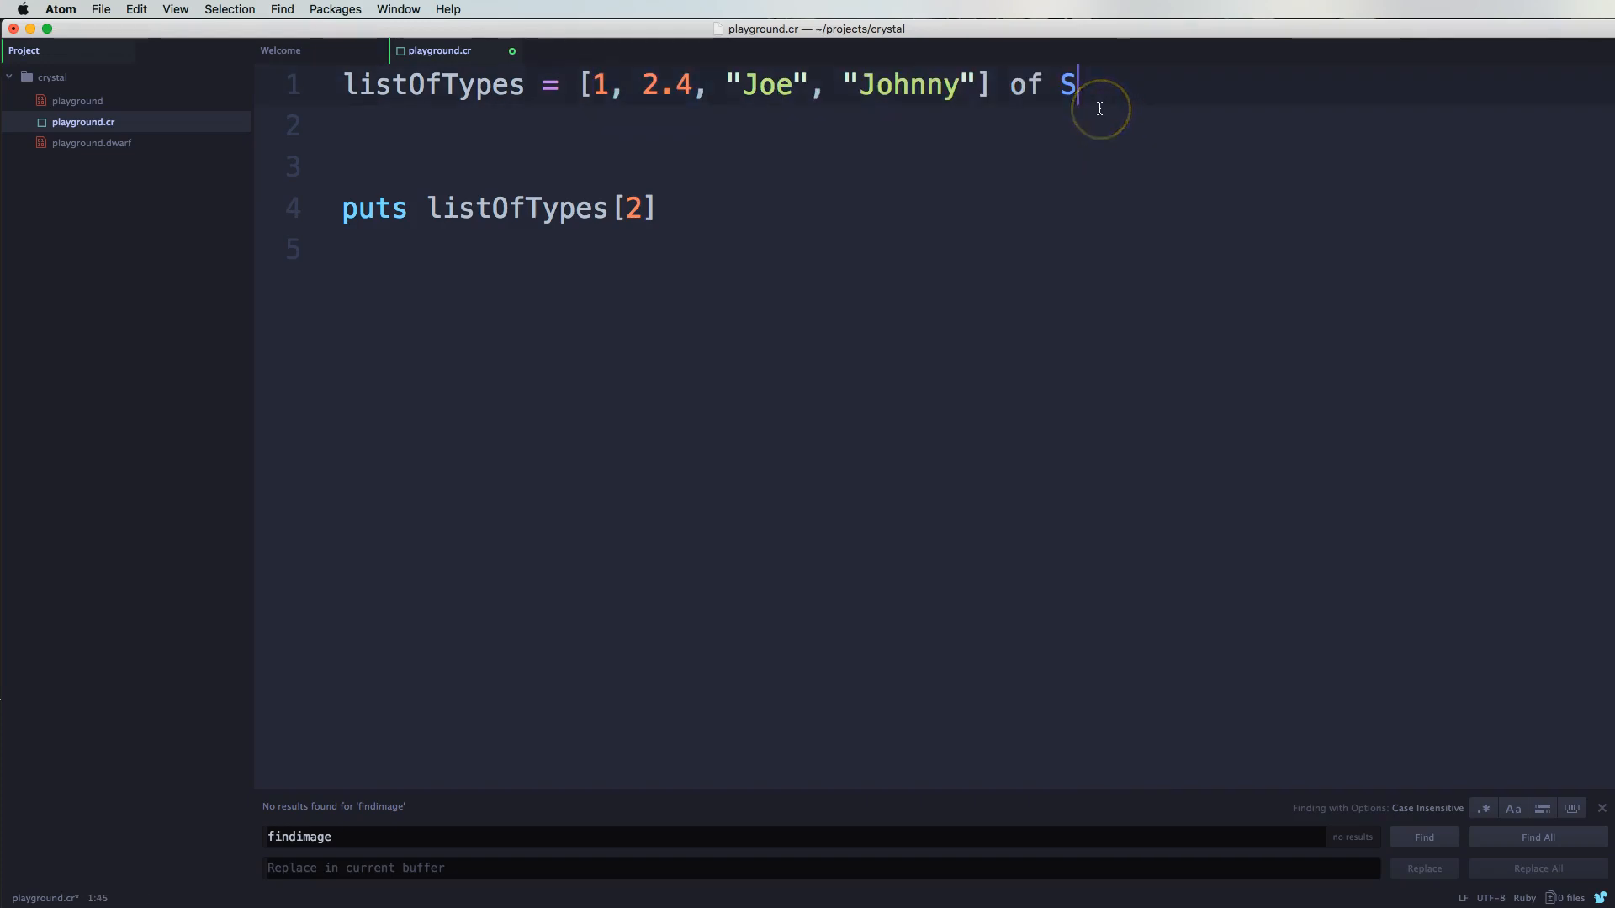
text(tring |)
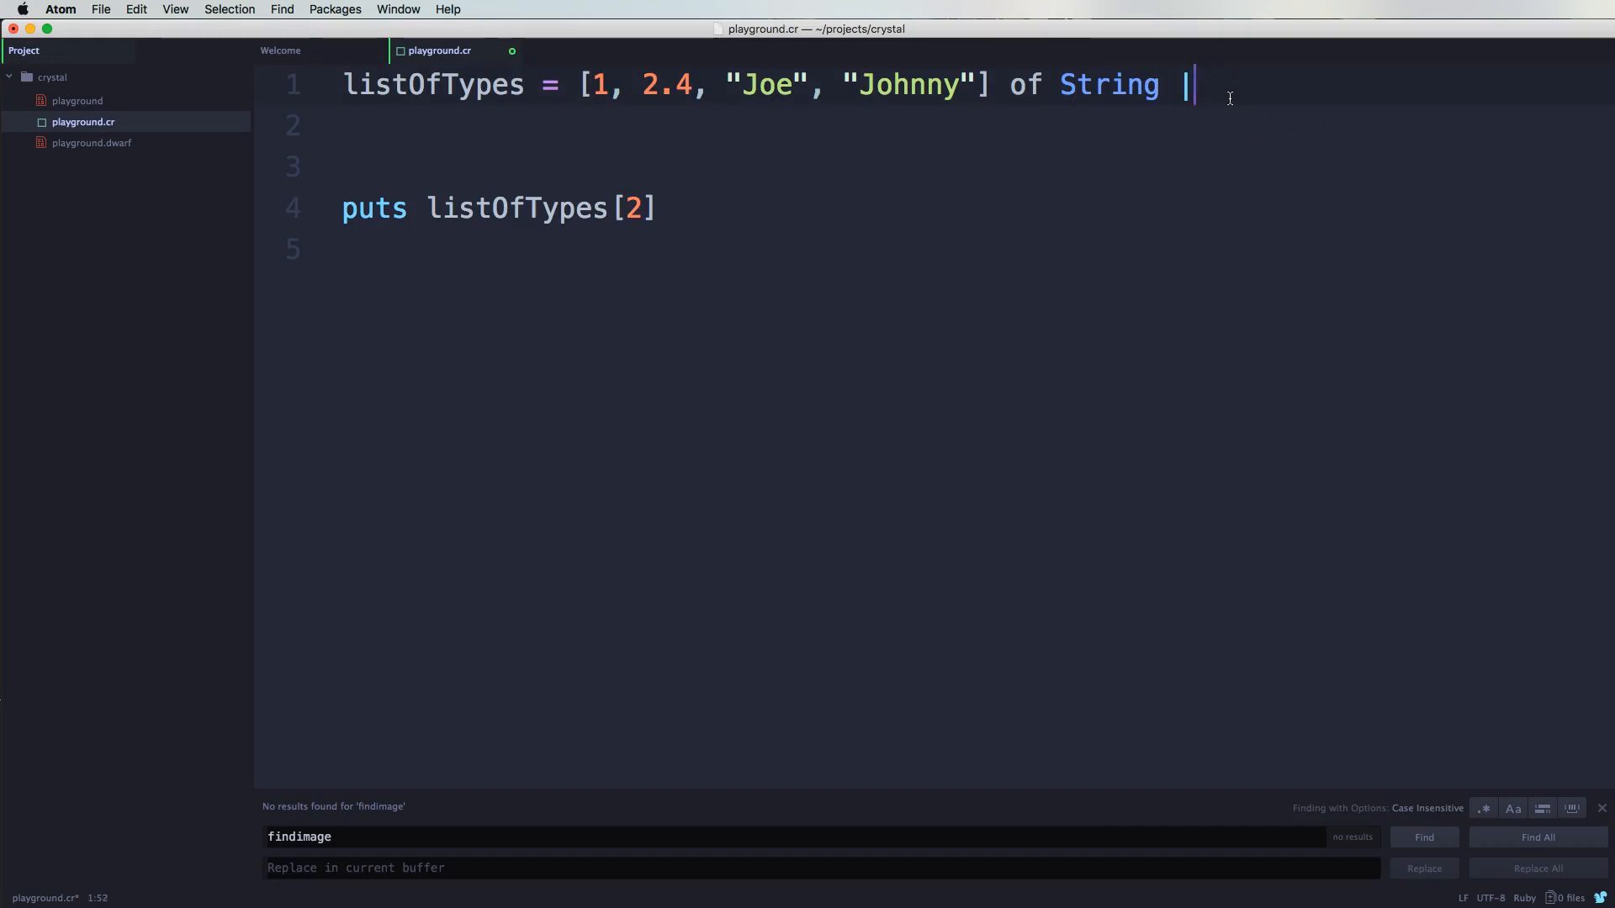
key(backspace)
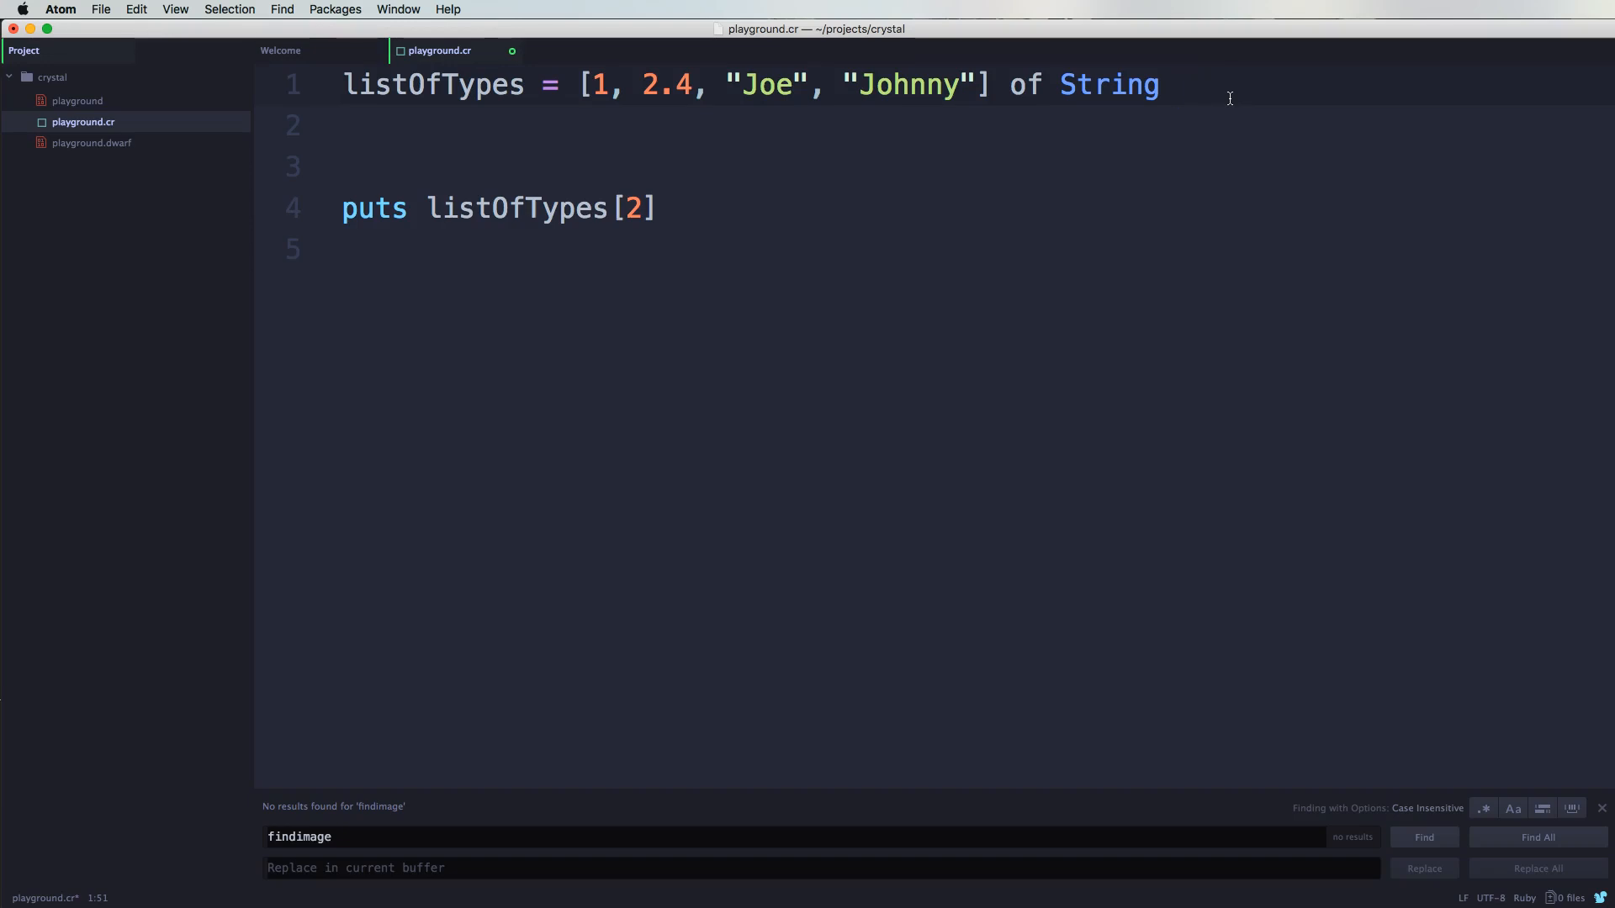
Step: Extend the element type to String | Int32, starting on a float type
text(|)
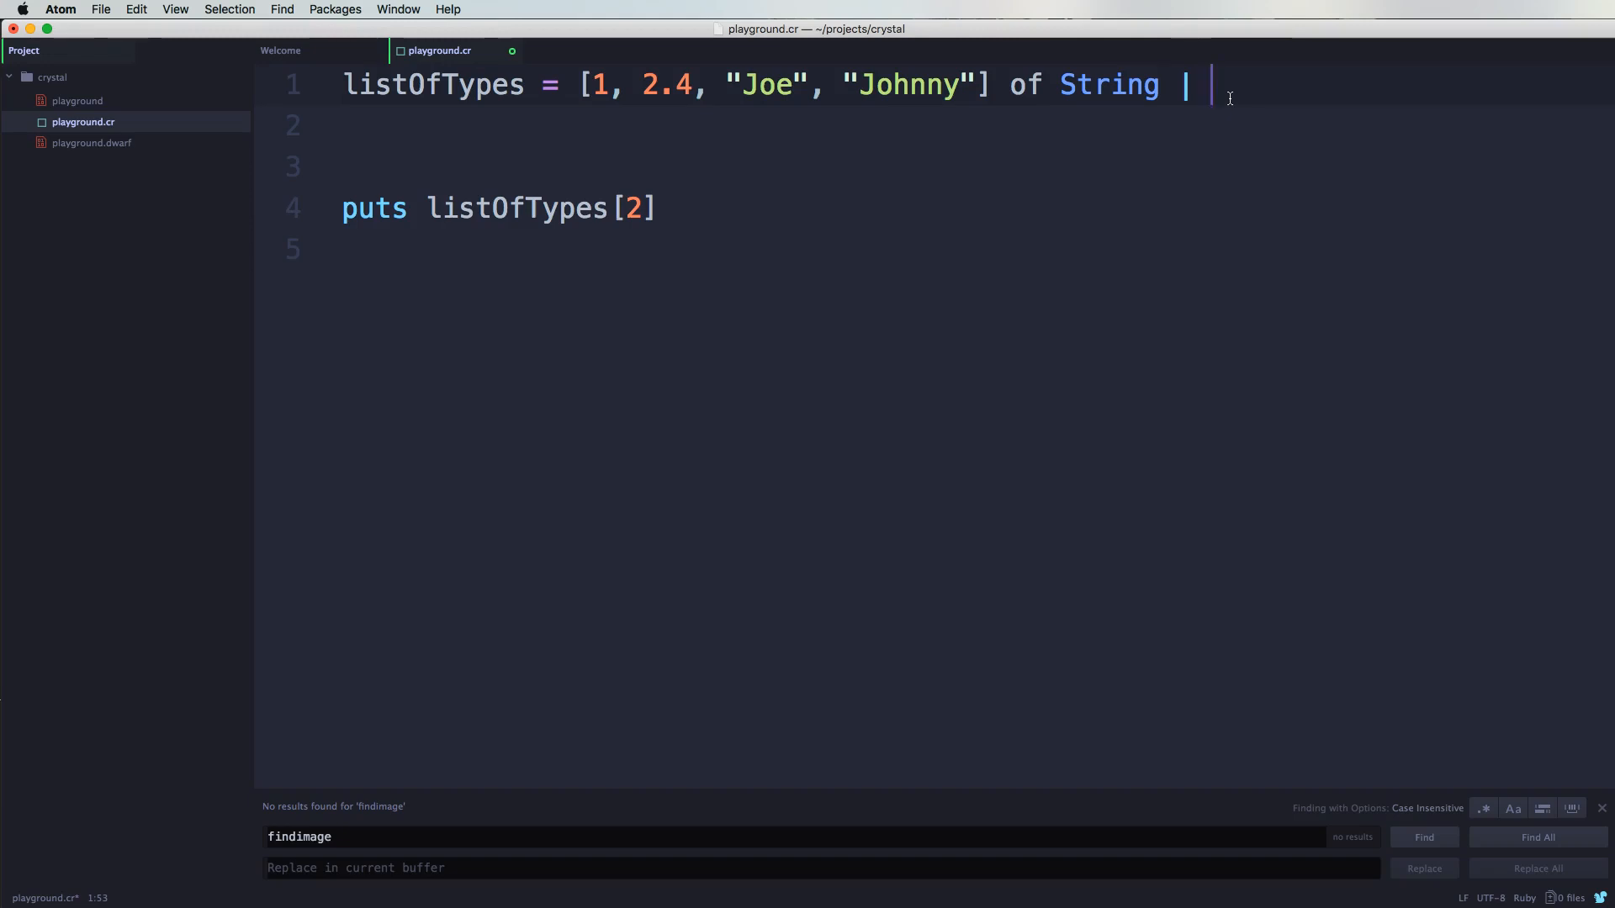
text(Int)
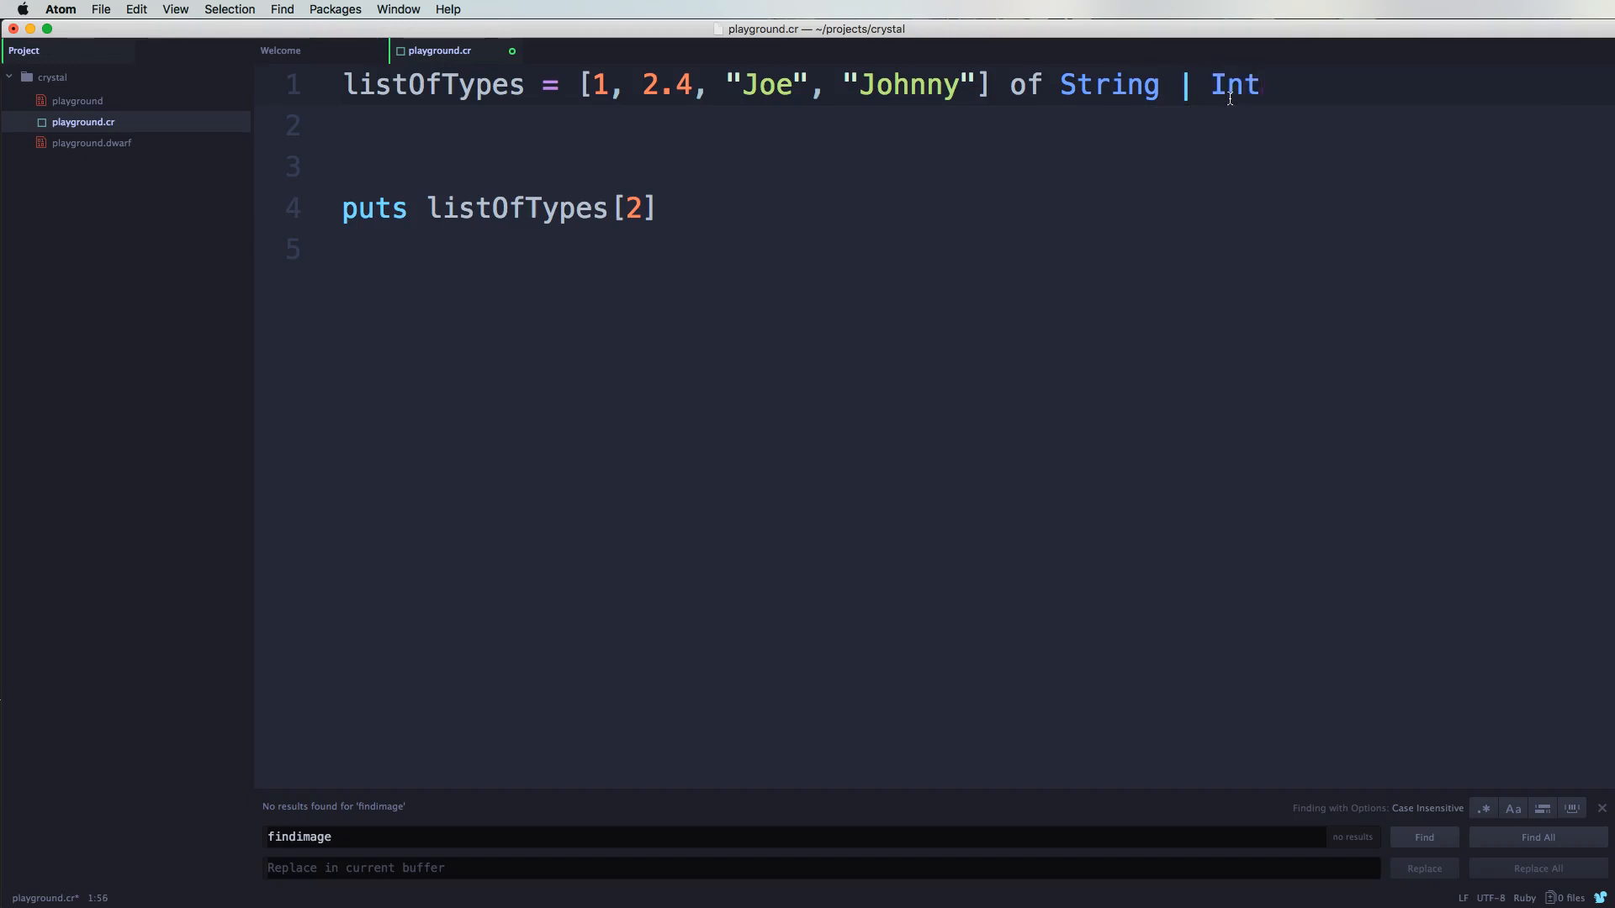
text(32 |)
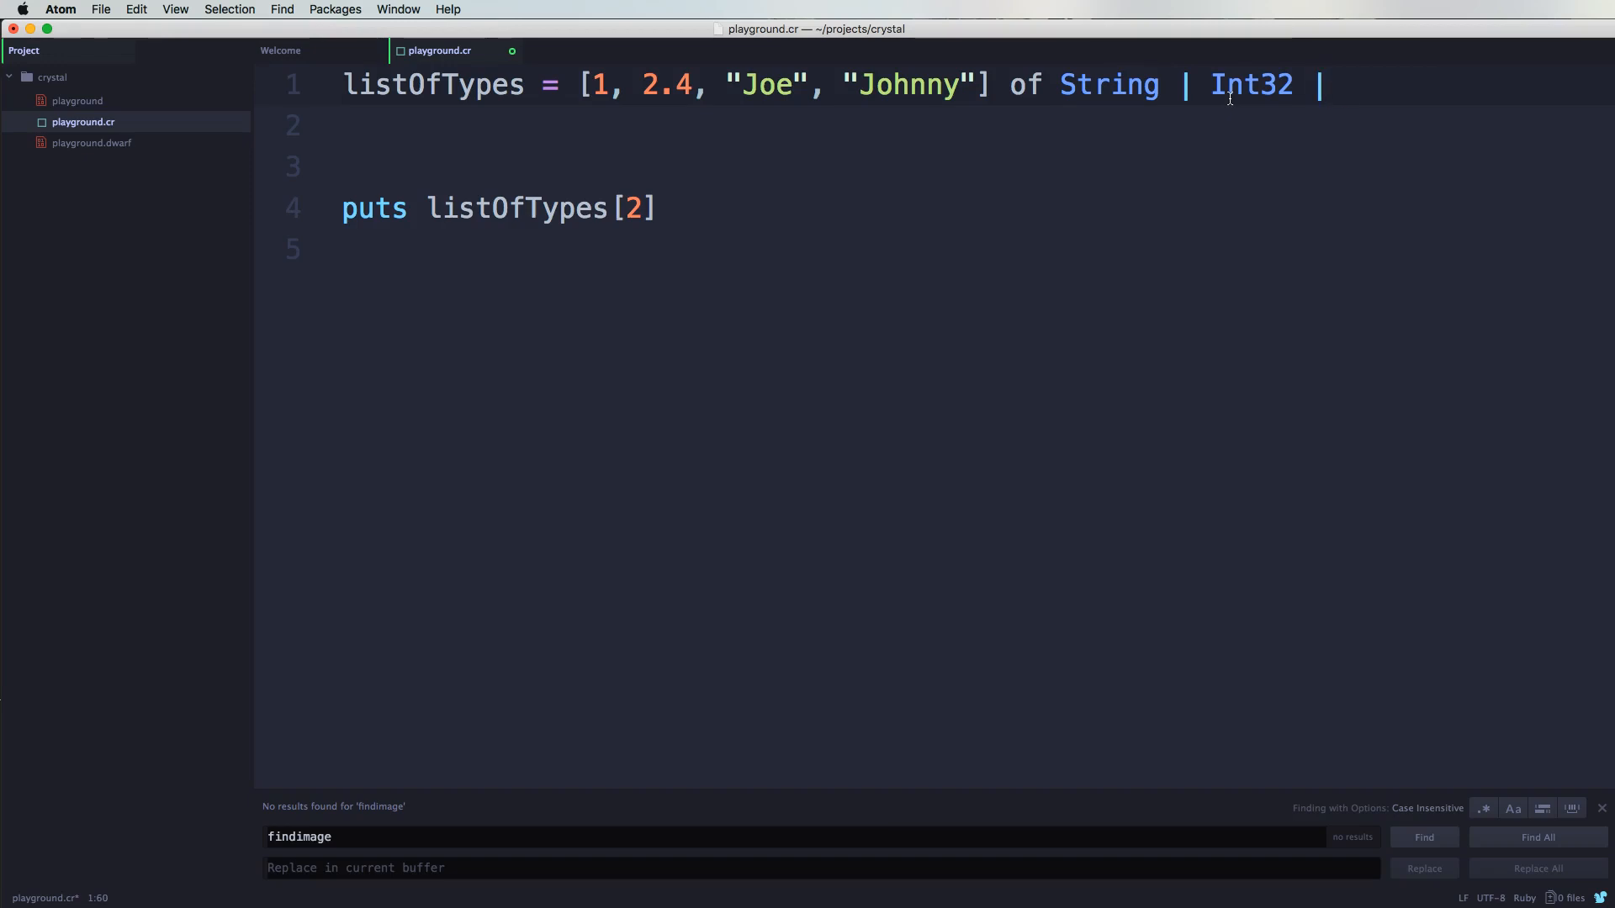
text(flo)
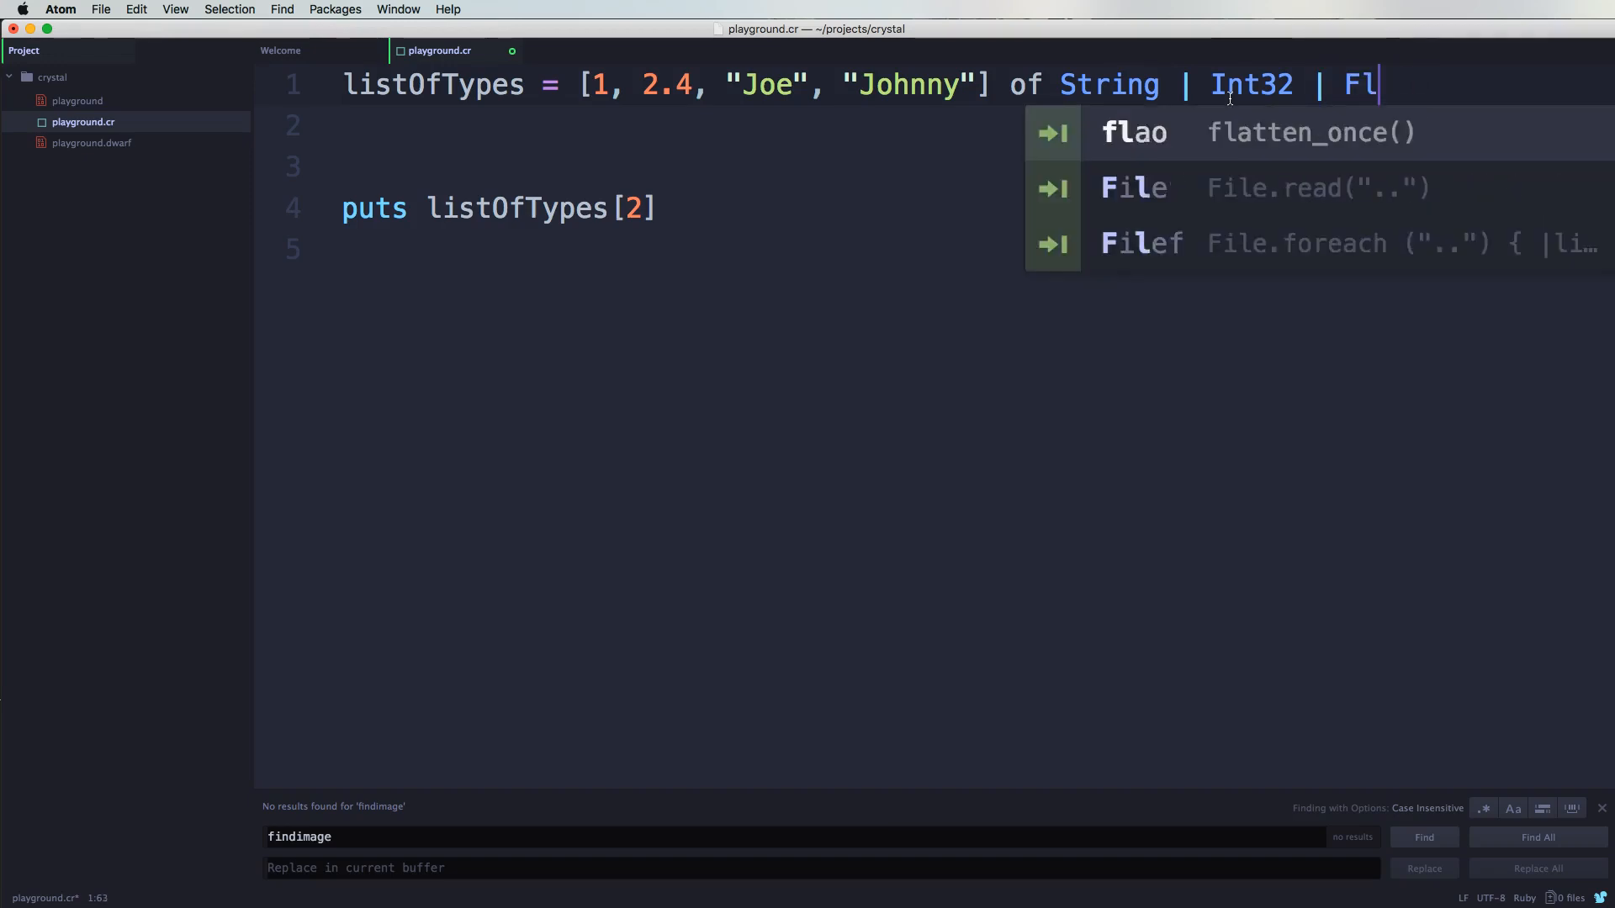
Step: Compile playground.cr in Terminal and highlight the rejected 2.4 value in the error output
text(oat)
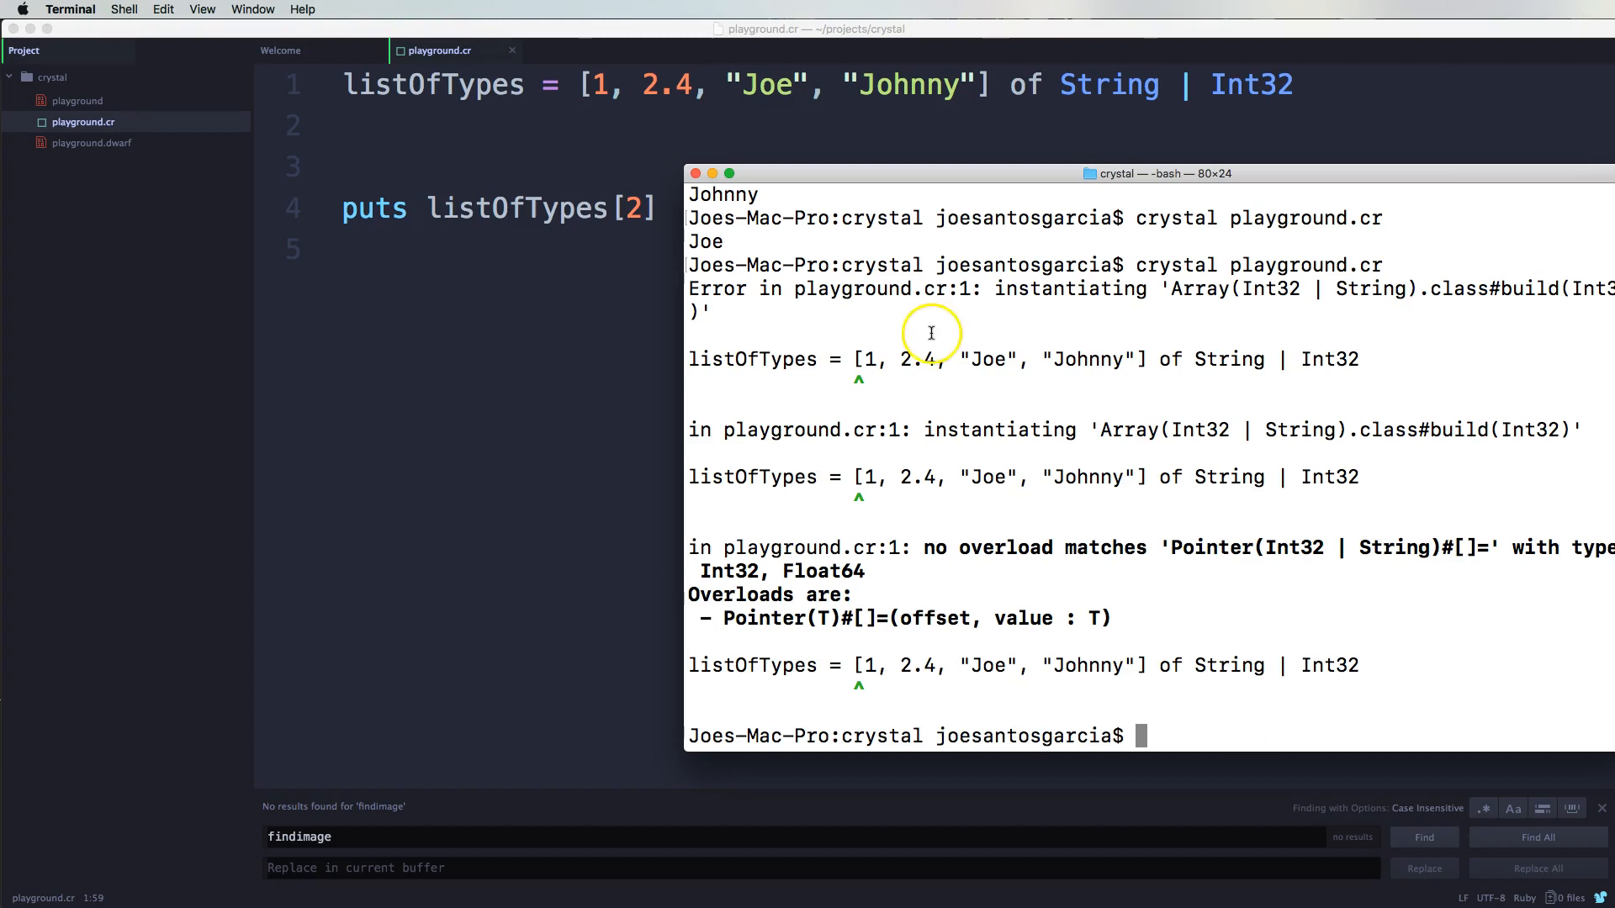
double_click(914, 665)
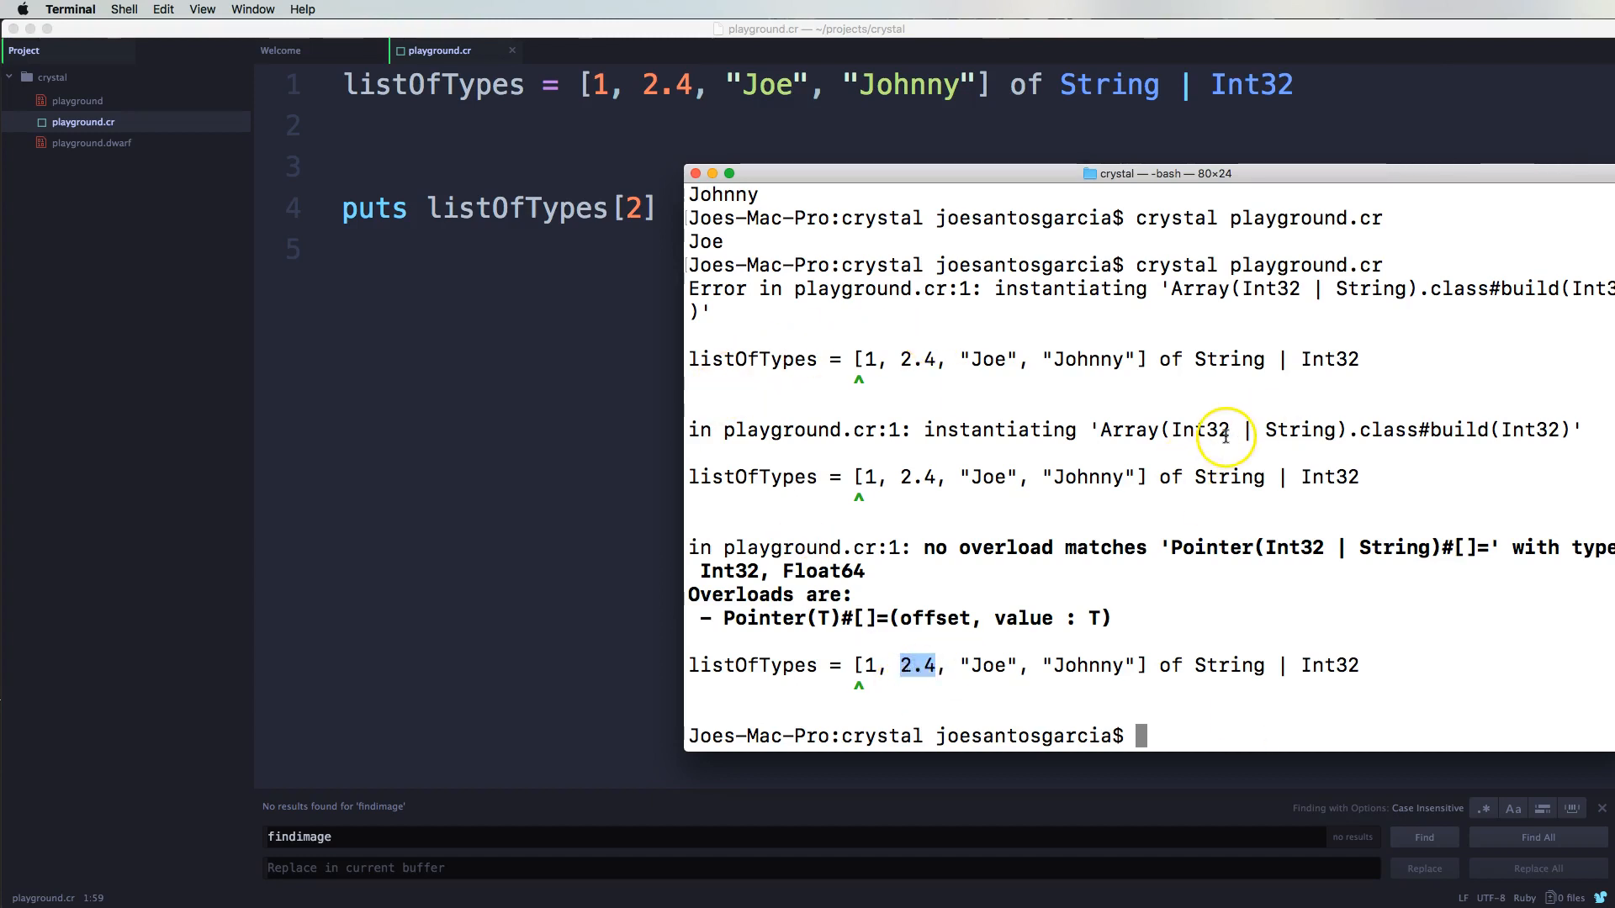
mouse_move(1128, 92)
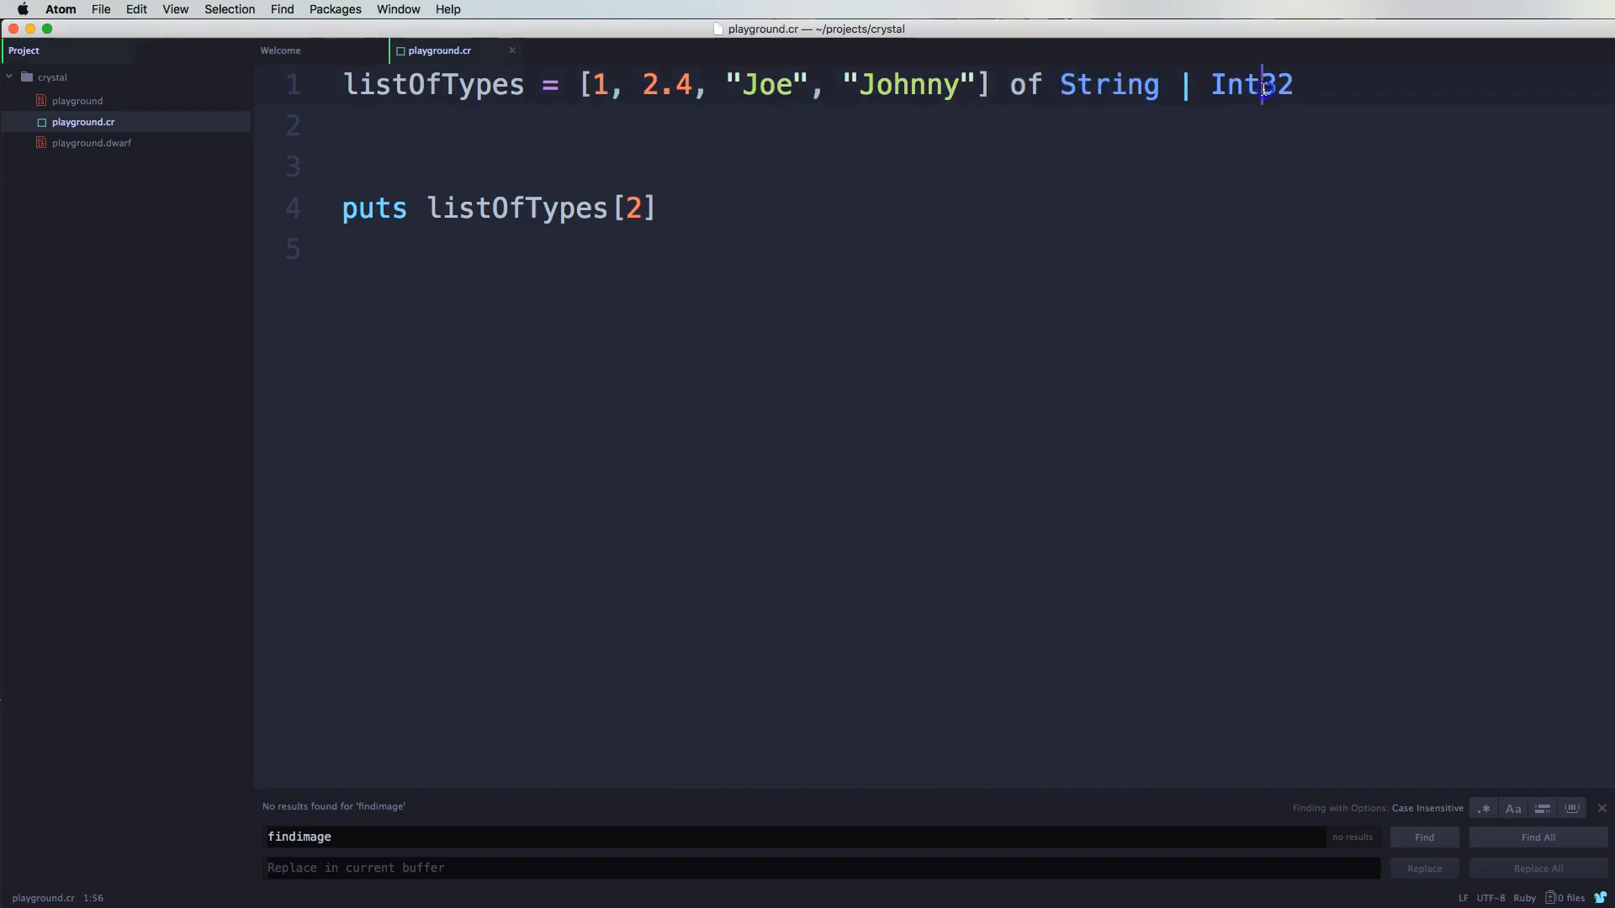
mouse_move(1058, 269)
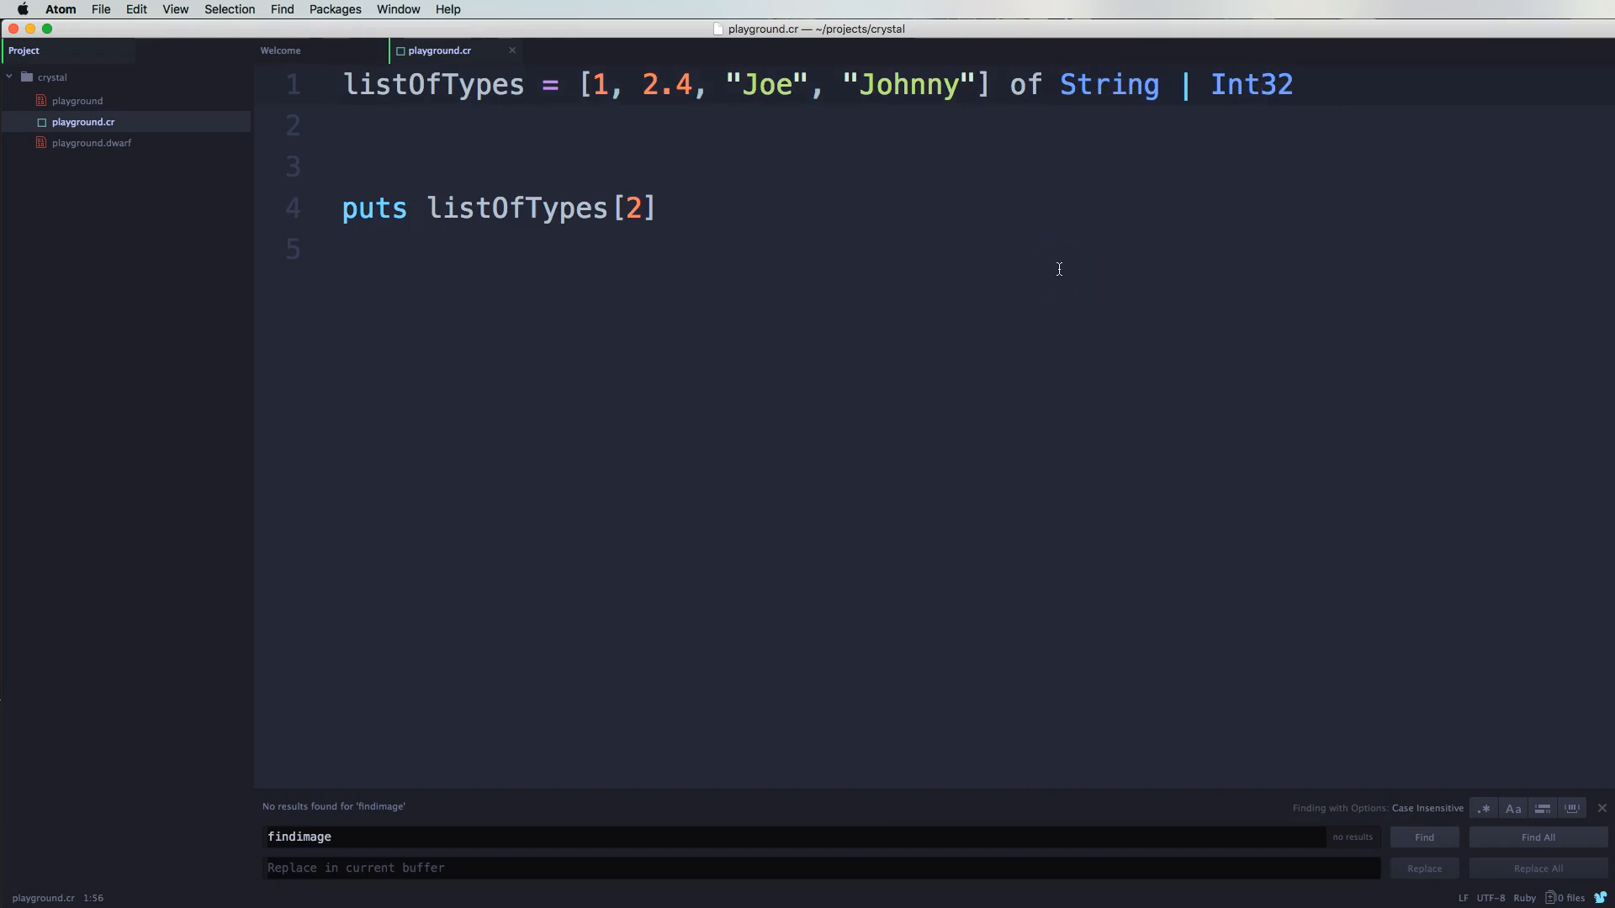